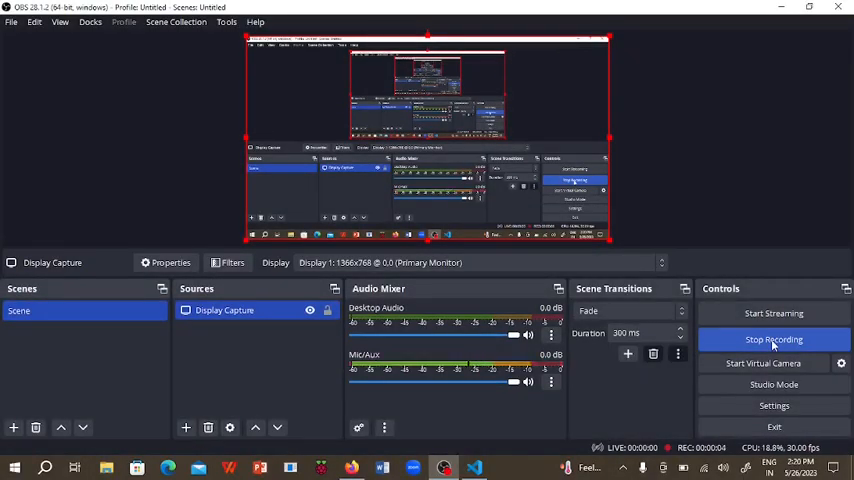
# Add a div with class and id 'rects' containing an inner div.rect to the body.
pyautogui.click(474, 468)
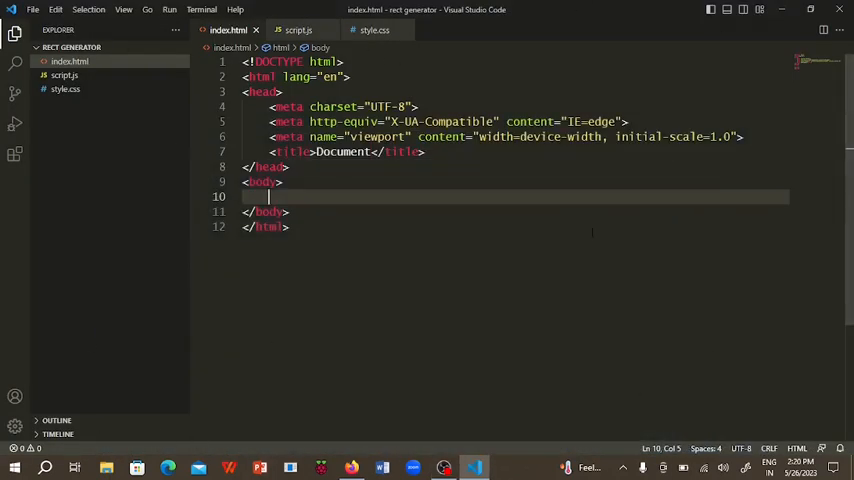
pyautogui.write('div.')
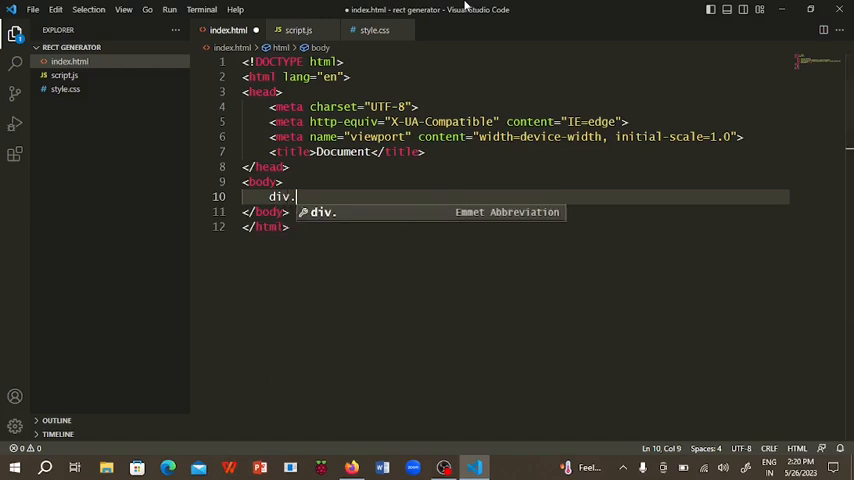
pyautogui.write('rects')
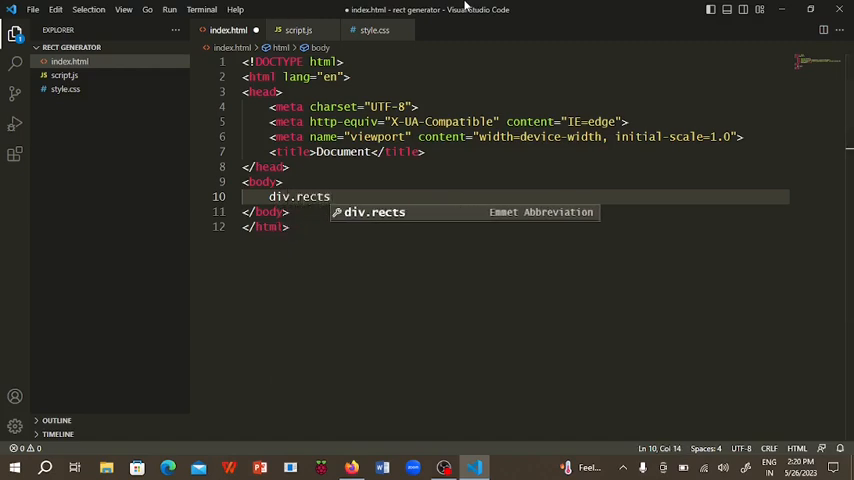
pyautogui.write('#rects">')
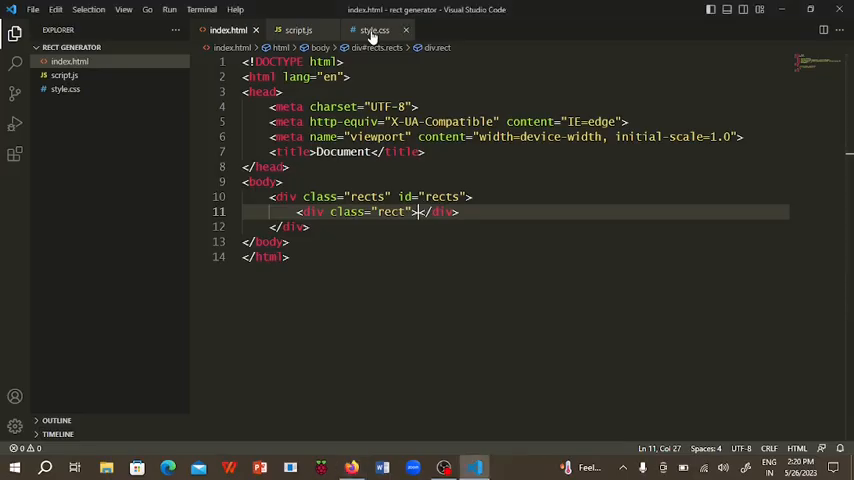
# Write a .rect rule in style.css: black background, 50px width, 50px height.
pyautogui.click(374, 30)
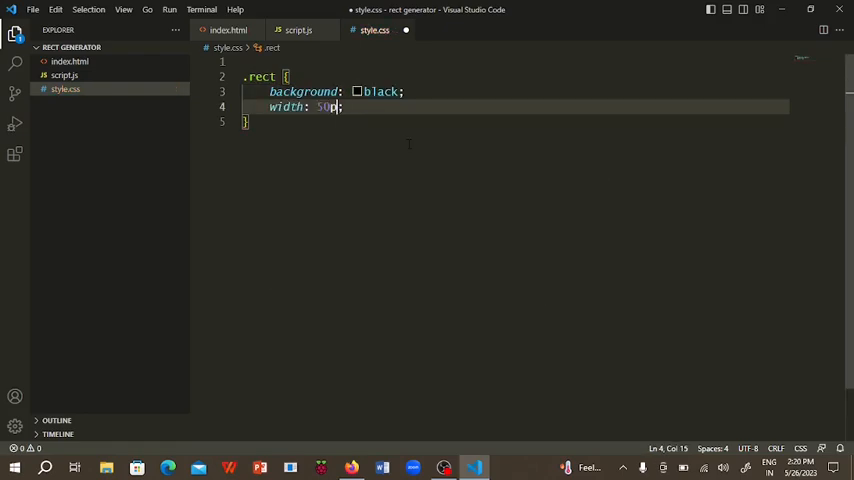
pyautogui.write('height: 50px;')
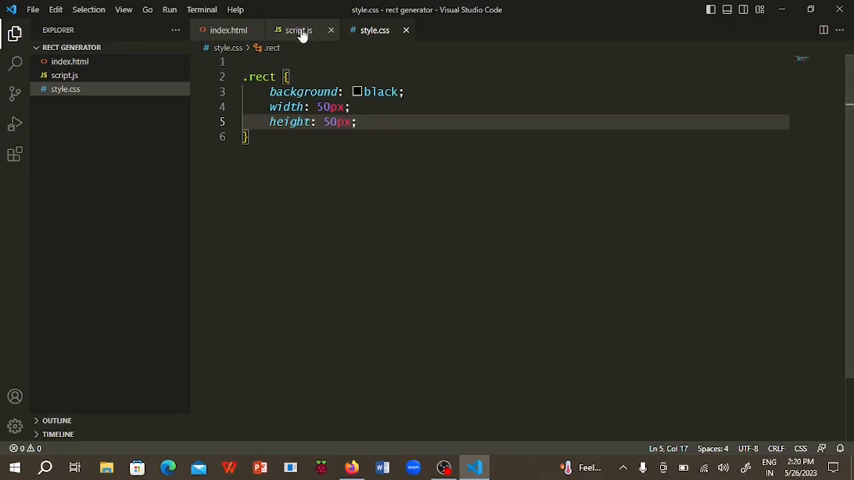
pyautogui.click(228, 30)
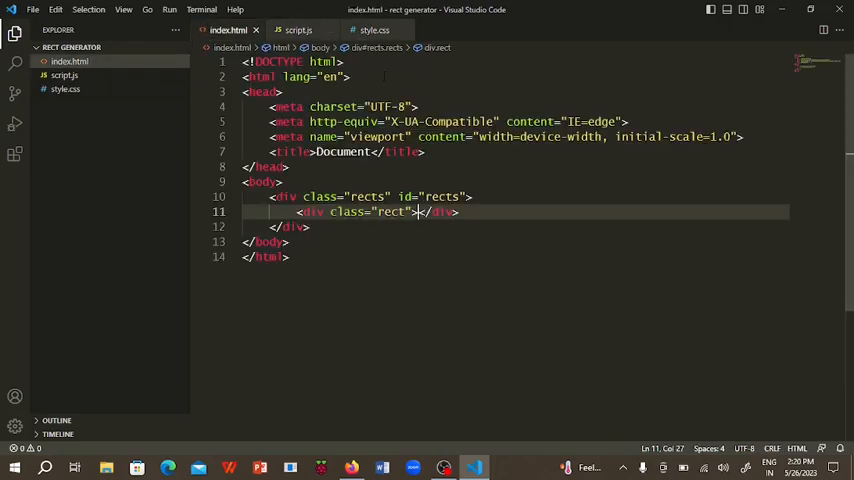
pyautogui.click(374, 28)
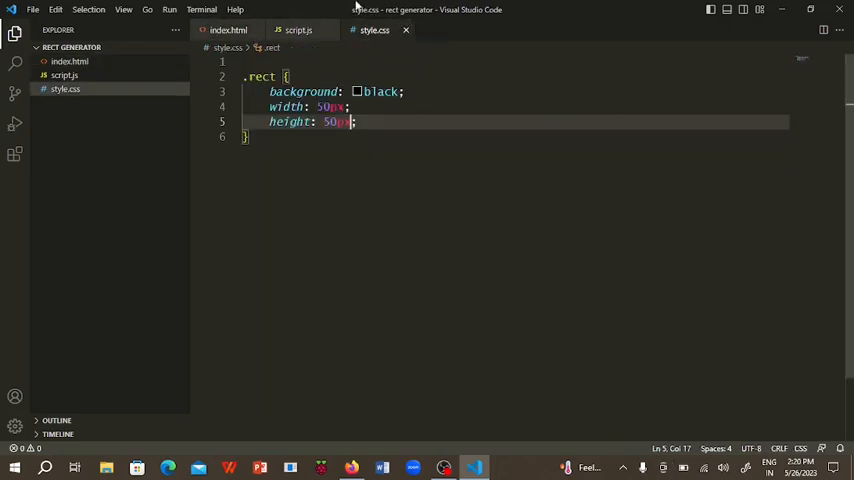
# Replace the meta tags with a style.css link and title the page 'Rect Generator'.
pyautogui.click(228, 28)
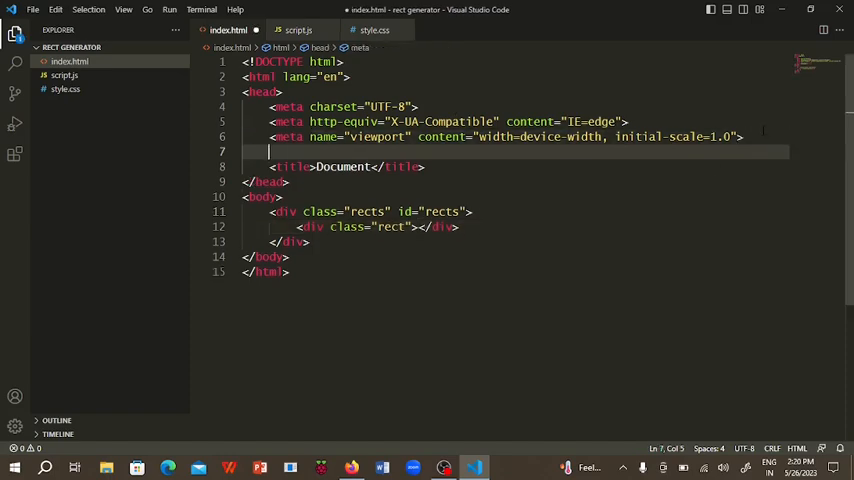
pyautogui.write('<link rel="stylesheet" href="style.css">')
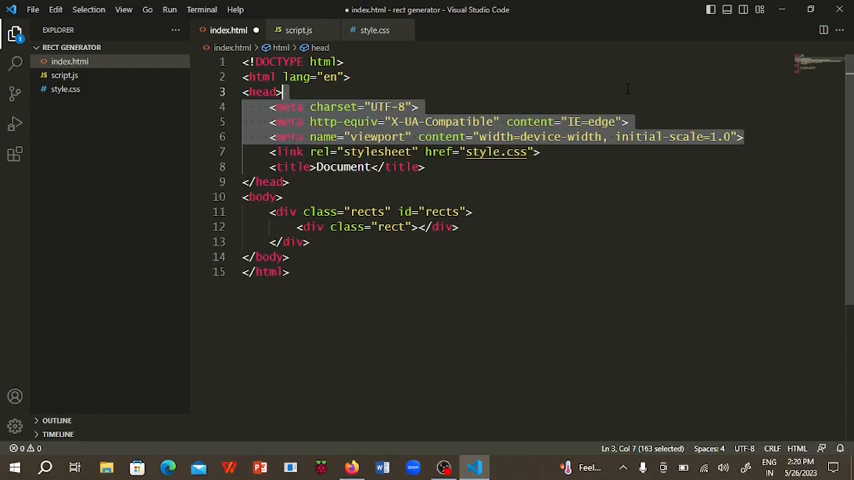
pyautogui.press('Delete')
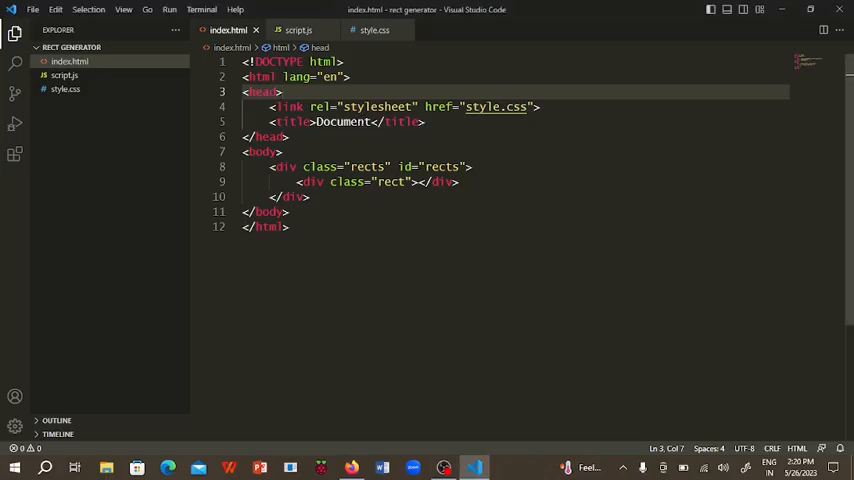
pyautogui.write('Rect Generator')
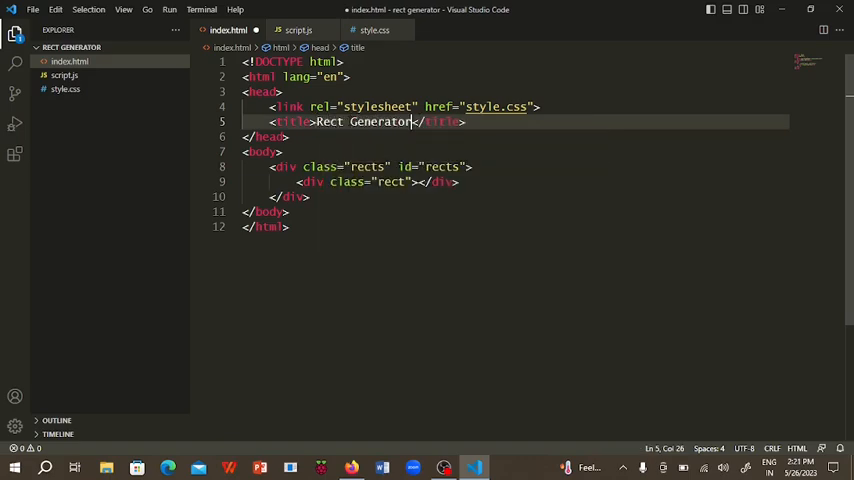
# Add a Create Rect button with id createRect and a script tag loading script.js.
pyautogui.write('button#')
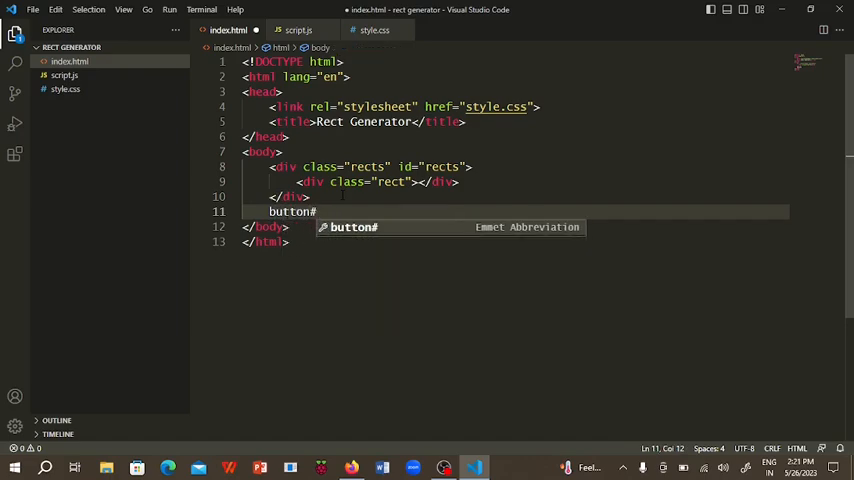
pyautogui.write('createRect">Create Rect</button>')
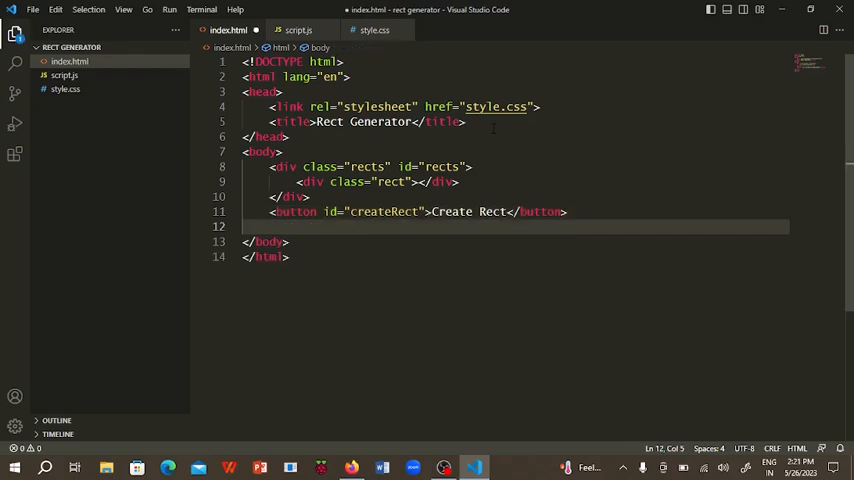
pyautogui.write('<script src=""></script>')
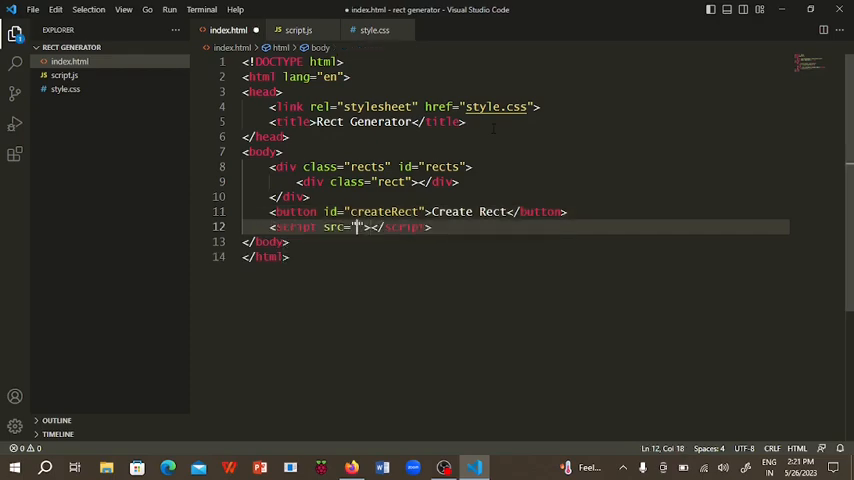
pyautogui.write('script.js')
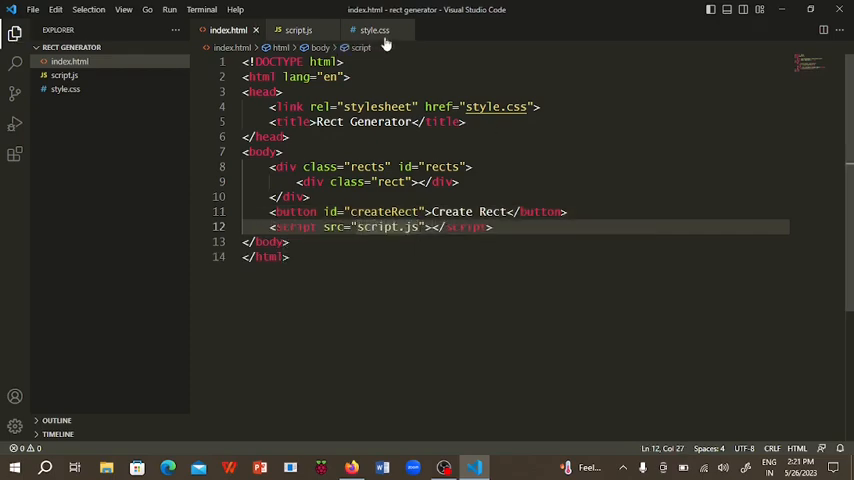
# Declare rects and createRect in script.js via document.getElementById.
pyautogui.click(296, 28)
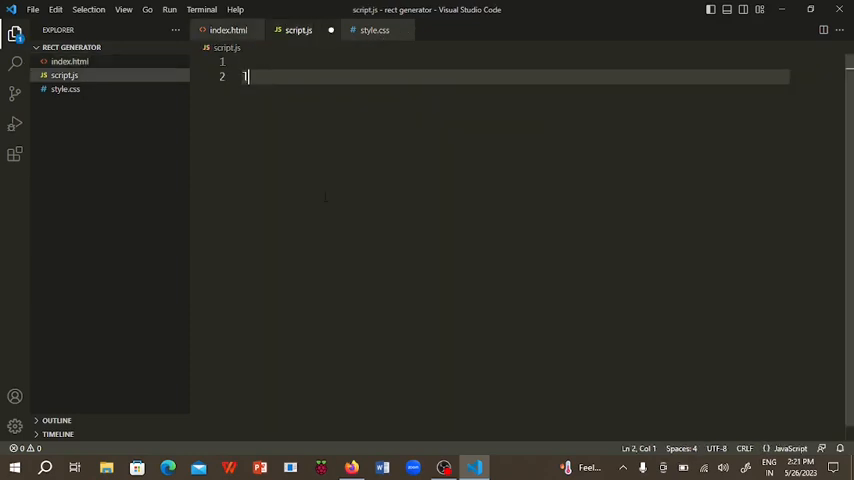
pyautogui.write('let rects')
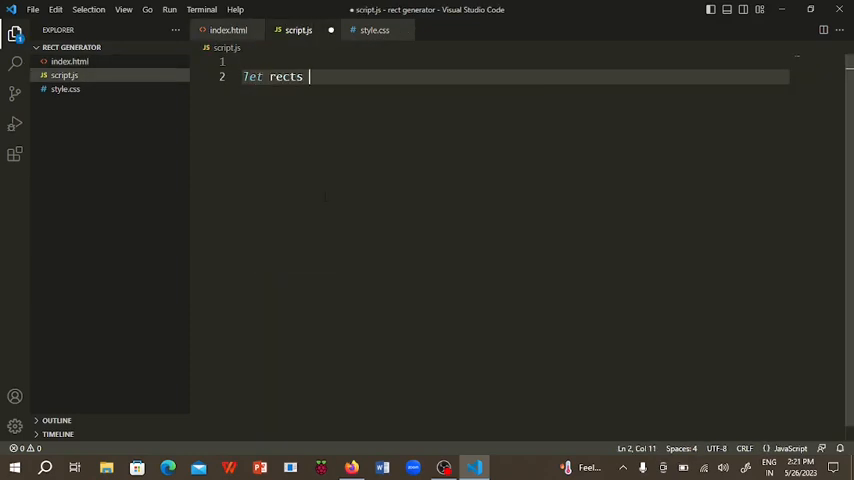
pyautogui.write('= document.getElementById("re')
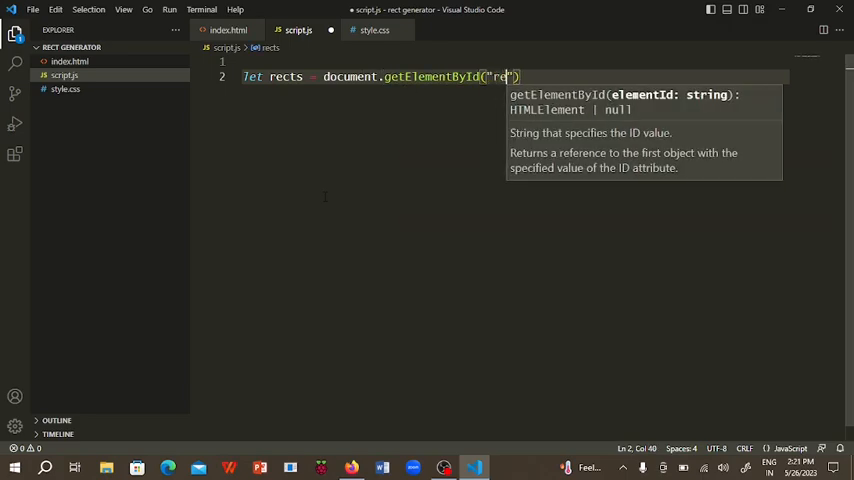
pyautogui.press('Enter')
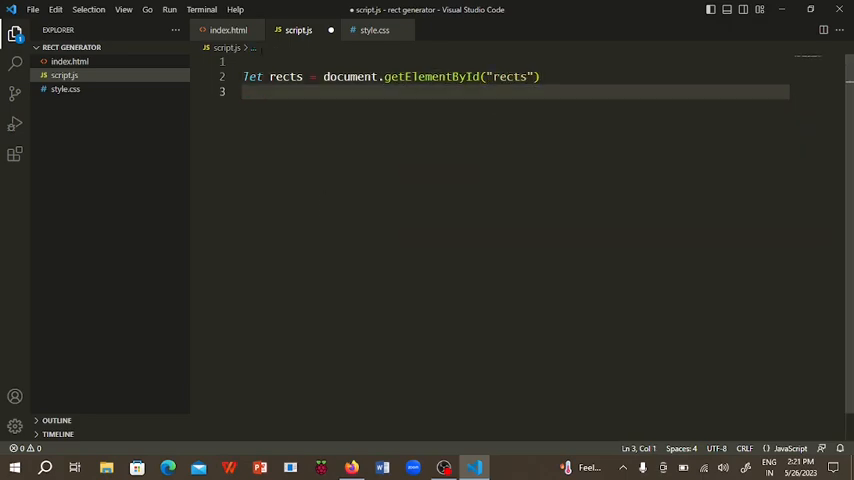
pyautogui.write('let createRect =')
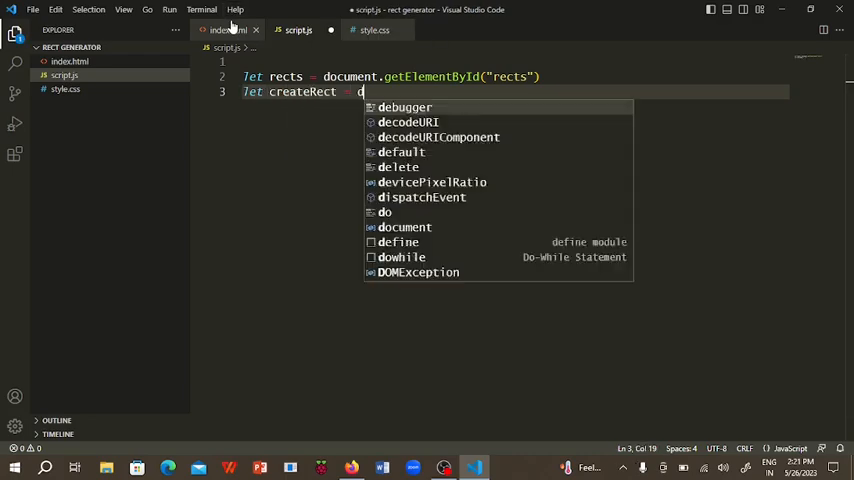
pyautogui.write('document.getElementById("cre')
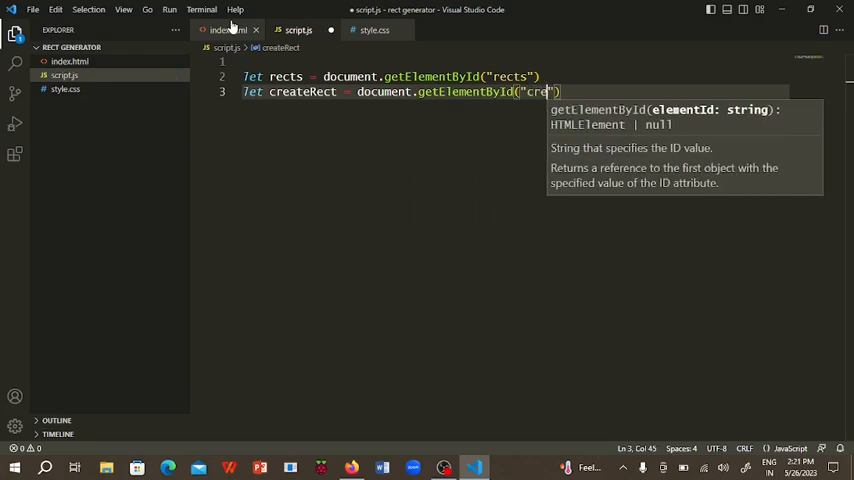
pyautogui.write('ateRect')
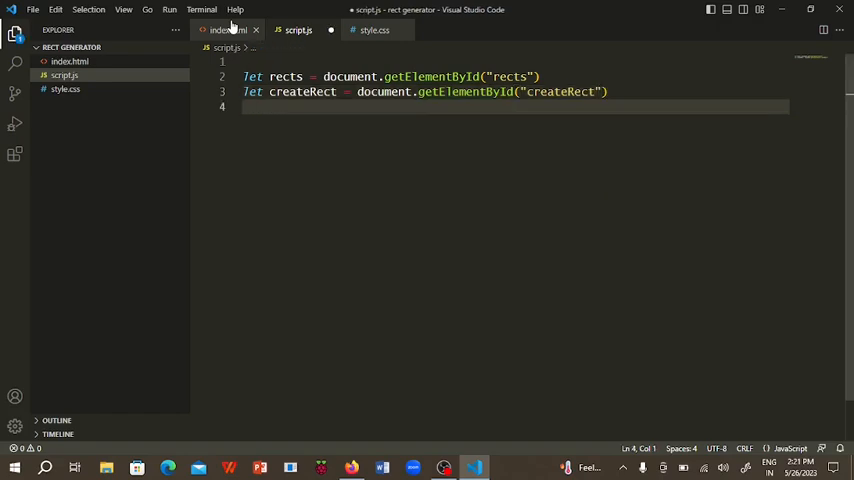
# Attach a click listener to createRect that starts a console log.
pyautogui.write('createRect')
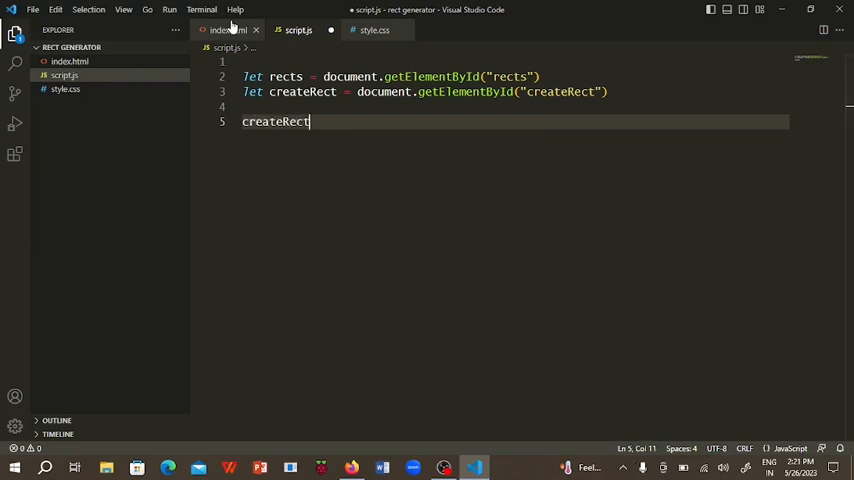
pyautogui.write('.addEventListener("click')
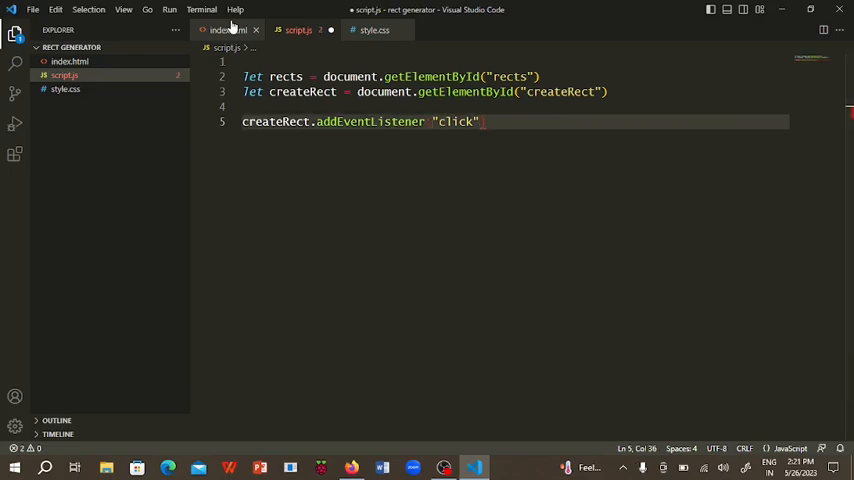
pyautogui.write(',')
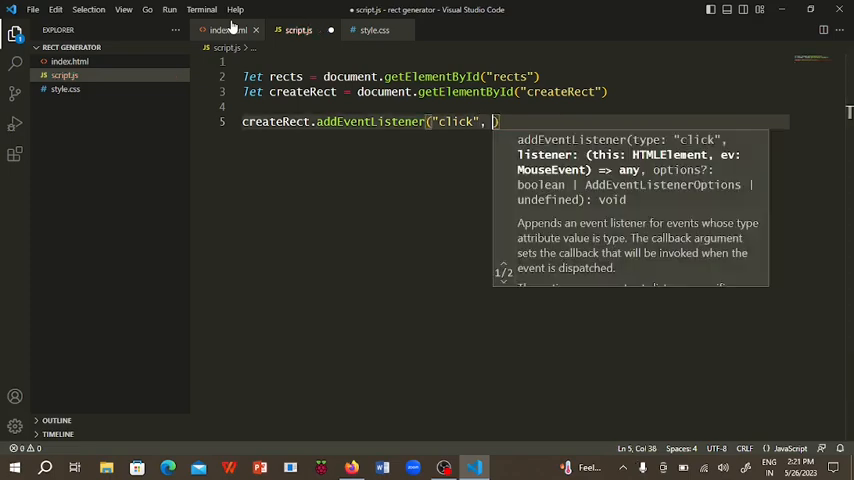
pyautogui.write('()')
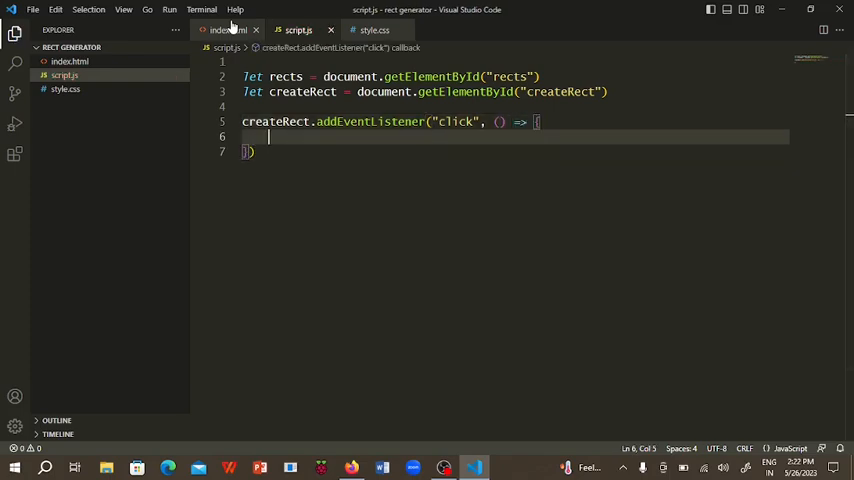
pyautogui.write('cons')
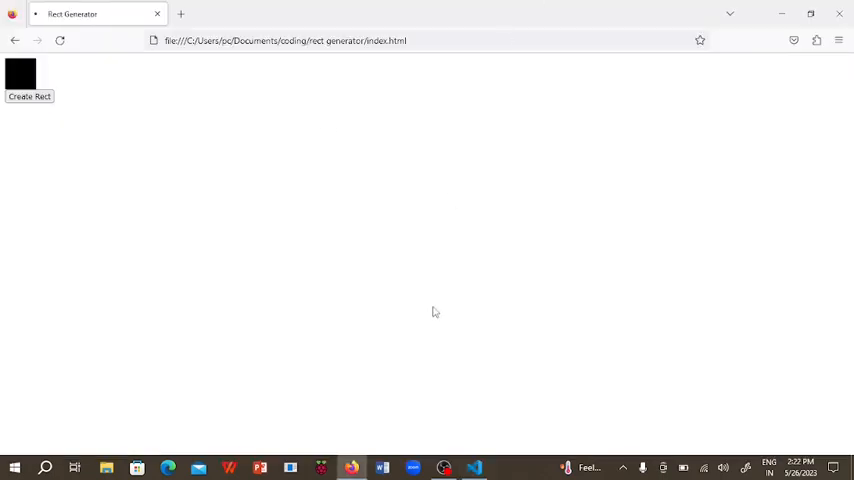
# Reload the page, show the console, and click Create Rect to see 'Rect Created!' logged.
pyautogui.press('F12')
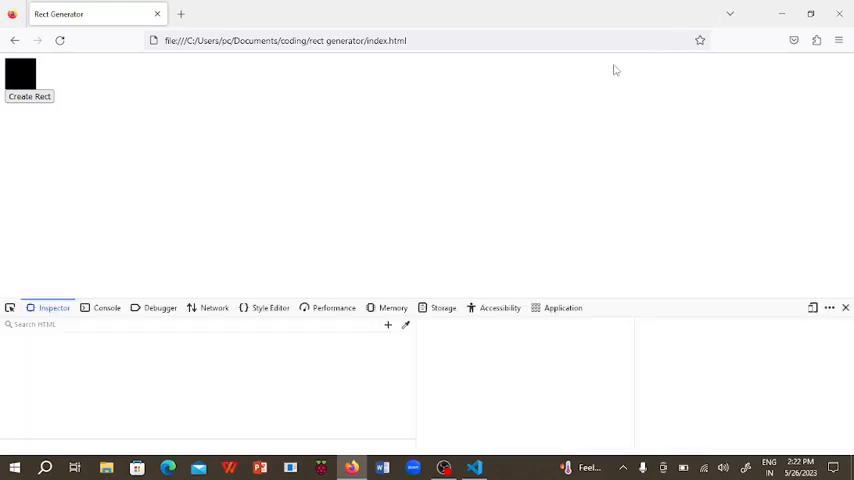
pyautogui.click(106, 308)
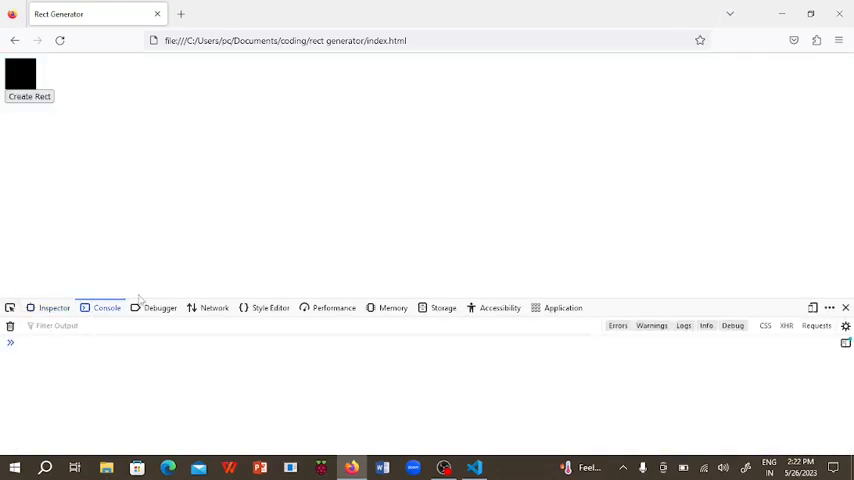
pyautogui.click(30, 96)
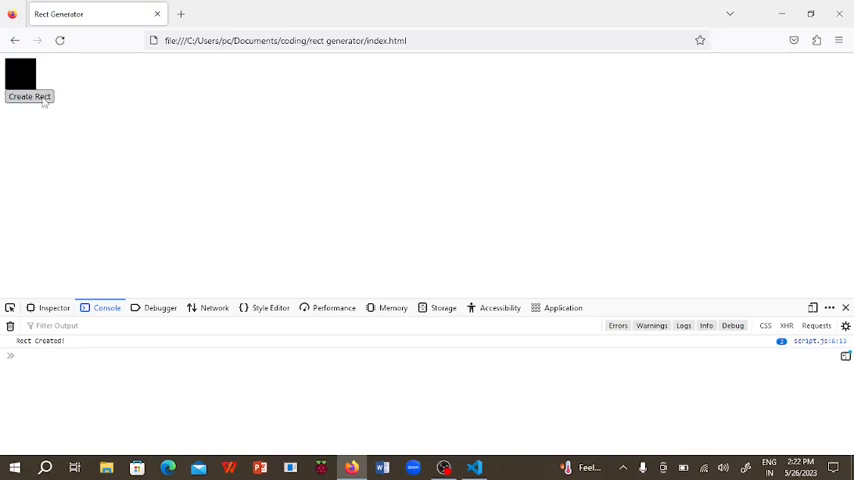
pyautogui.moveTo(828, 372)
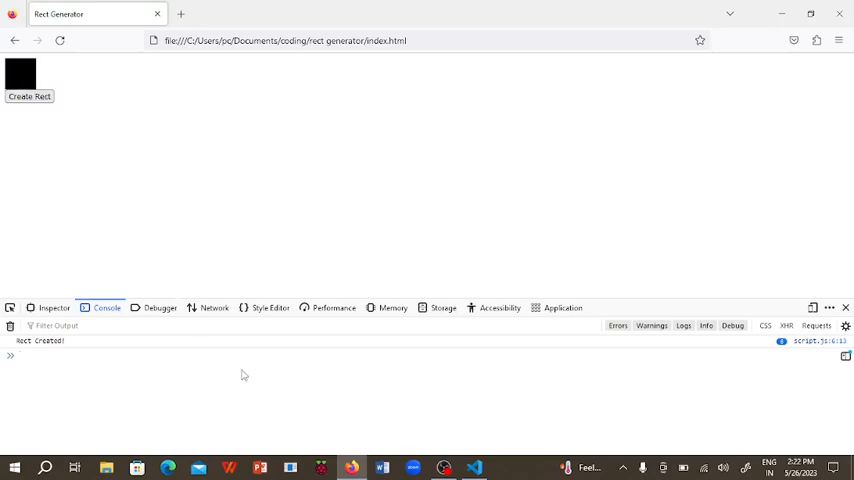
pyautogui.click(474, 468)
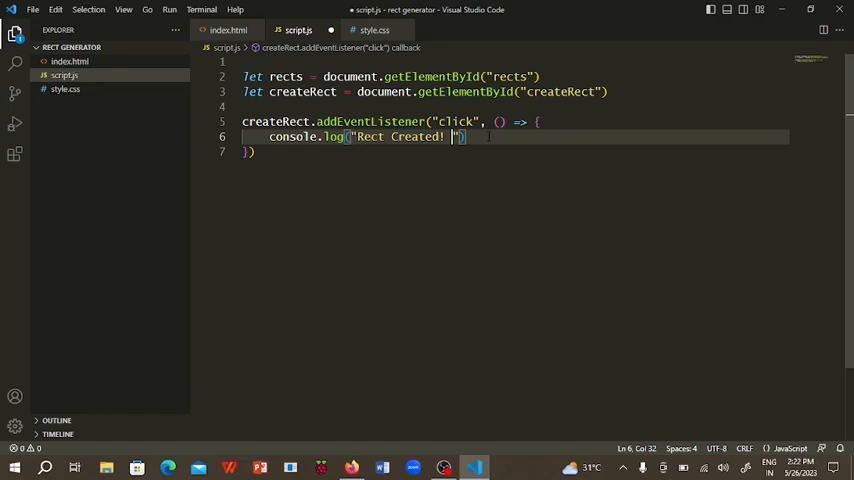
# Change the log to 'Rect created with vector: {} and color: {}' with semicolons.
pyautogui.press('Backspace')
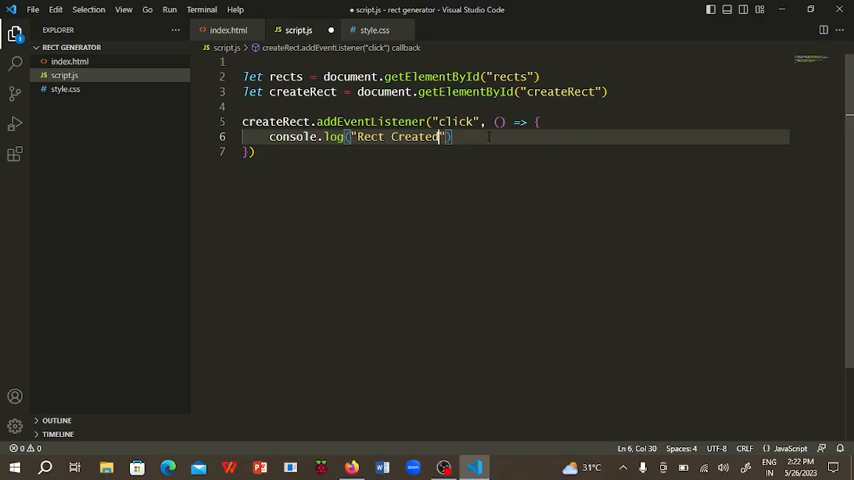
pyautogui.write('with wi')
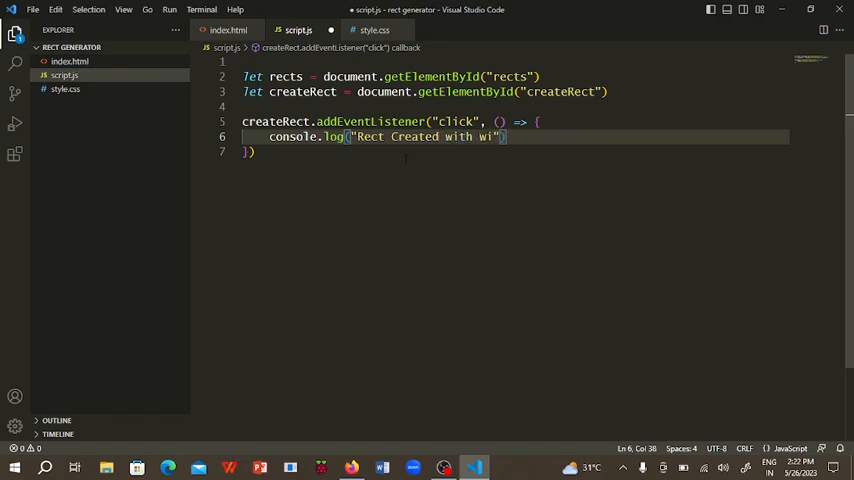
pyautogui.write('d')
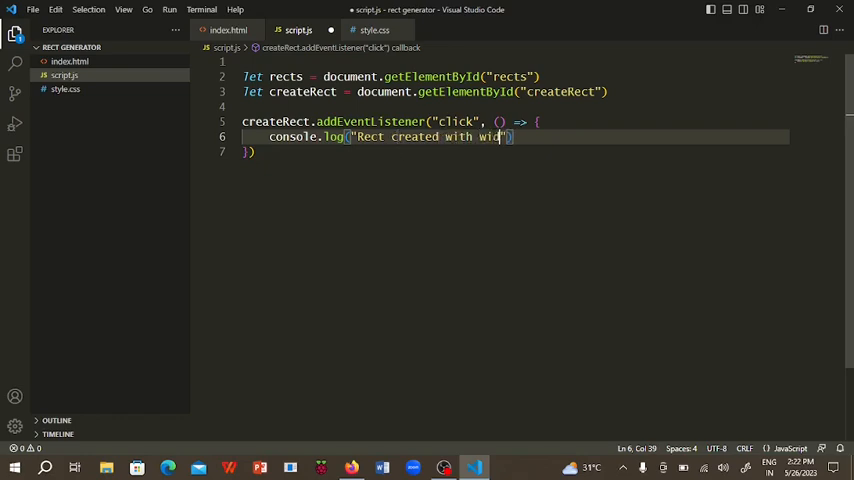
pyautogui.write('h')
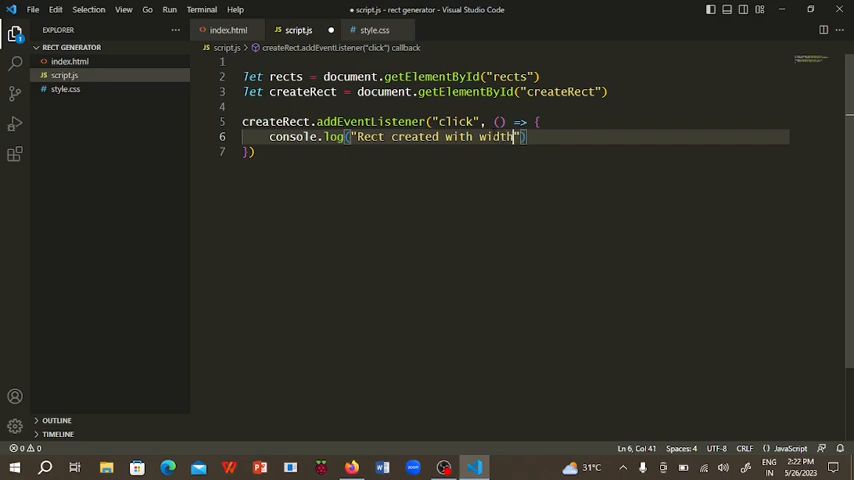
pyautogui.write('vector')
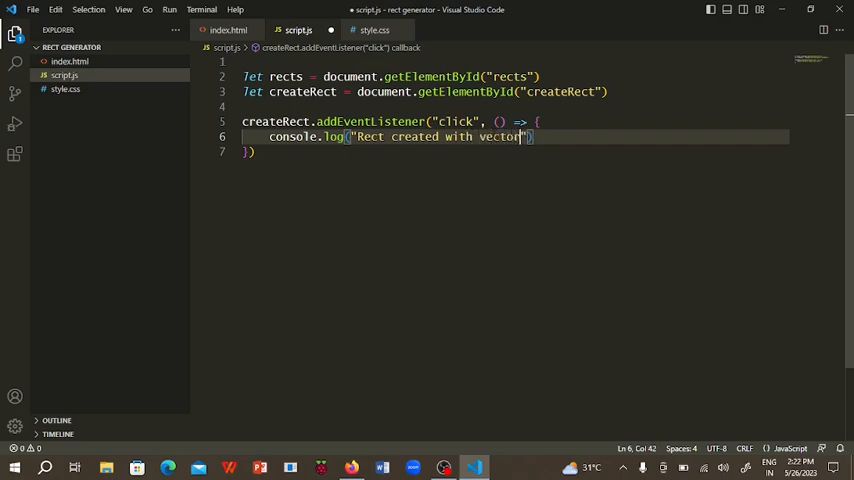
pyautogui.write(': {}')
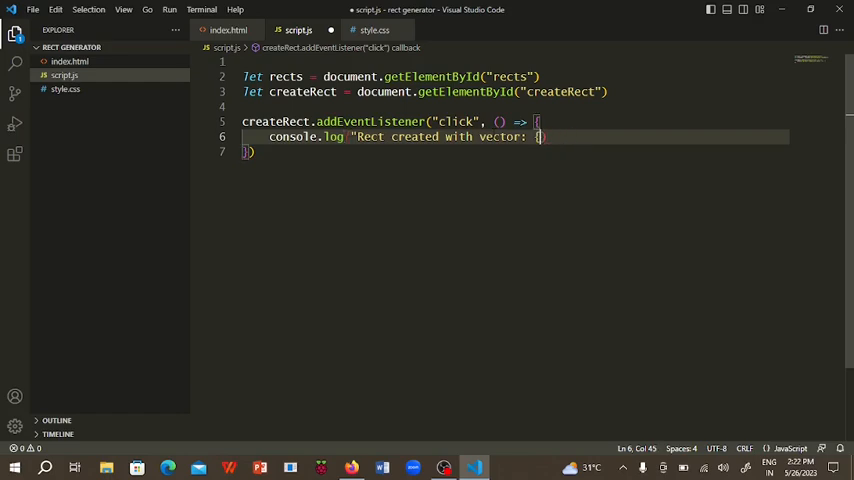
pyautogui.write('}')
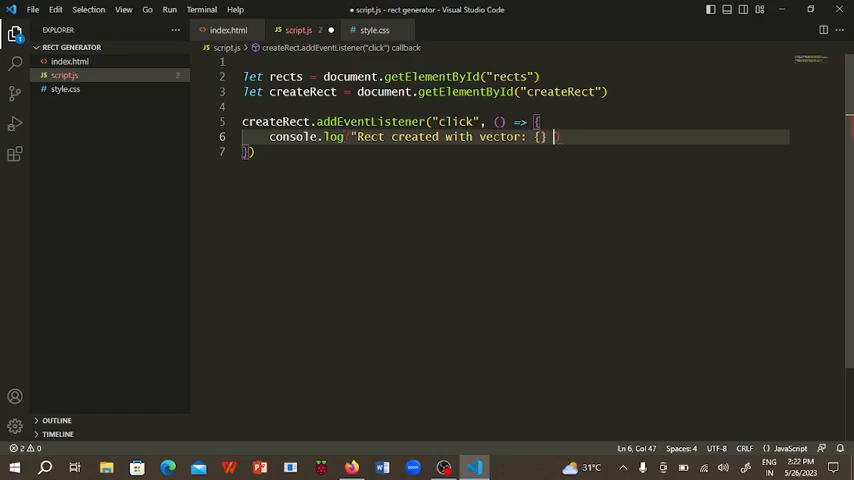
pyautogui.write('an')
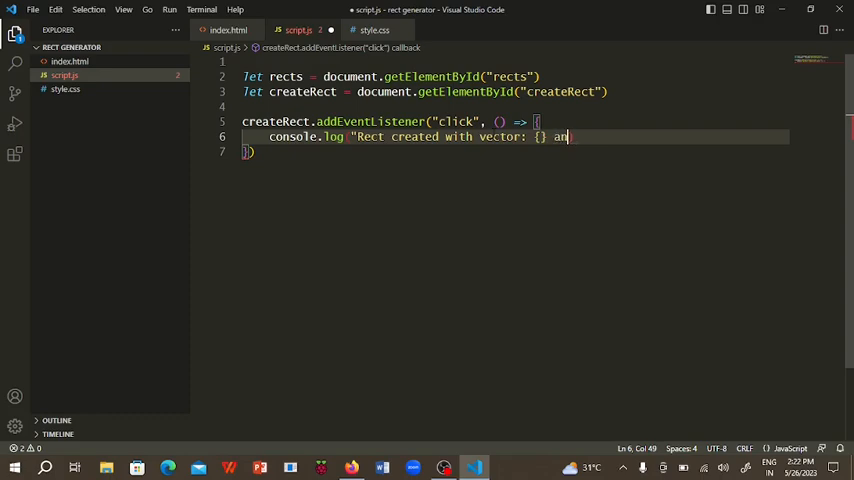
pyautogui.write('d color')
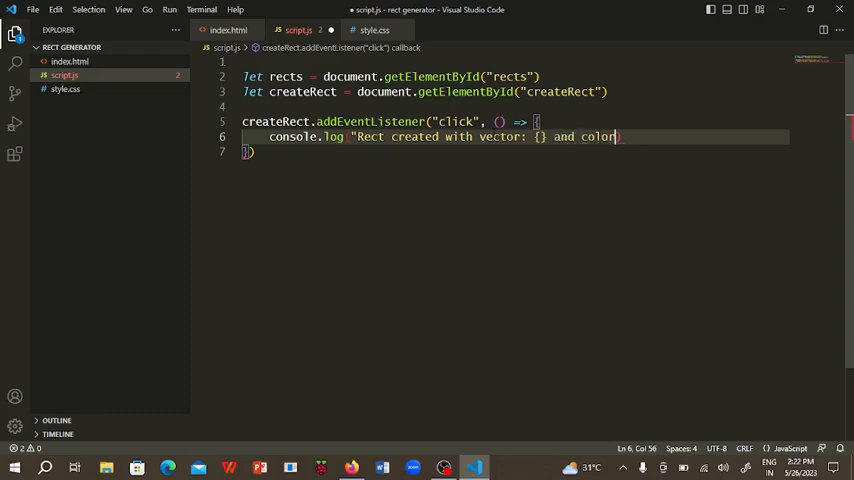
pyautogui.write(': {}"')
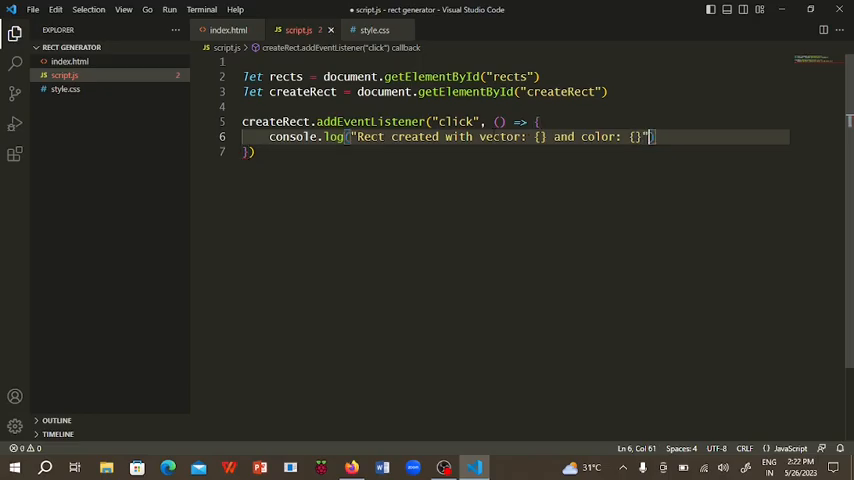
pyautogui.write(';')
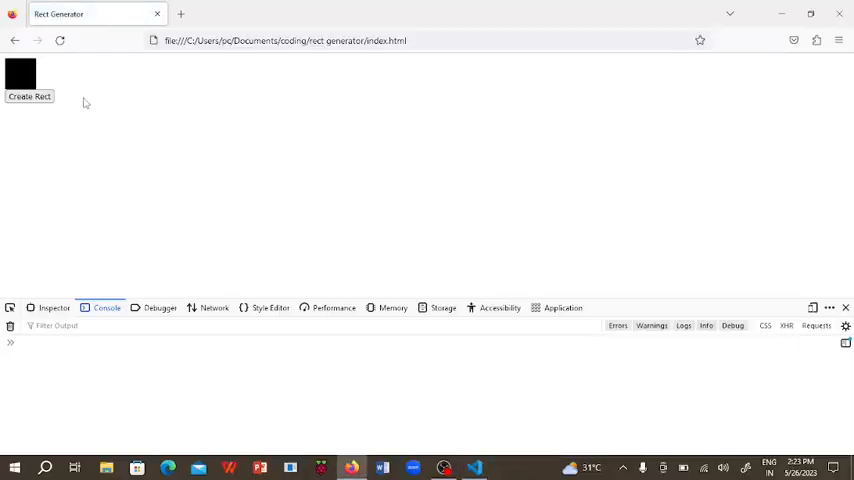
pyautogui.click(30, 96)
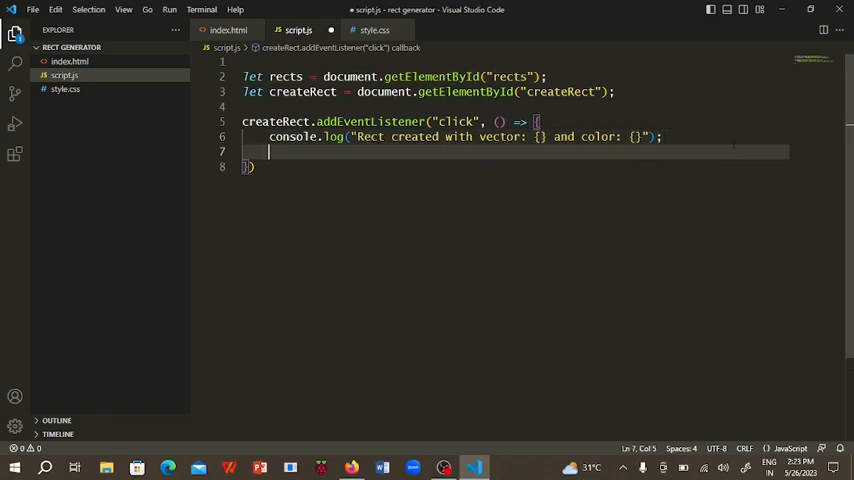
# In the handler create a div, set className 'rect', append it to rects, then switch to Firefox.
pyautogui.write('let re')
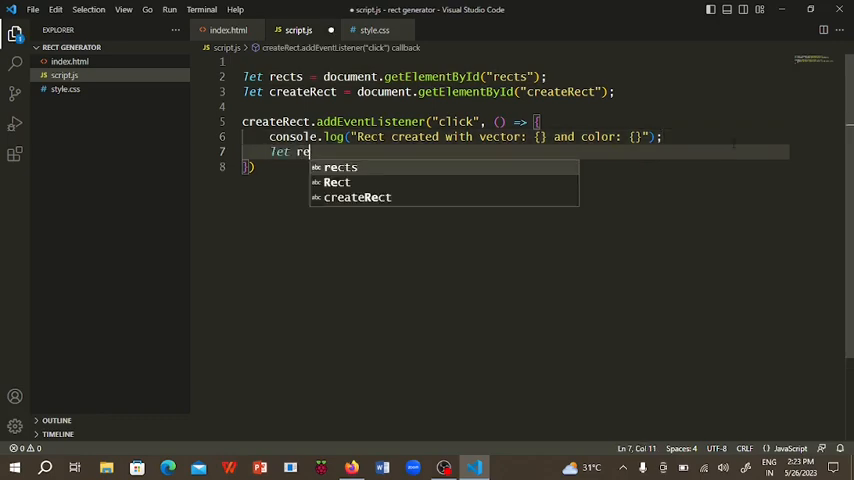
pyautogui.write('= document')
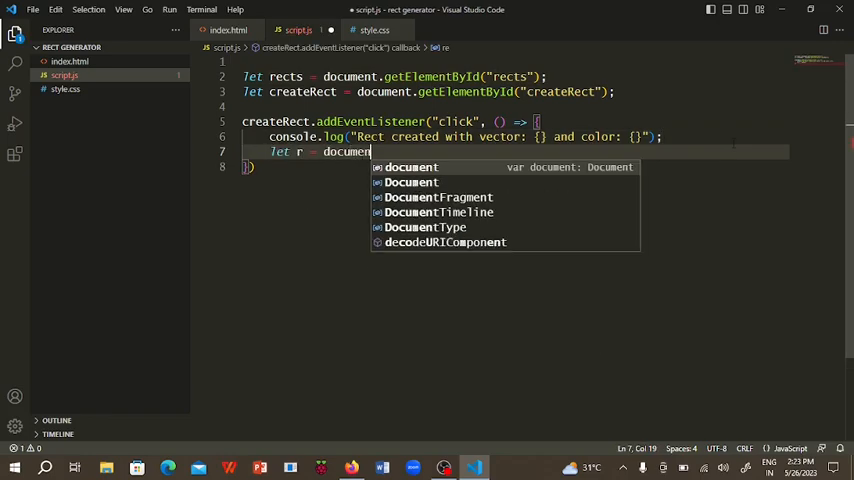
pyautogui.write('.createElement(')
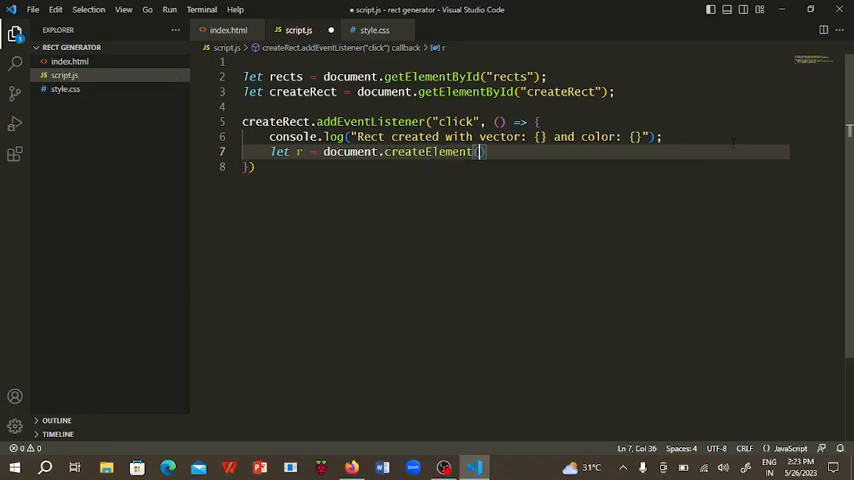
pyautogui.write('"r"')
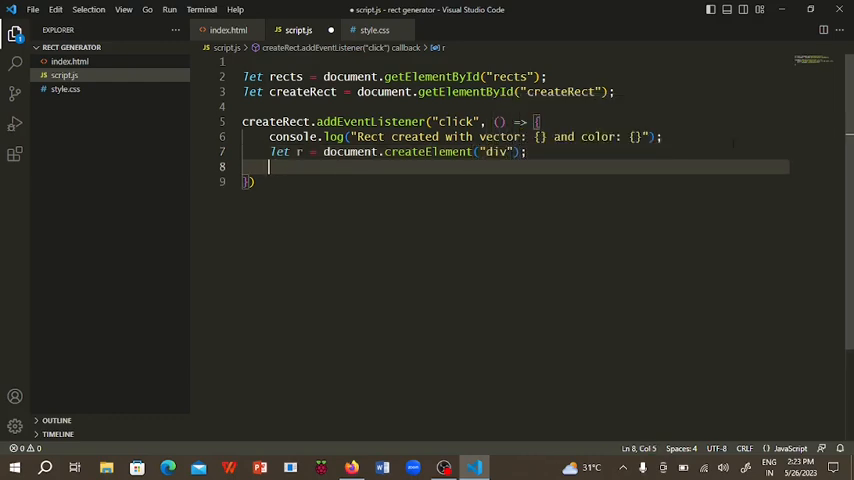
pyautogui.write('r.className = "r')
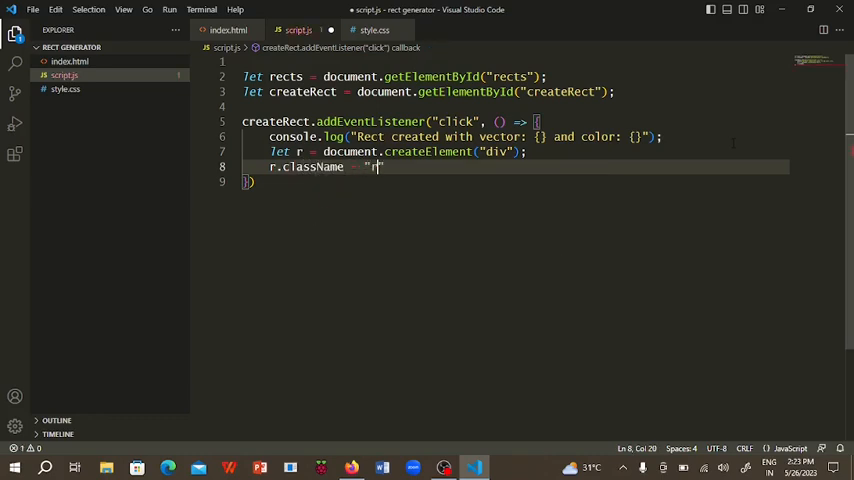
pyautogui.write('ect";')
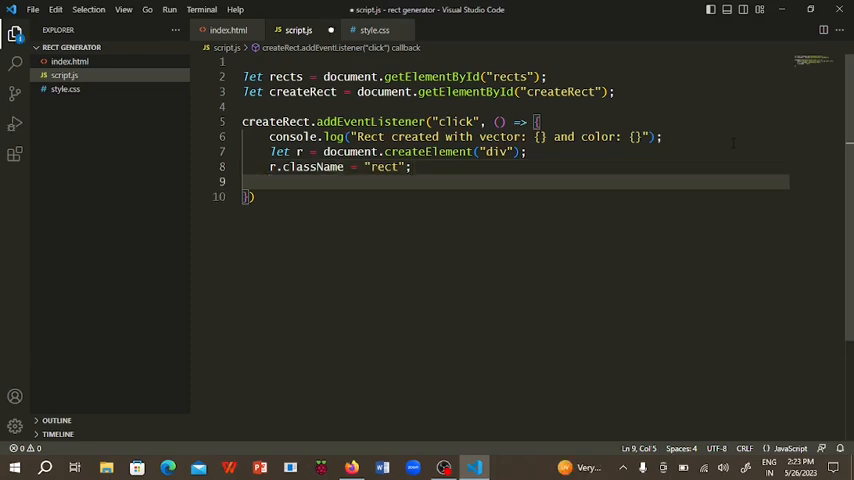
pyautogui.write('rects.appendChild(')
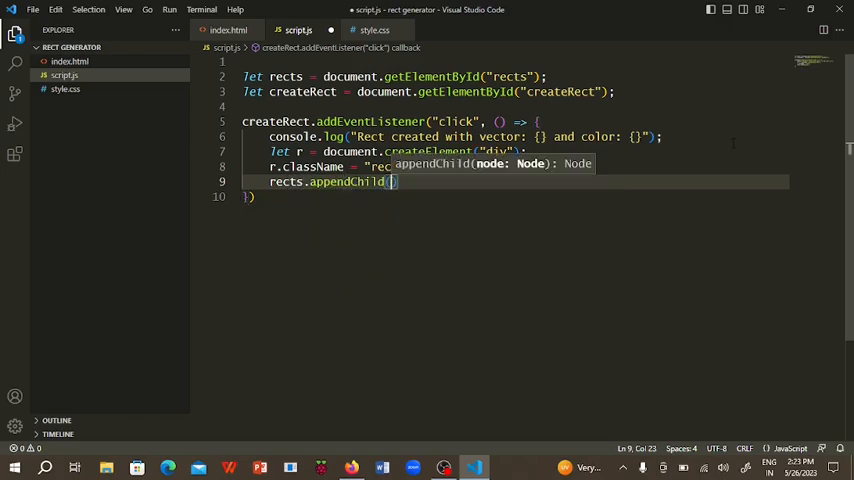
pyautogui.click(352, 468)
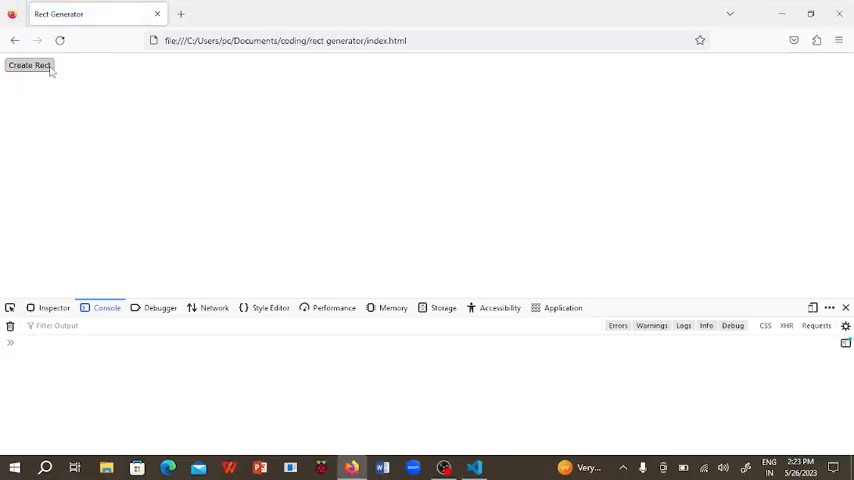
# Click Create Rect to add a black rectangle and log the message.
pyautogui.click(30, 64)
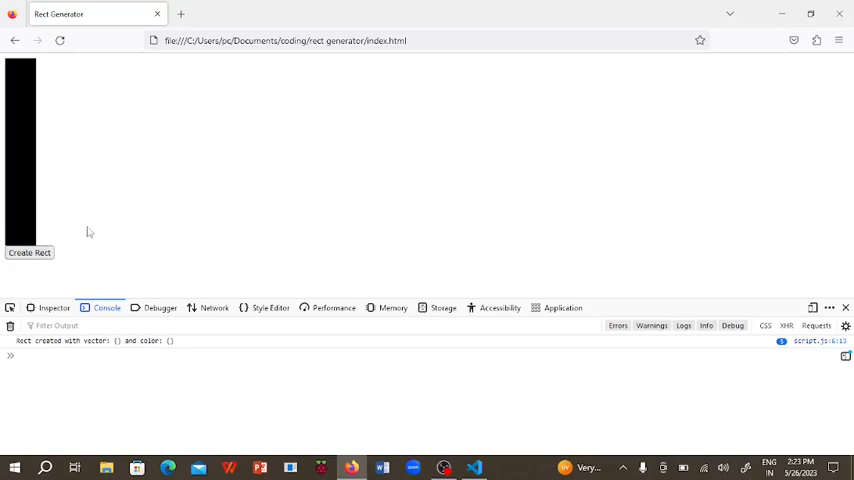
pyautogui.moveTo(128, 246)
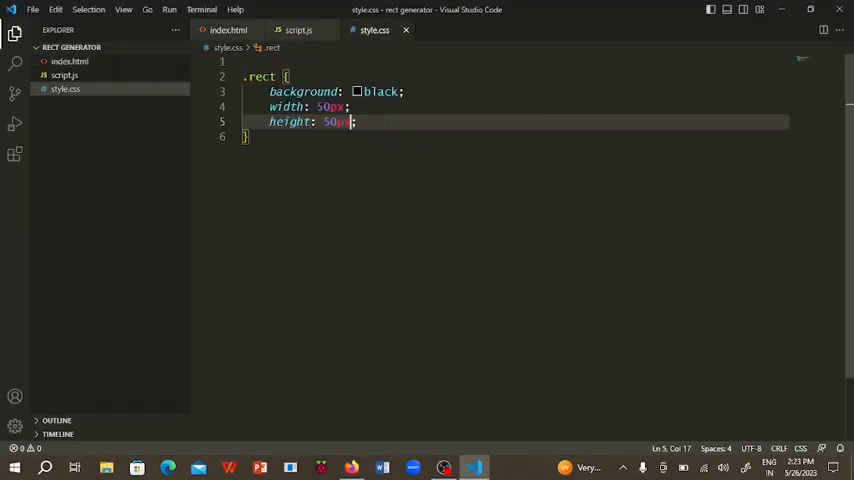
# Return to script.js to move the console.log below the appendChild call.
pyautogui.click(298, 30)
pyautogui.write('le')
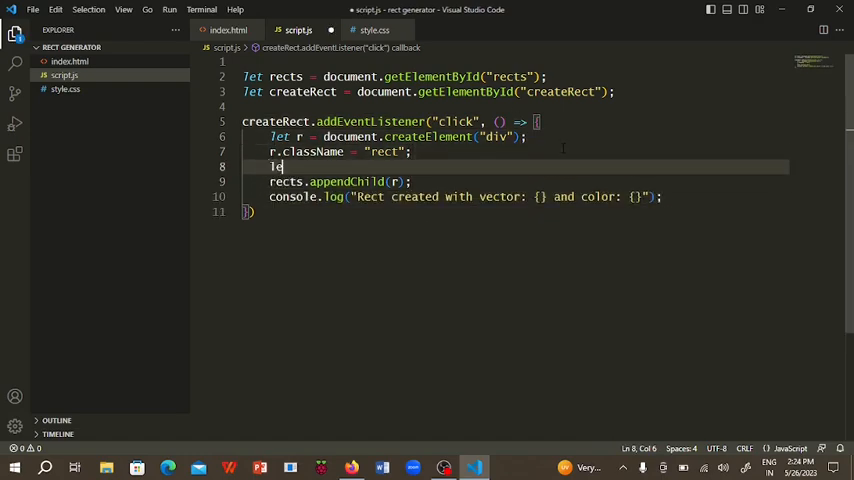
# Start a random width line and declare maxWidth = 200 and maxHeight = 200.
pyautogui.press('Backspace')
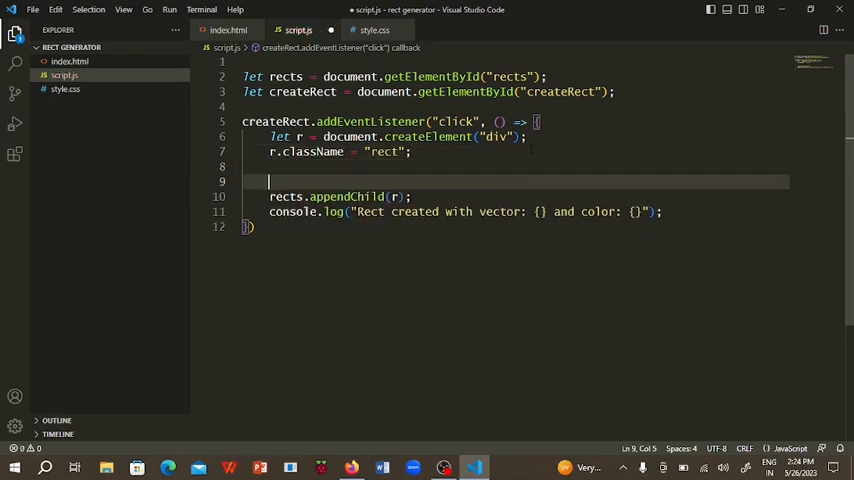
pyautogui.write('let')
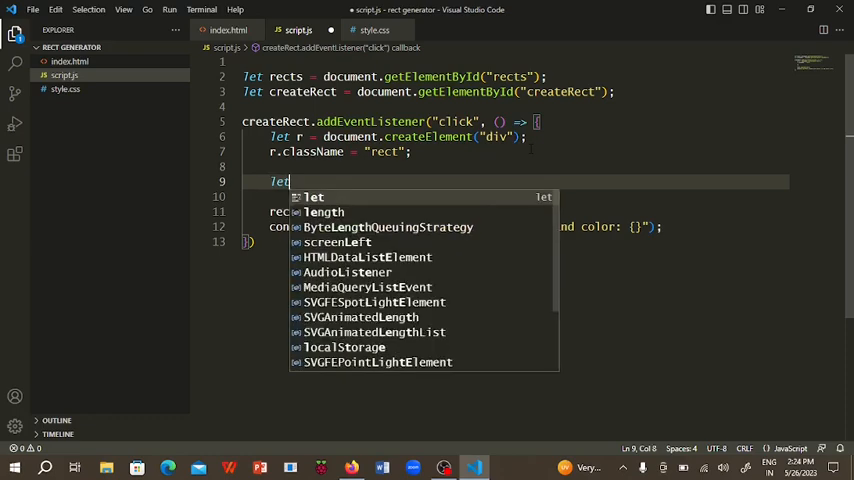
pyautogui.write('w =')
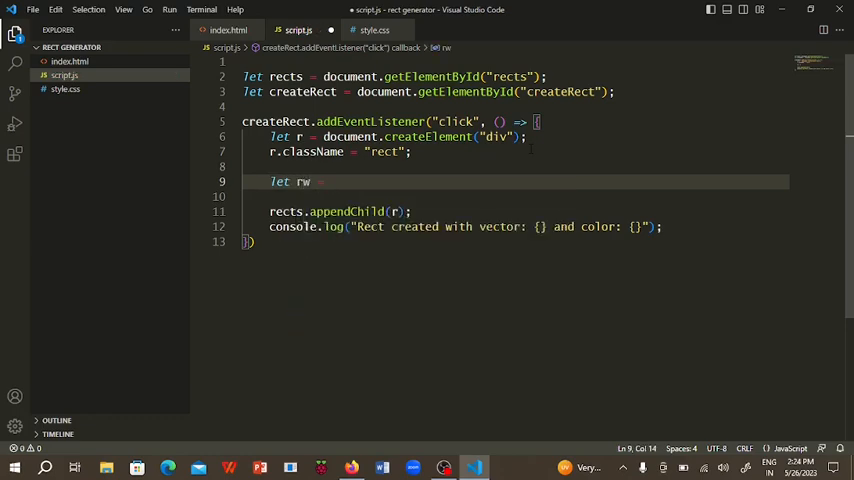
pyautogui.write('Math.random() * 200')
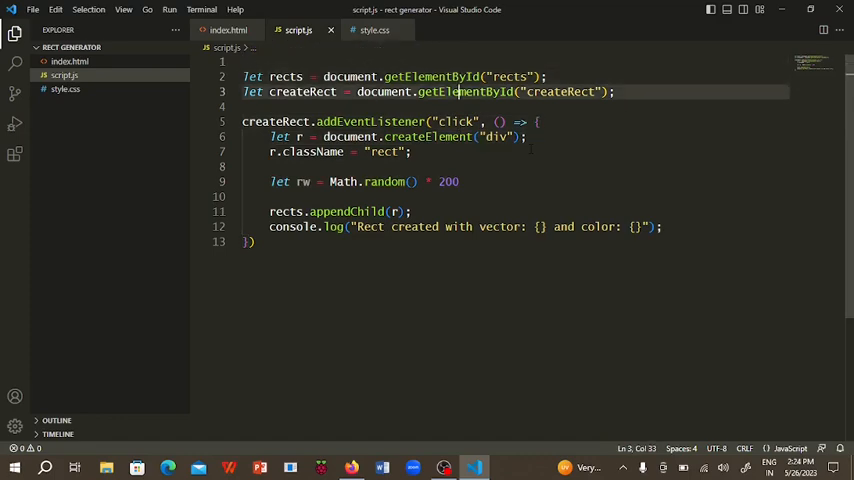
pyautogui.write('let m')
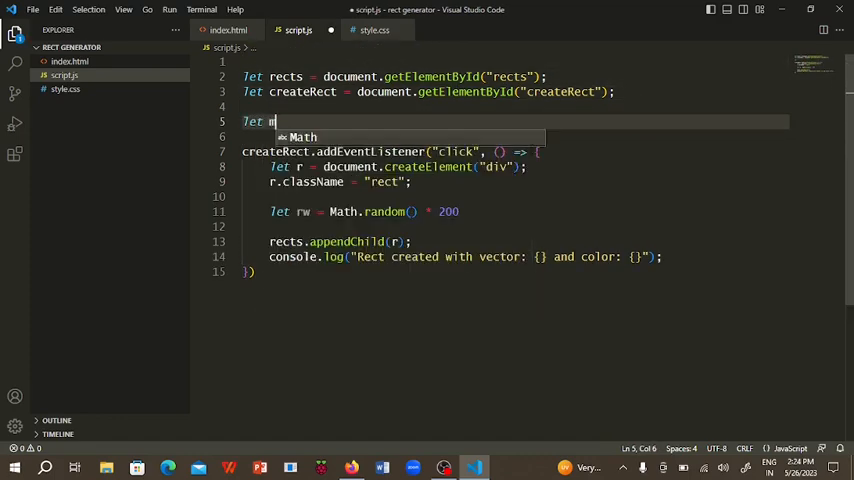
pyautogui.write('maxWid')
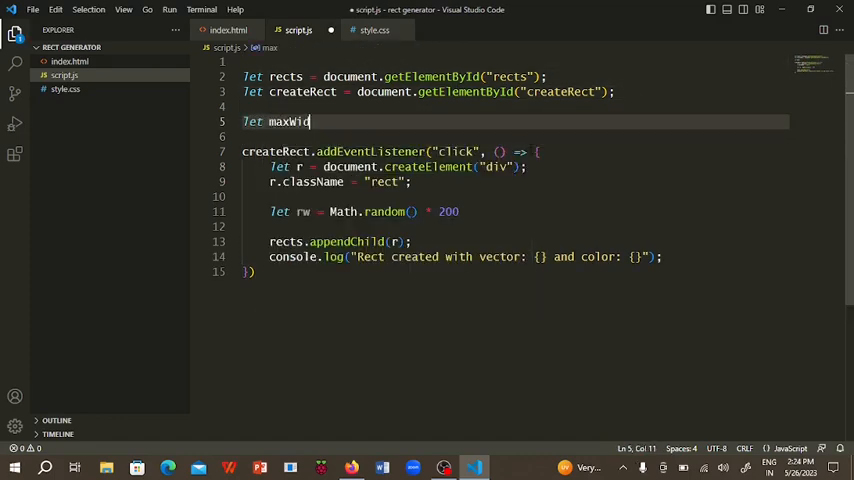
pyautogui.write('th')
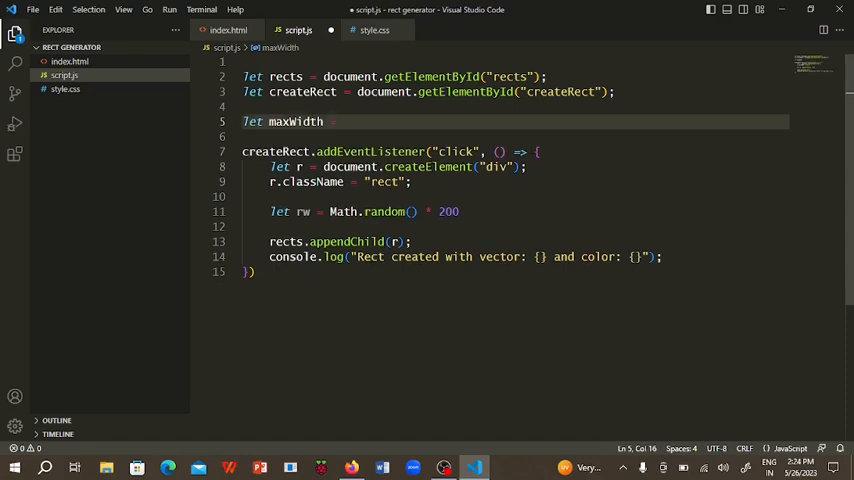
pyautogui.write('= 200;')
pyautogui.write('let max')
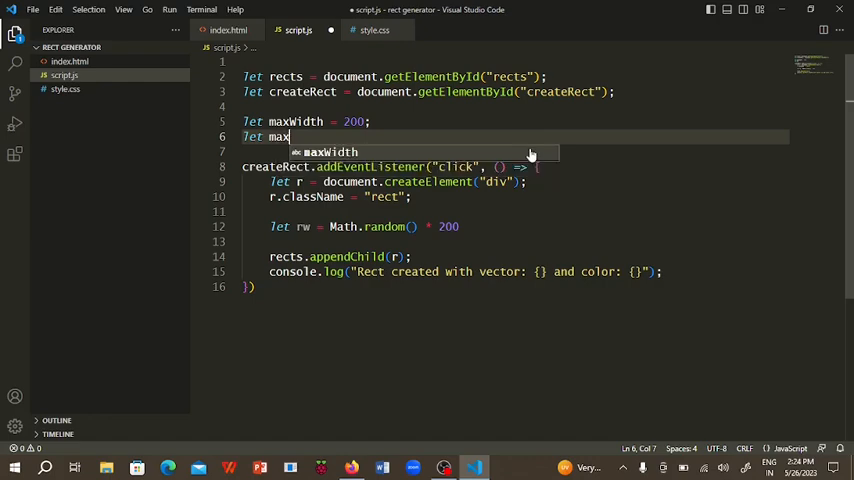
pyautogui.write('Height')
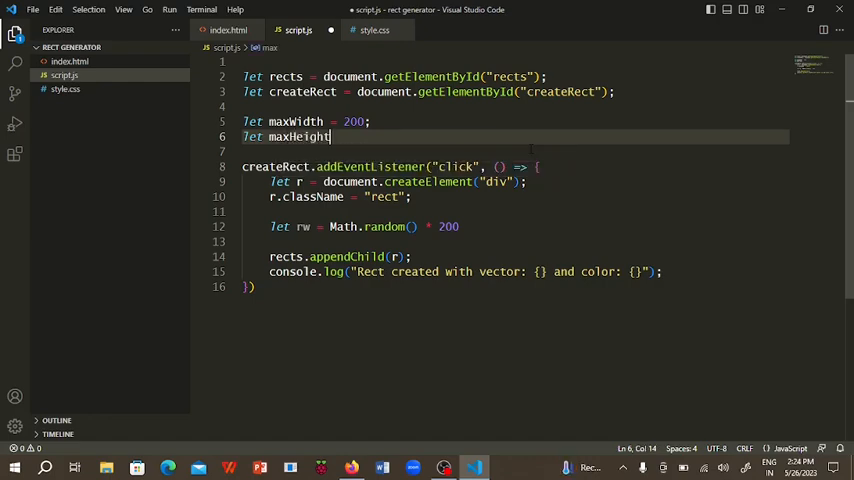
pyautogui.write('= 200;')
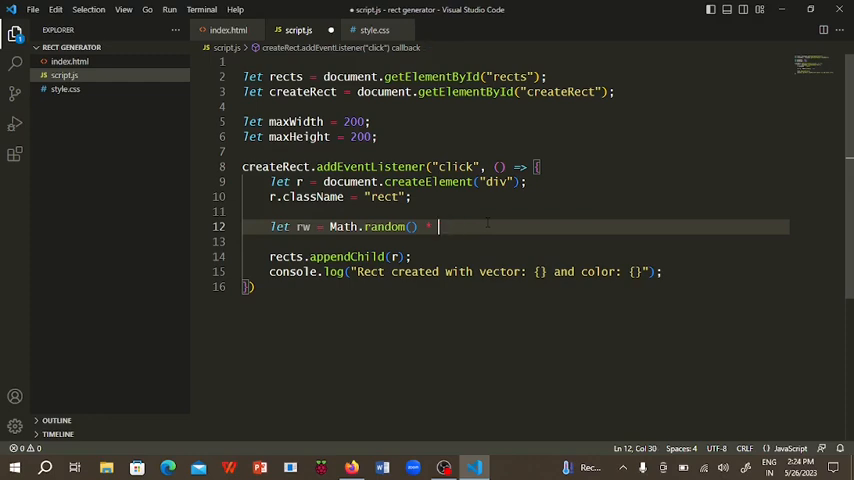
# Compute rw = Math.random() * maxWidth and rh = Math.random() * maxHeight in the handler.
pyautogui.write('maxWidth;')
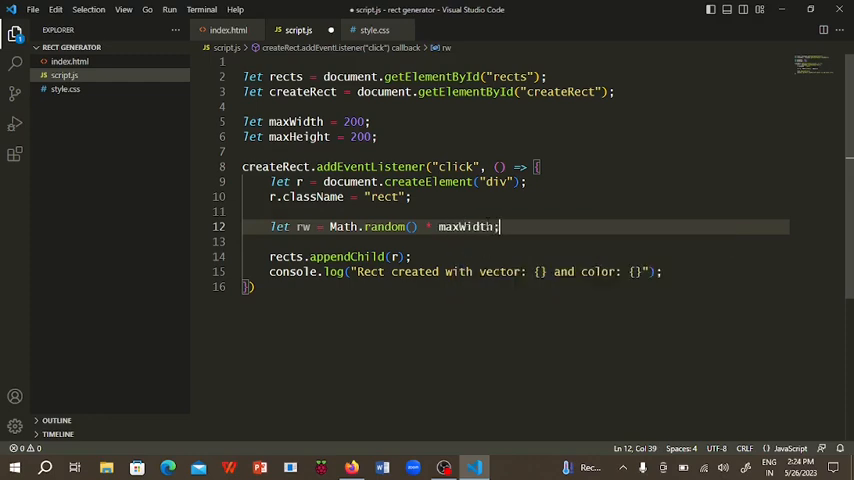
pyautogui.write('let rh = Math.random() *')
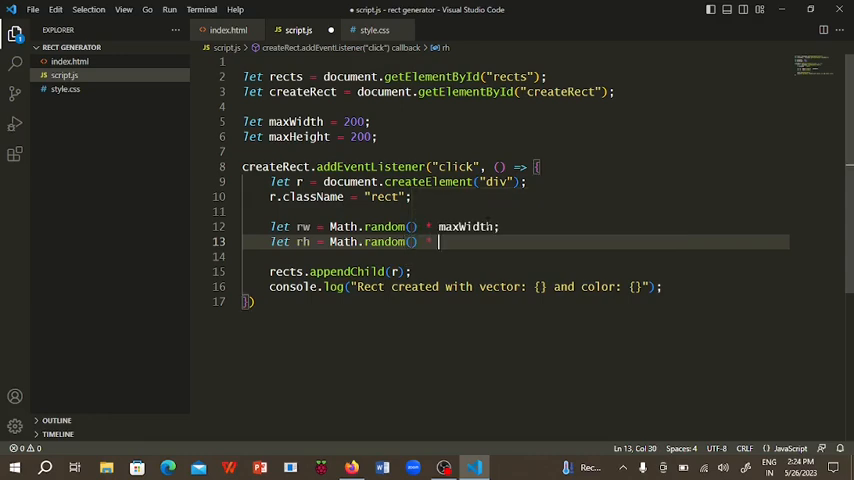
pyautogui.write('maxHeight')
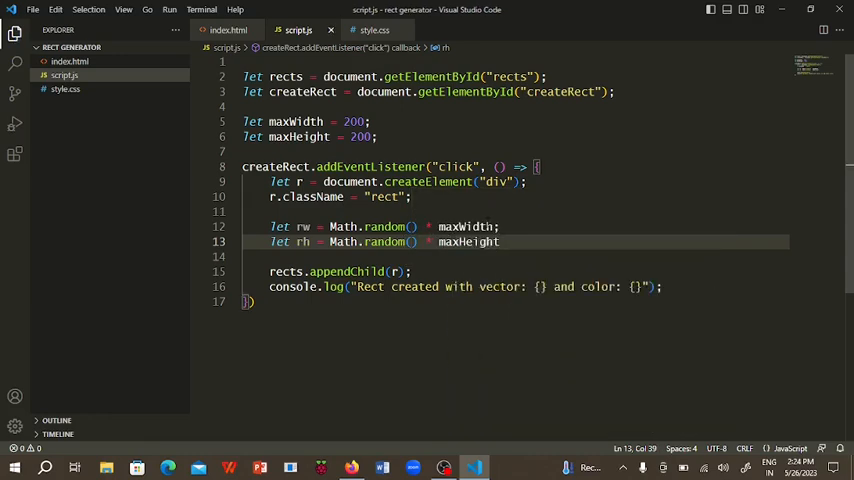
pyautogui.write(';')
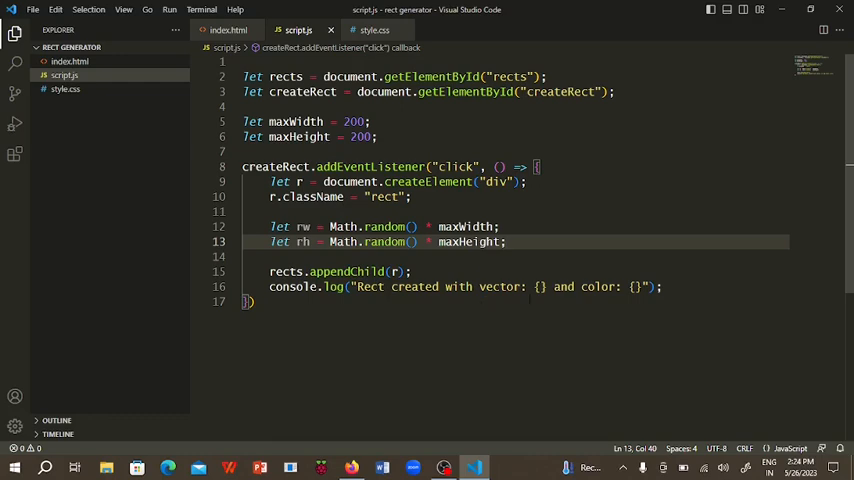
pyautogui.click(400, 272)
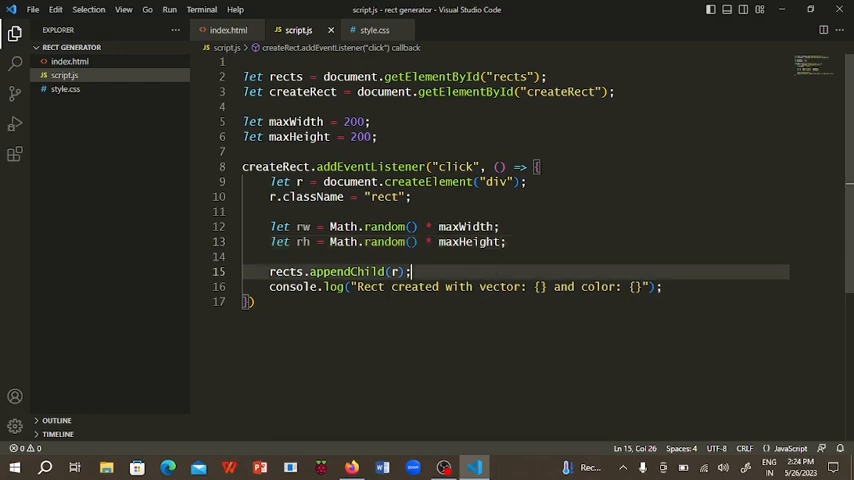
pyautogui.click(508, 240)
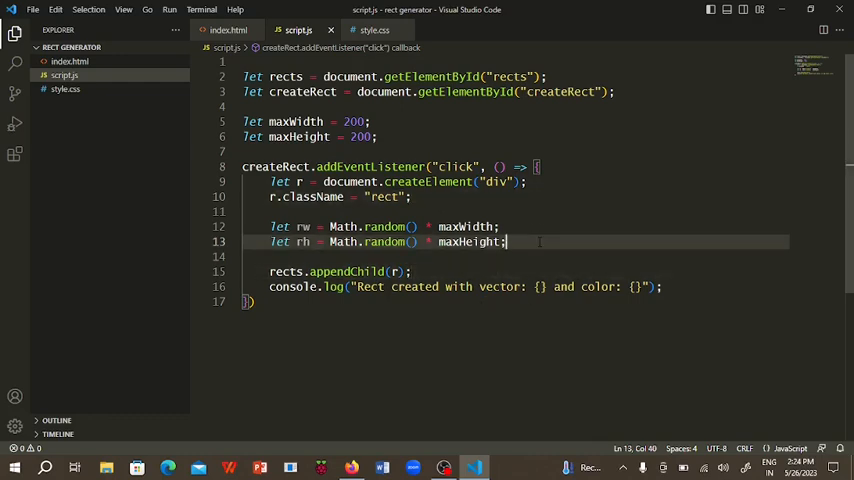
# Set r.style.width = rw + "px" and r.style.height = rh + "px" in the click handler.
pyautogui.write('r.s')
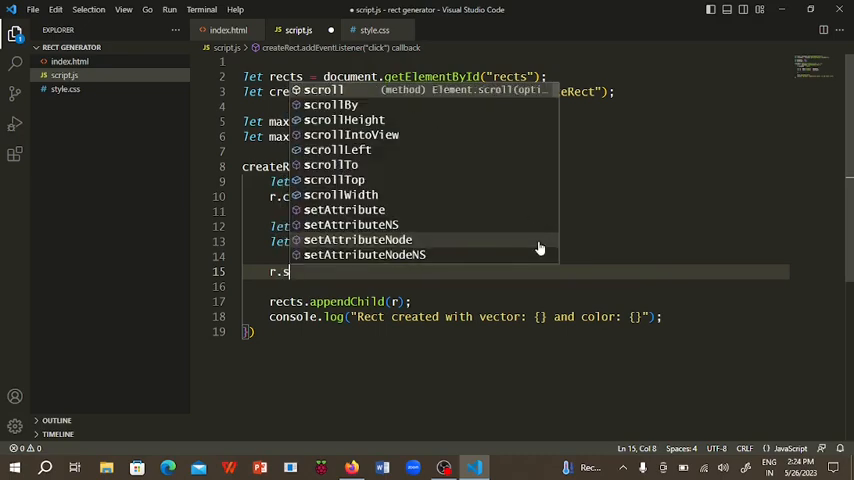
pyautogui.write('tyle.back')
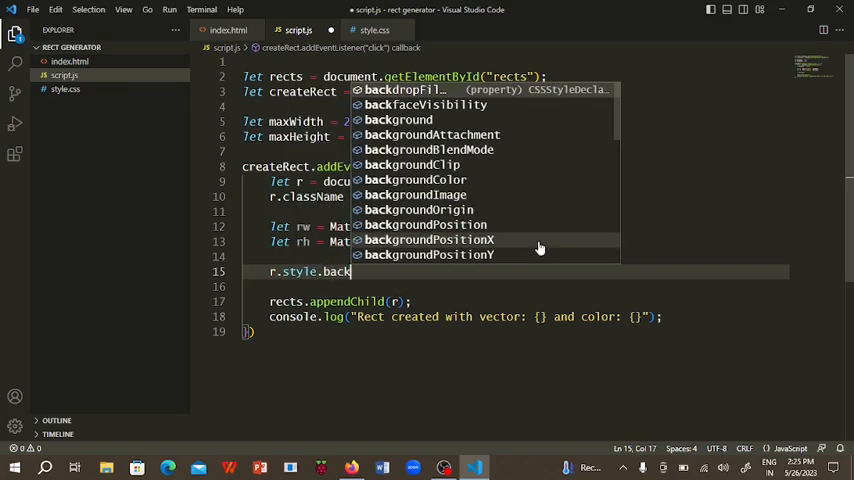
pyautogui.write('width = r')
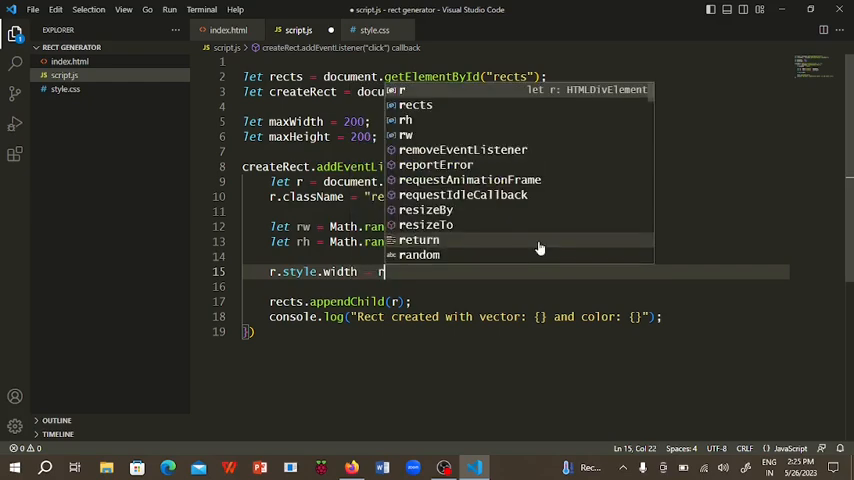
pyautogui.write('w')
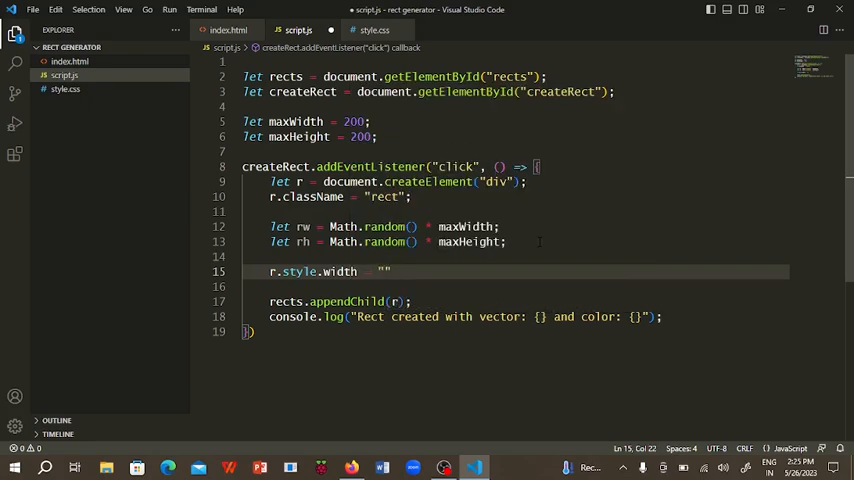
pyautogui.write('rw =')
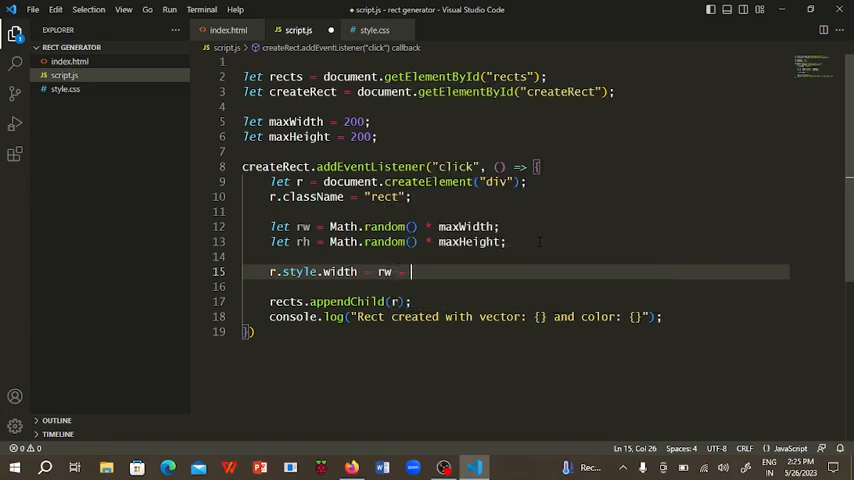
pyautogui.write('"px";')
pyautogui.write('r.style.height =')
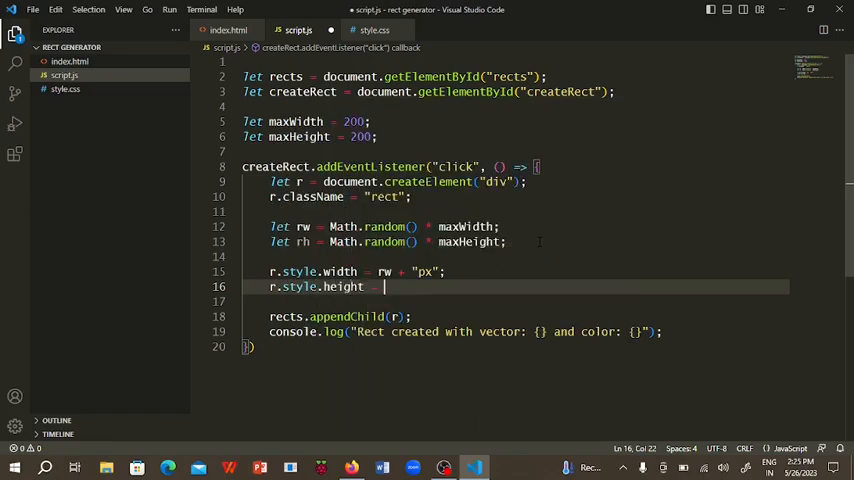
pyautogui.write('rh + "px";')
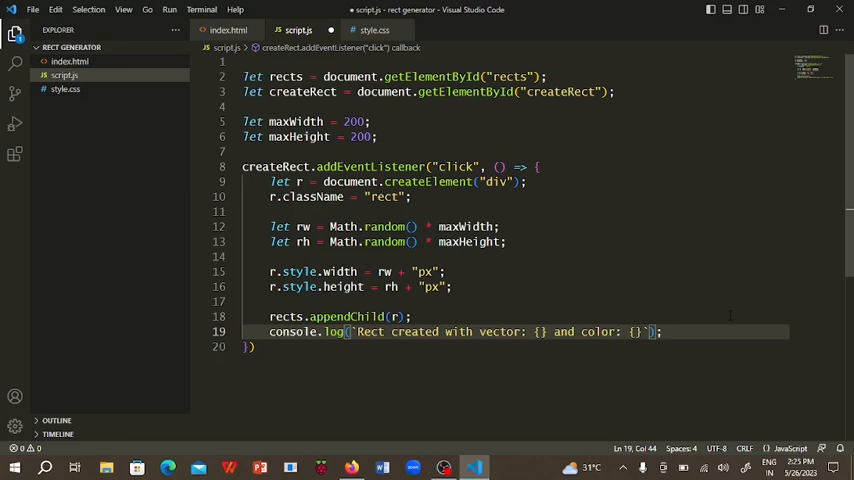
# Make the console log interpolate rw, rh and rc in a template string.
pyautogui.write('${')
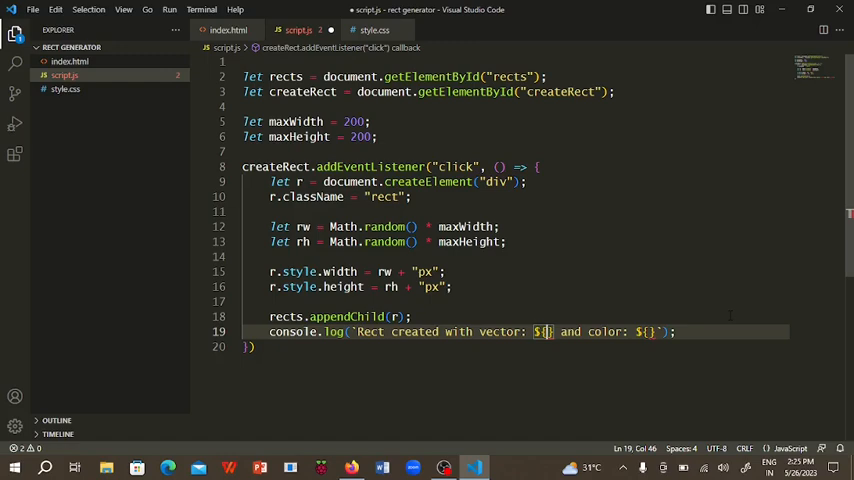
pyautogui.write('e')
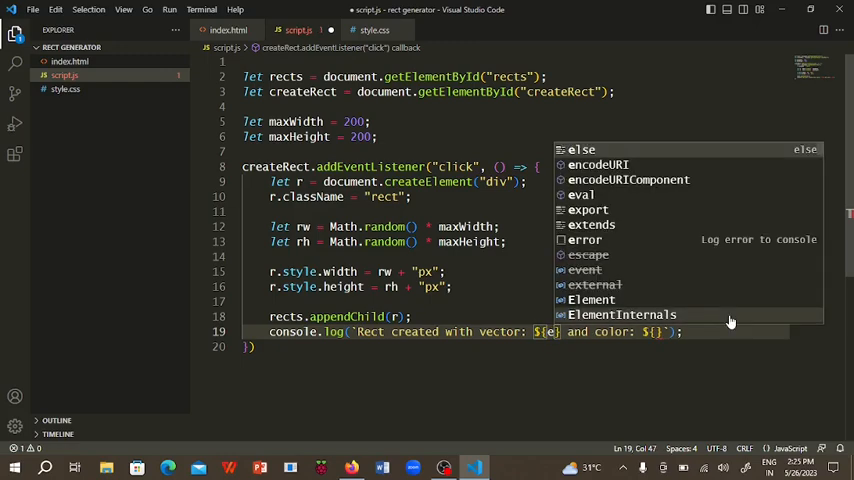
pyautogui.write('rw')
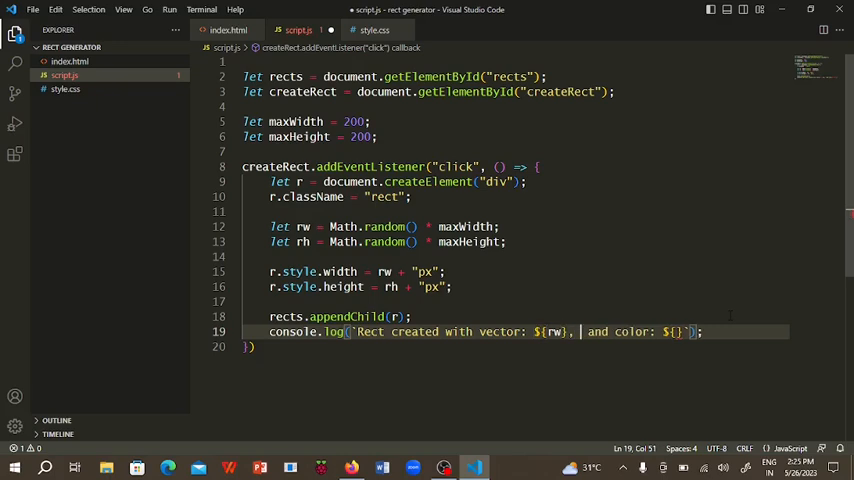
pyautogui.write('rh')
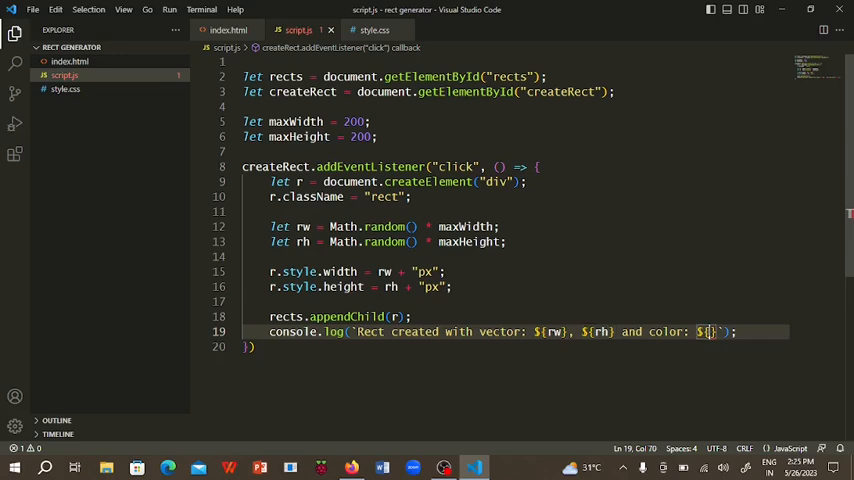
pyautogui.write('rd')
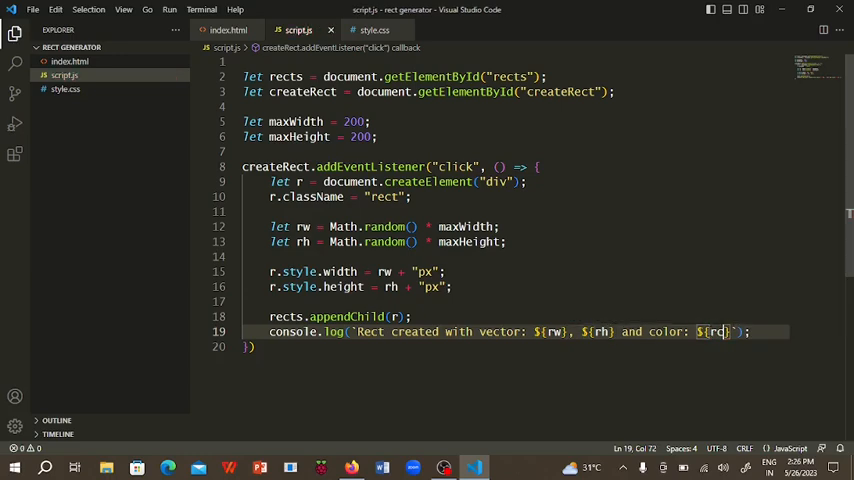
# Add let rc = color.value; on a new line below the random size lines.
pyautogui.click(508, 240)
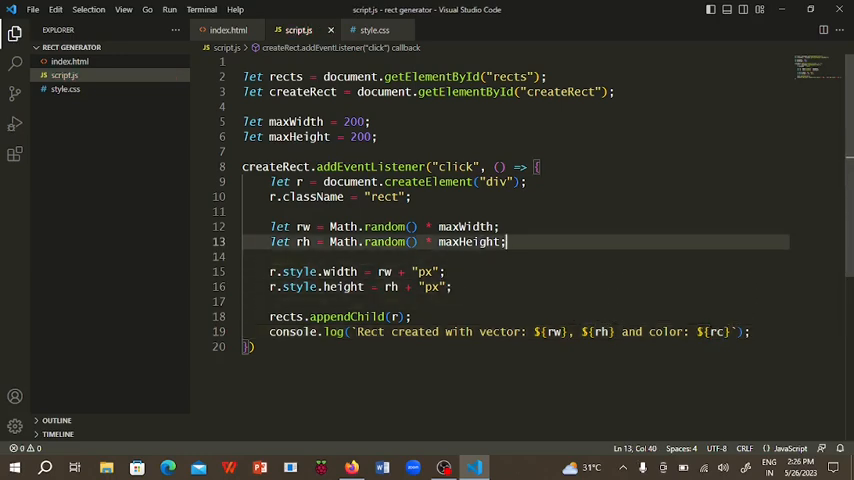
pyautogui.press('Enter')
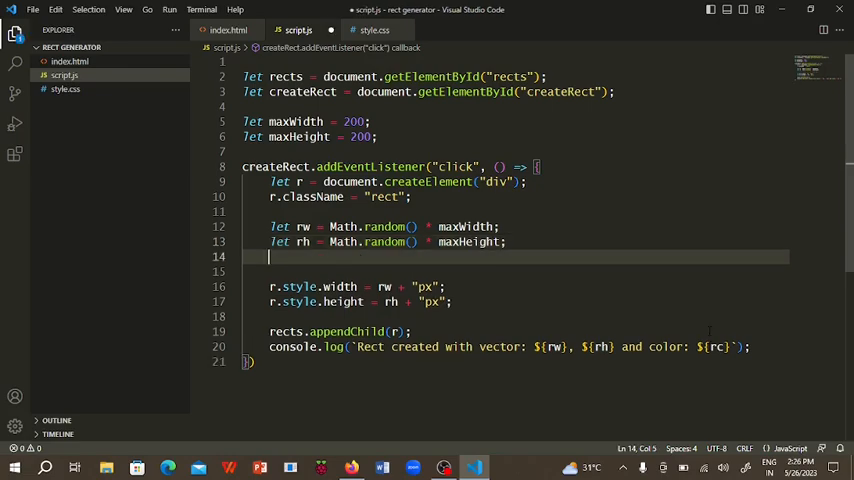
pyautogui.write('let rc = color.b')
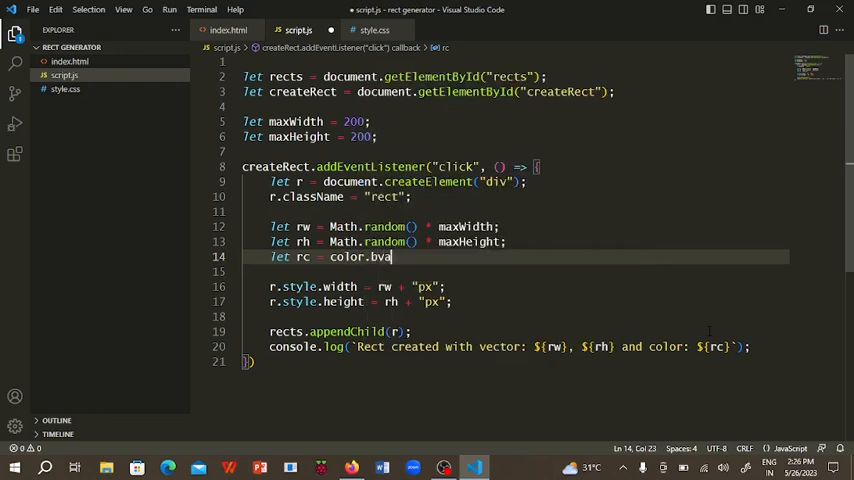
pyautogui.write('val')
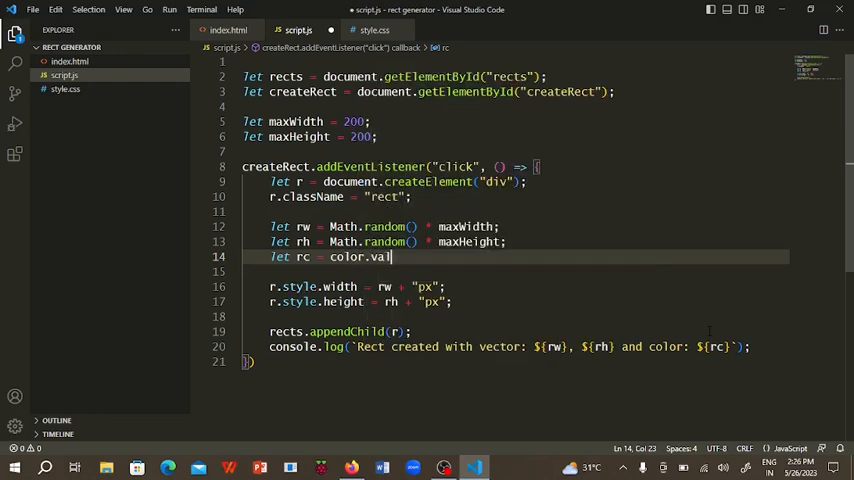
pyautogui.write('ue;')
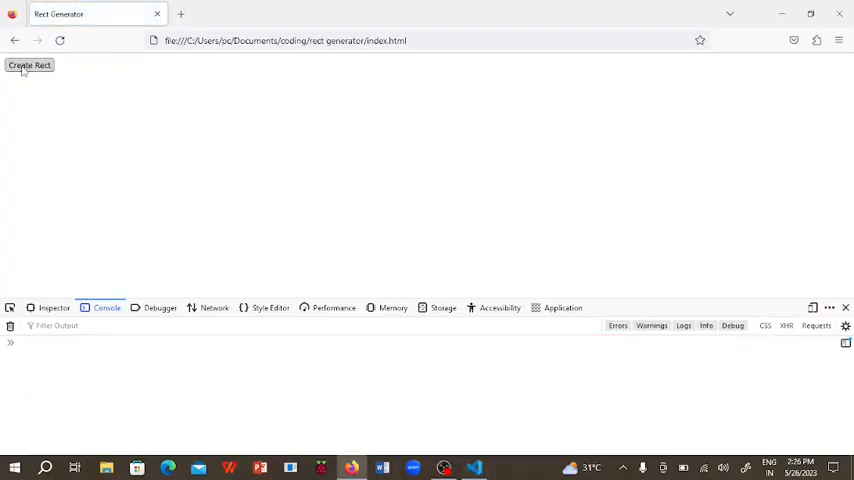
# Generate three black random-sized rectangles with Create Rect and check their console logs.
pyautogui.click(30, 64)
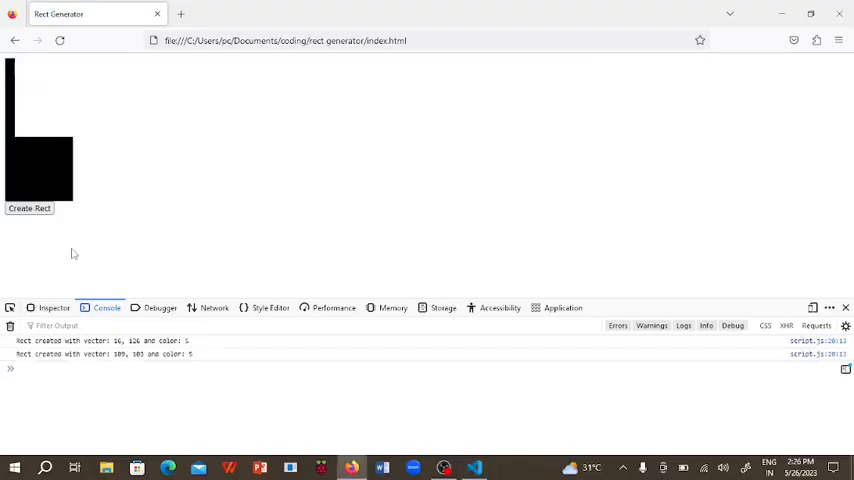
pyautogui.click(30, 208)
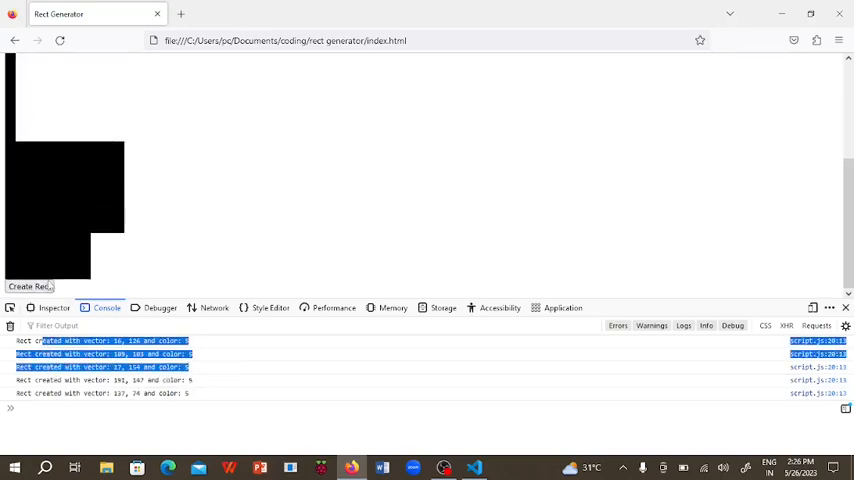
pyautogui.click(28, 288)
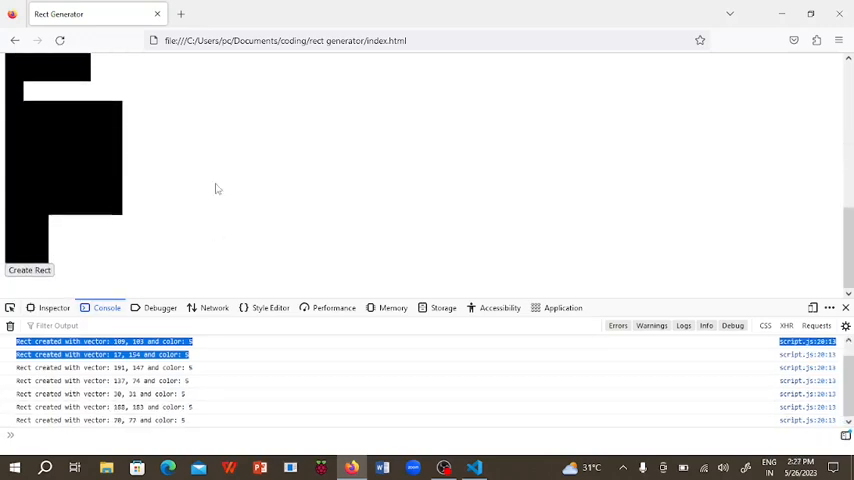
pyautogui.click(30, 282)
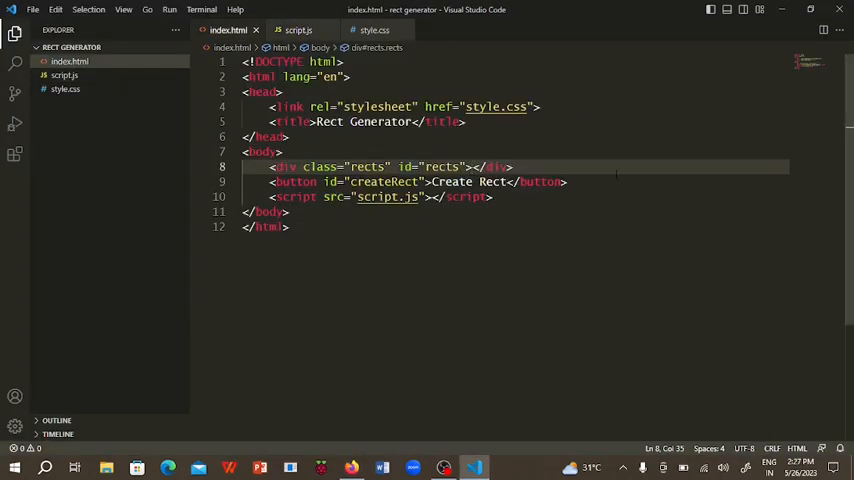
# Add <input type="text" id="color"> below the button in index.html.
pyautogui.press('Enter')
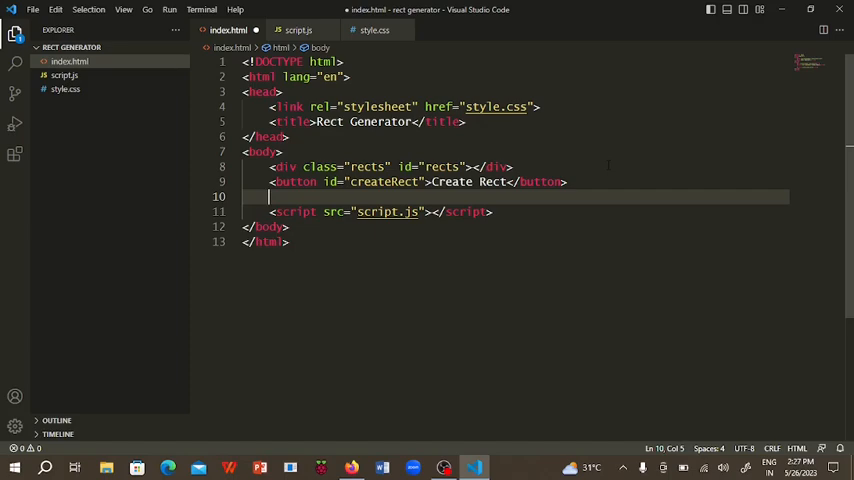
pyautogui.write('<input type="text">')
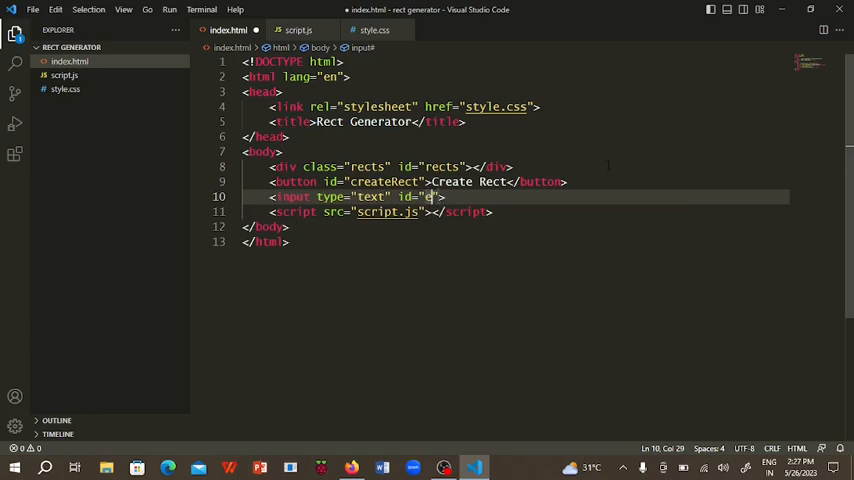
pyautogui.write('color')
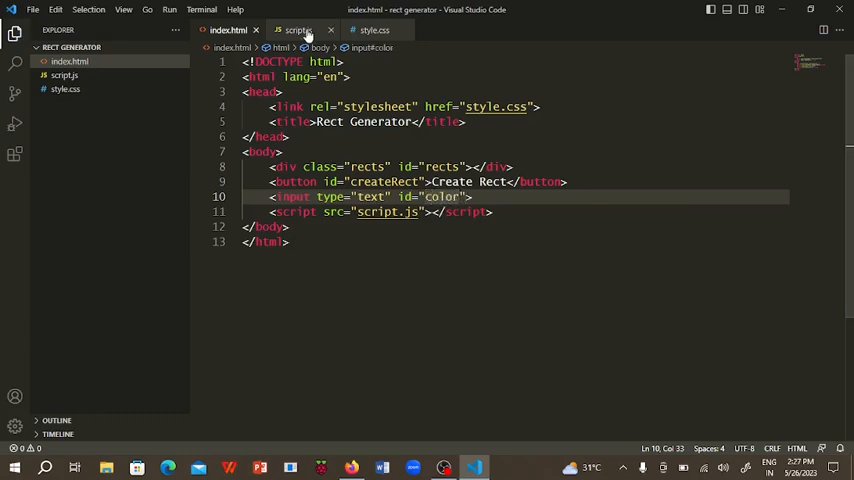
# In script.js store the color input via document.getElementById and read rc from color.value.
pyautogui.click(296, 30)
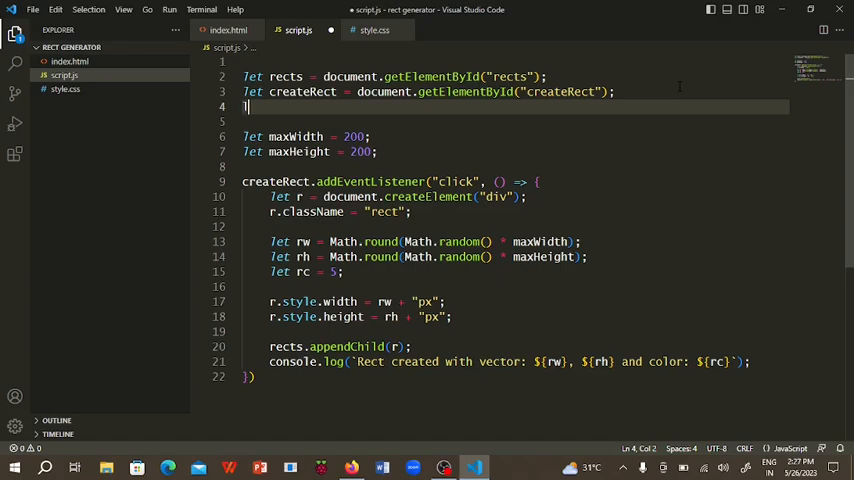
pyautogui.write('let color = document.getElementById("color");')
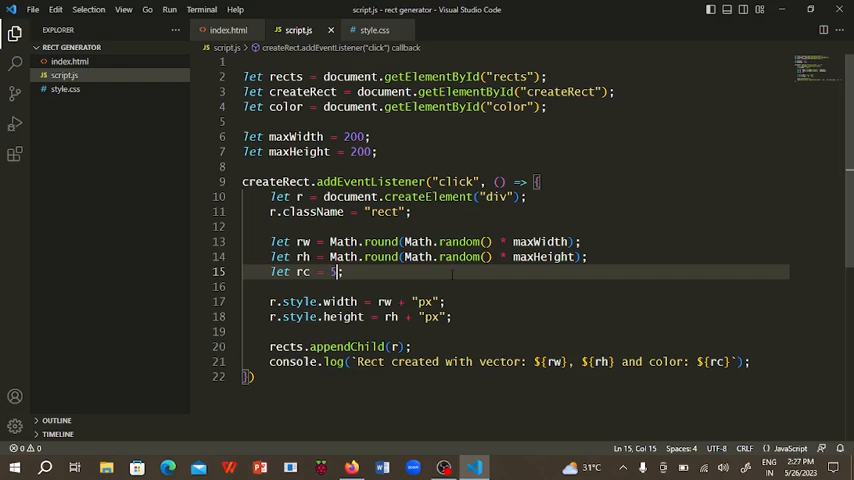
pyautogui.write('color.value')
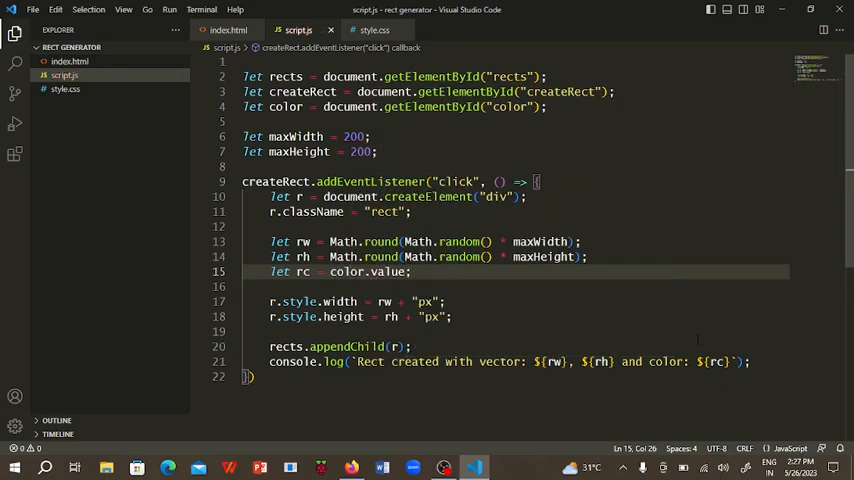
pyautogui.write('r.st')
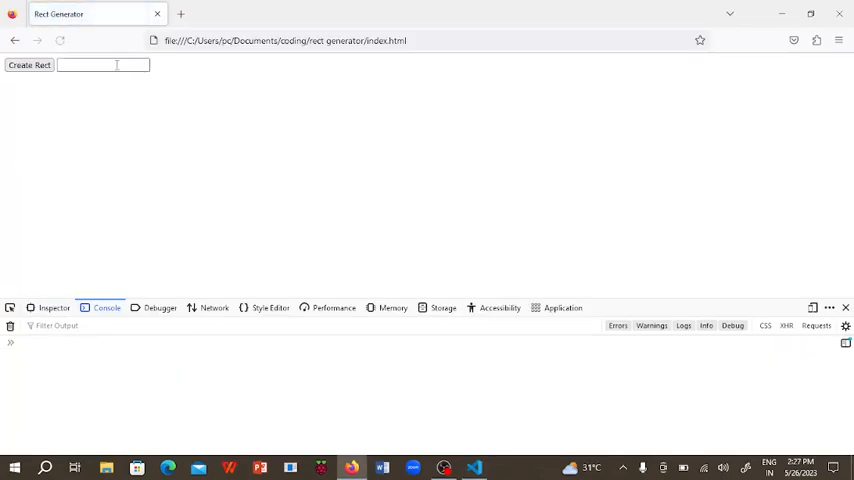
# Enter a #fff8 hex code in the colour field and create a yellow rectangle.
pyautogui.write('#')
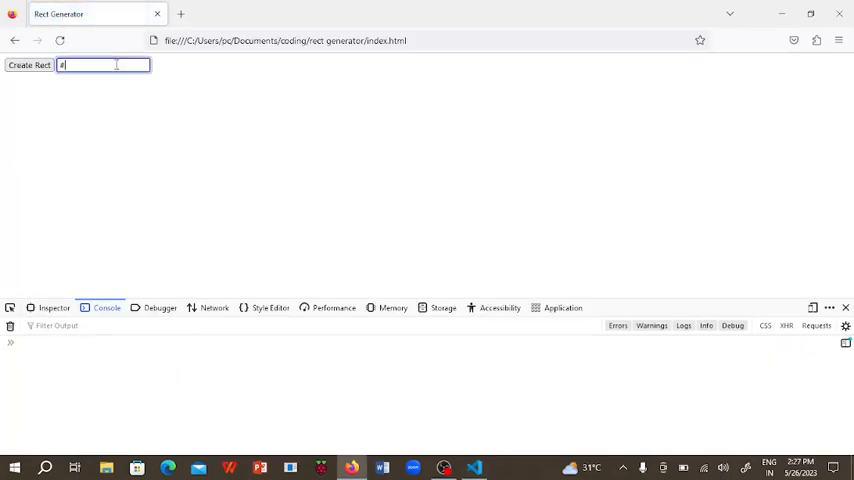
pyautogui.write('fff')
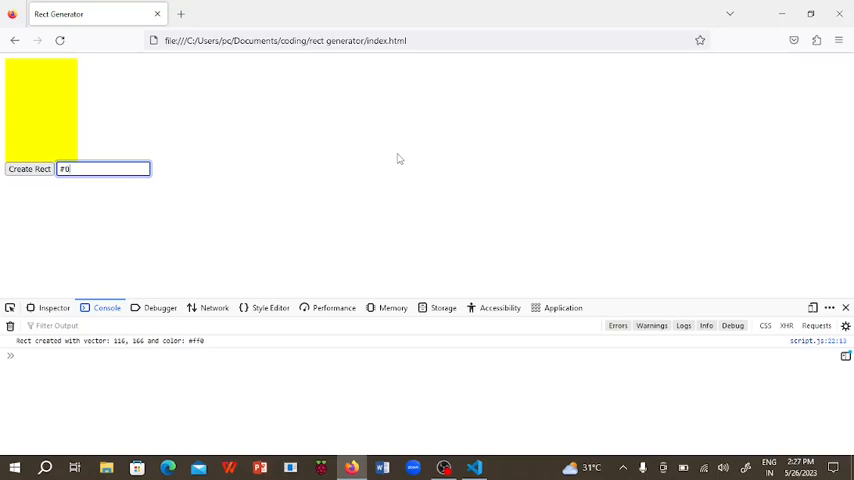
pyautogui.write('8')
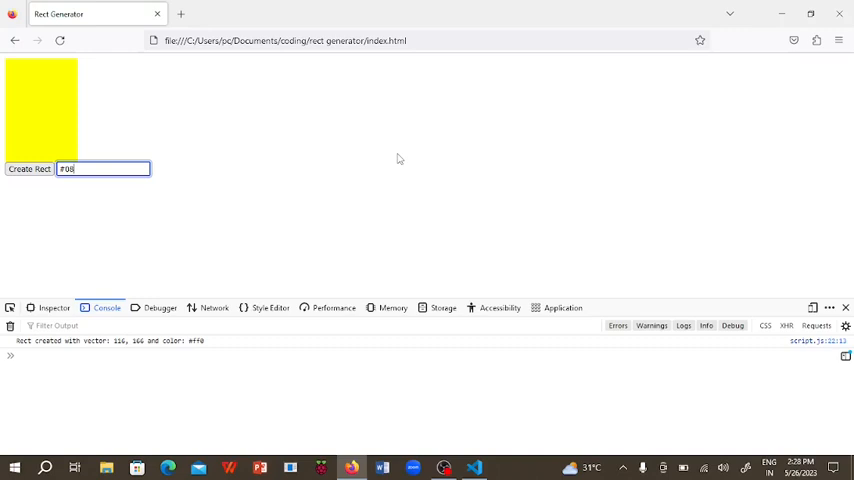
pyautogui.click(30, 168)
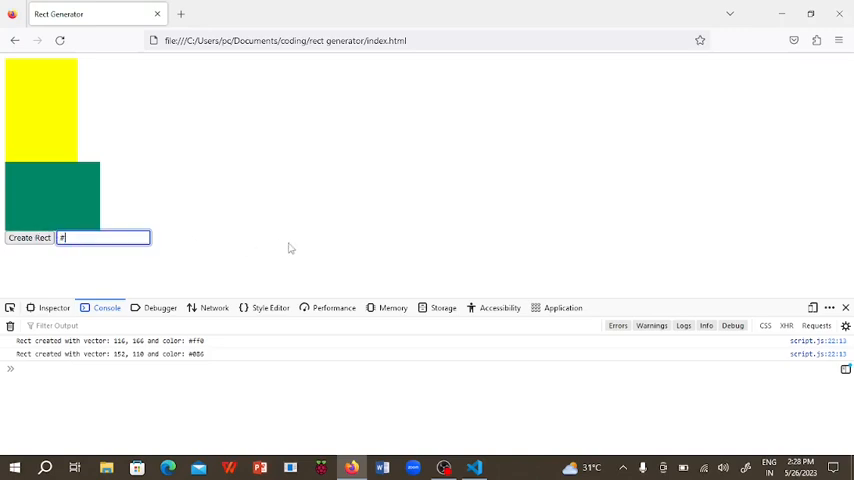
# Enter further hex codes (abc, cd) to create teal, grey-blue and several black rectangles.
pyautogui.write('abc')
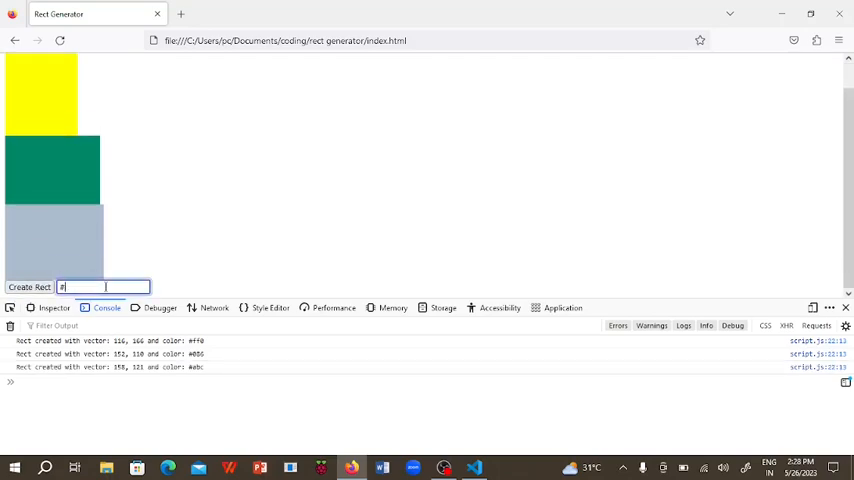
pyautogui.write('cd')
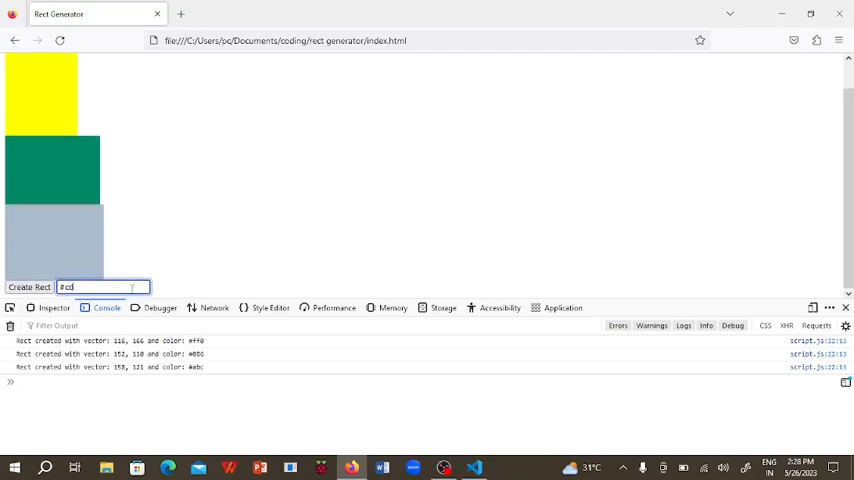
pyautogui.click(28, 282)
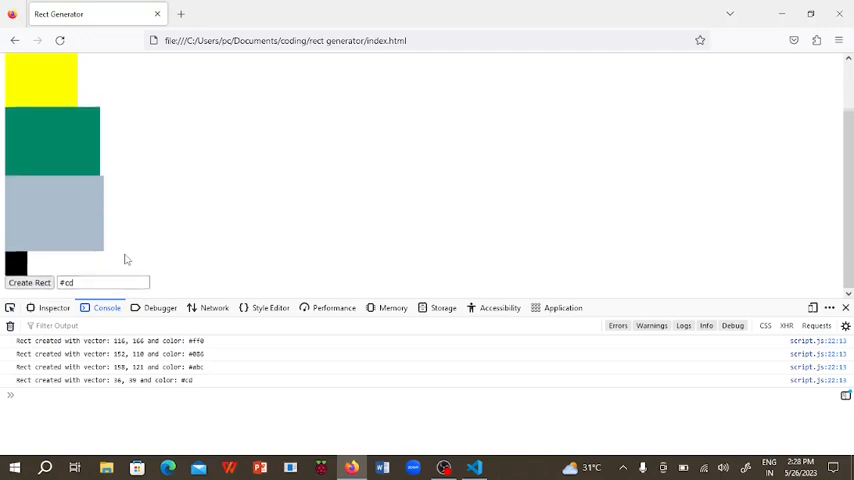
pyautogui.click(104, 288)
pyautogui.write('#12')
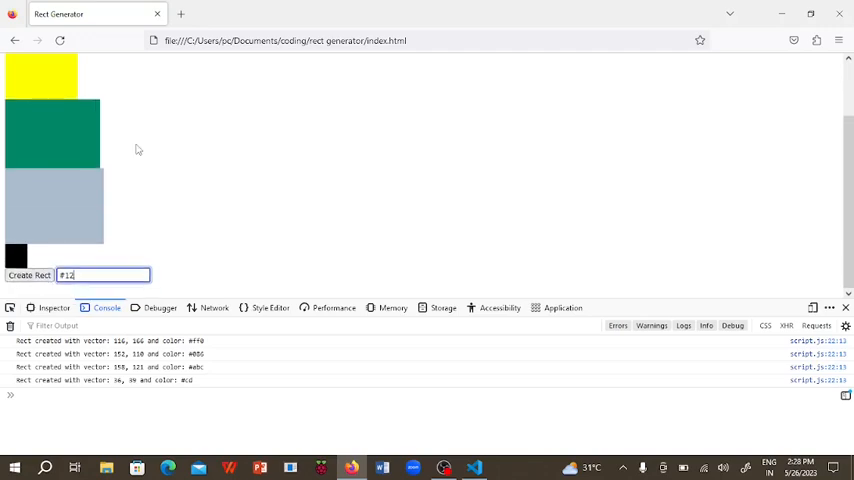
pyautogui.click(28, 288)
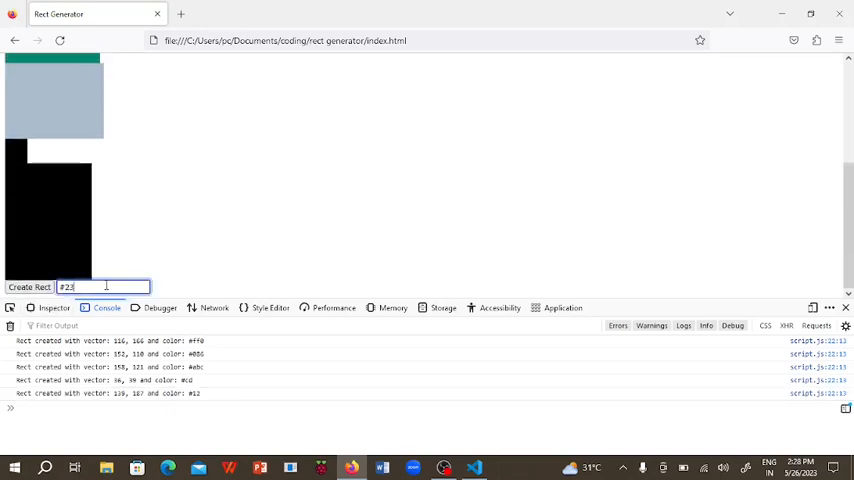
pyautogui.click(28, 288)
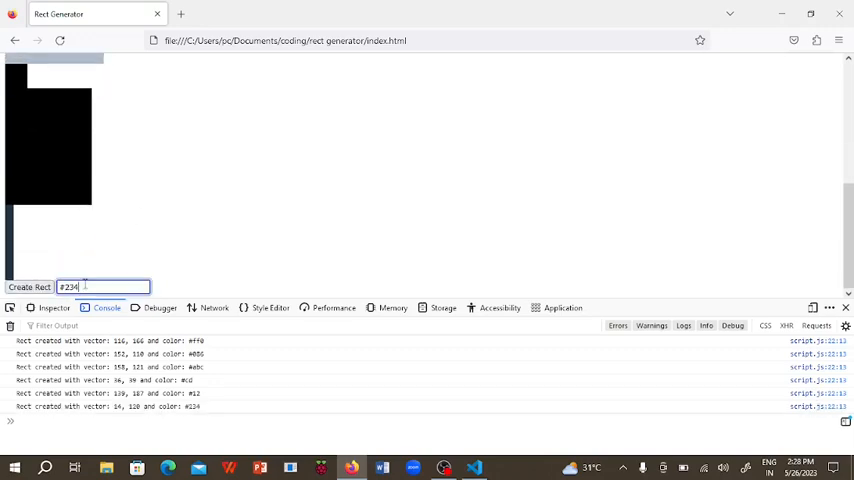
pyautogui.click(30, 260)
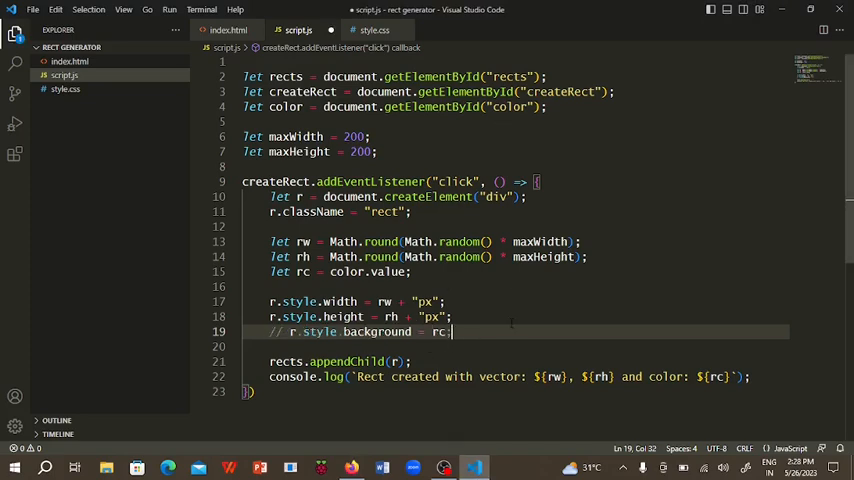
# Comment out the color.value line and build rc as `#${Math.round(Math.random() * 9)}`.
pyautogui.press('ctrl+s')
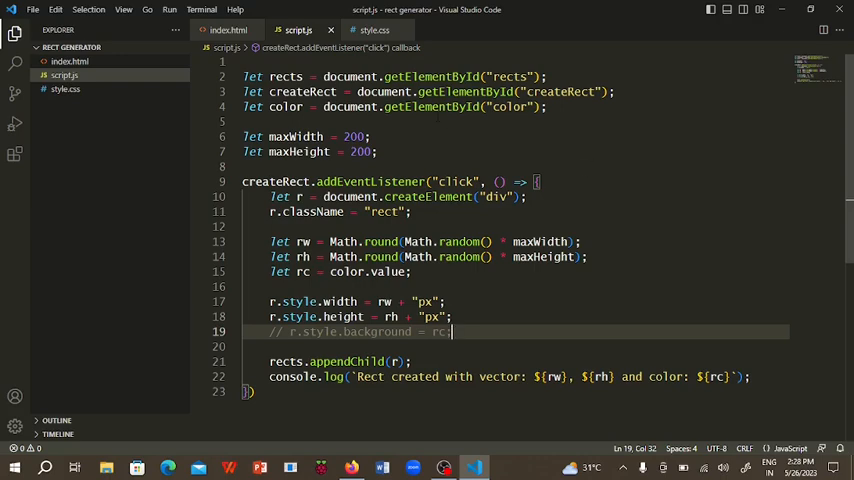
pyautogui.press('Enter')
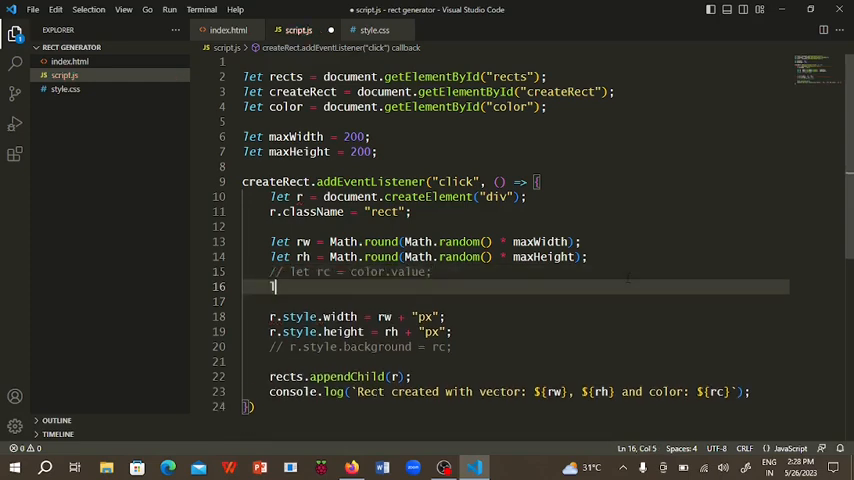
pyautogui.write('let rc = r')
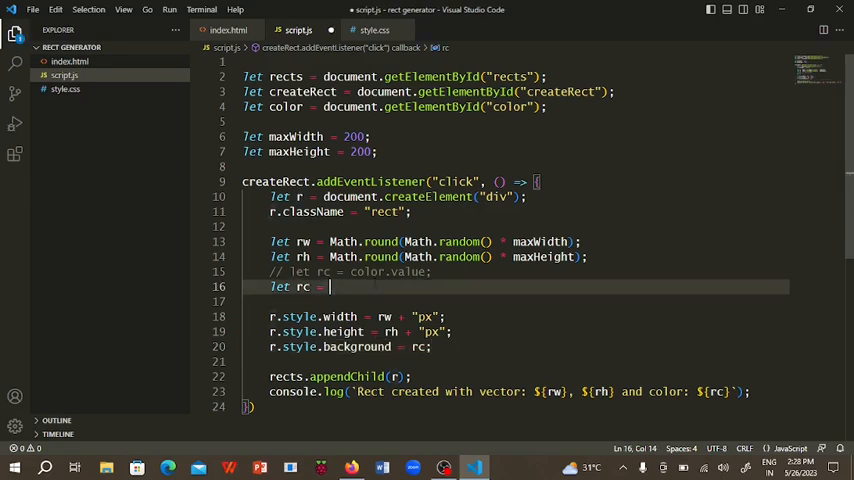
pyautogui.write('{')
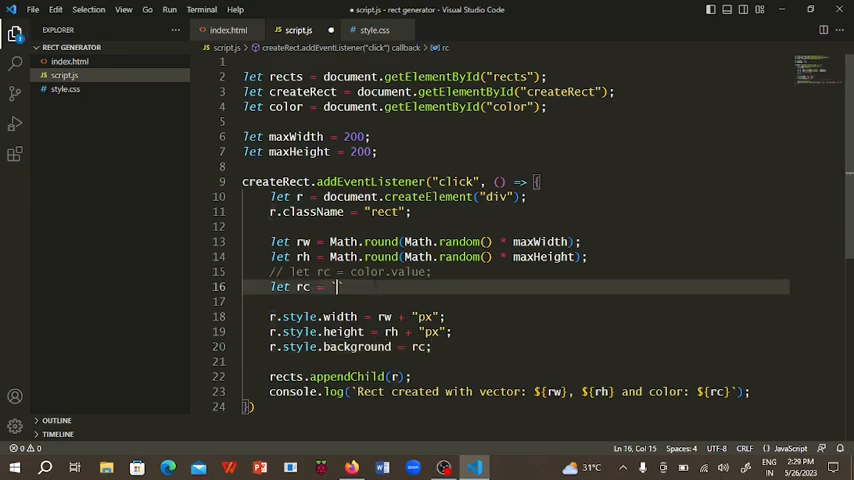
pyautogui.write('`${rand')
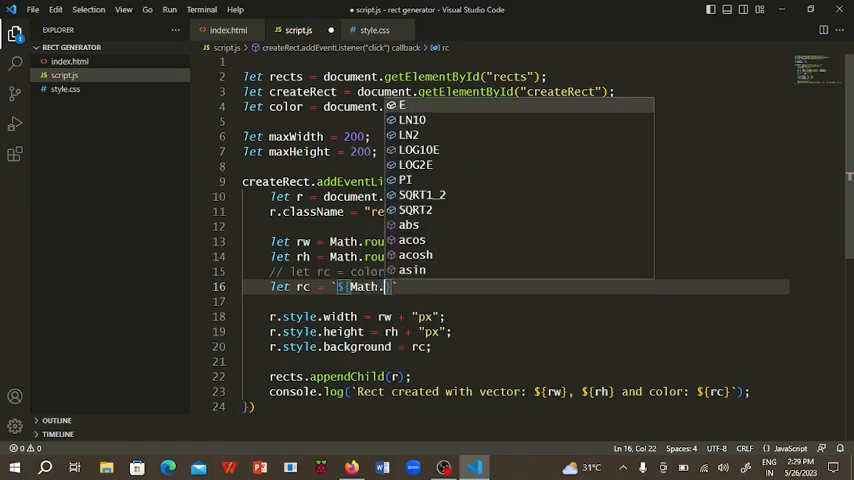
pyautogui.write('random')
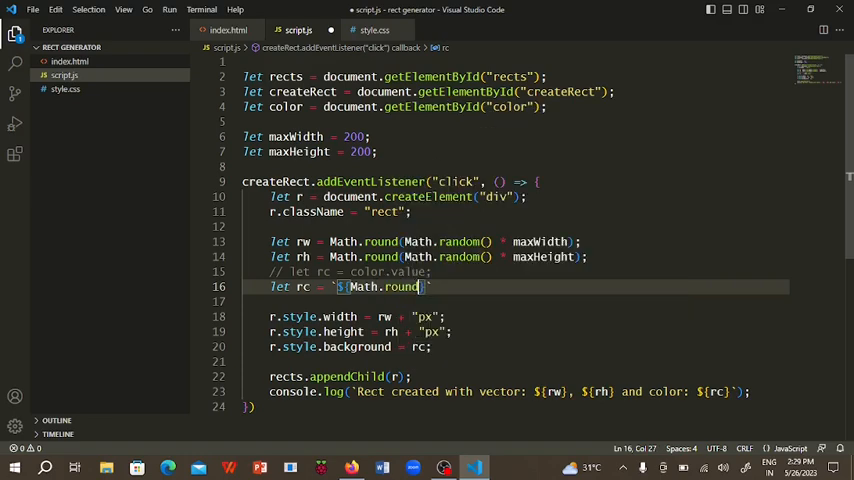
pyautogui.write('Math.random() *')
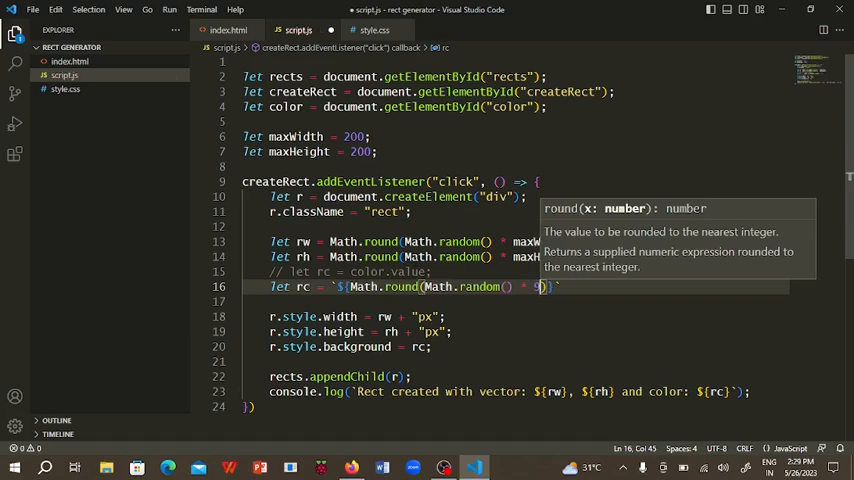
pyautogui.write('9')
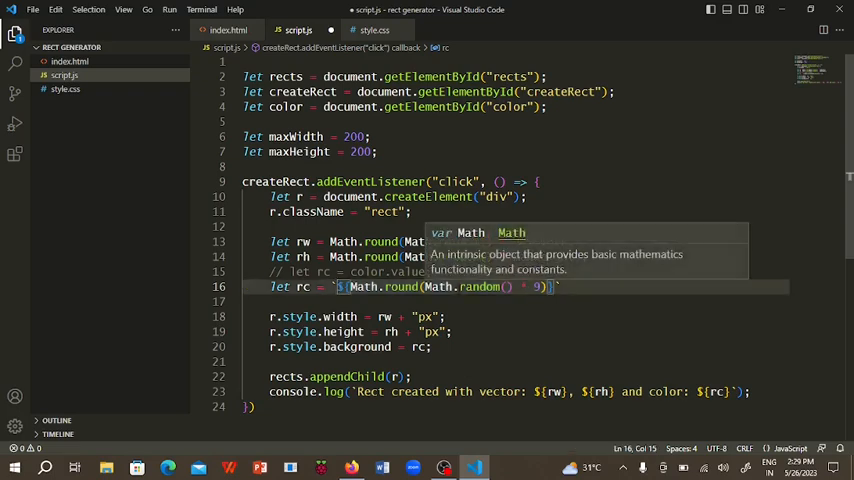
pyautogui.write(')')
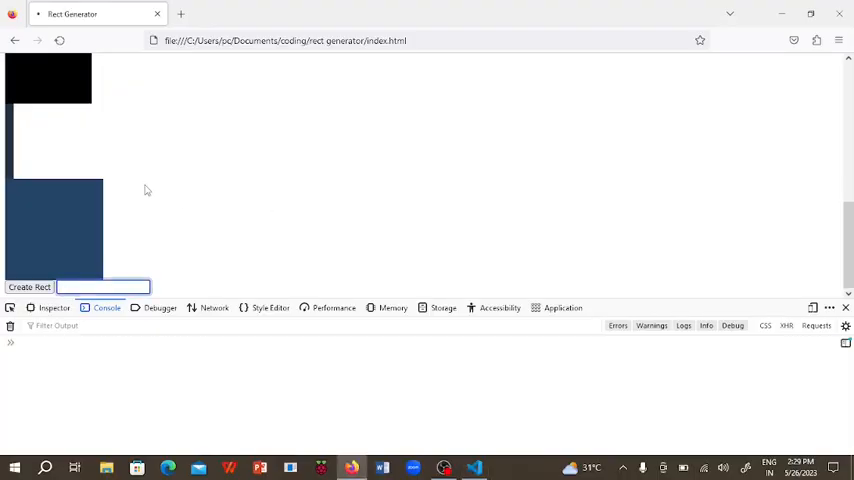
# Generate many randomly sized, randomly coloured rectangles with Create Rect, each logged.
pyautogui.click(30, 274)
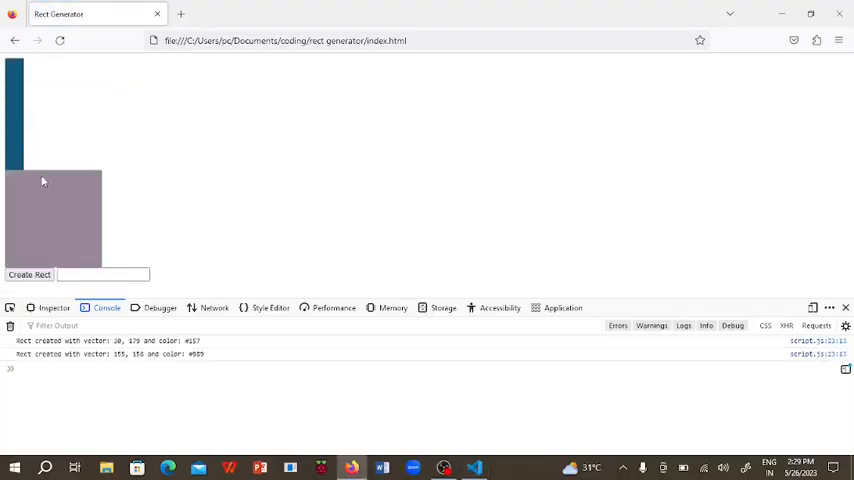
pyautogui.click(30, 268)
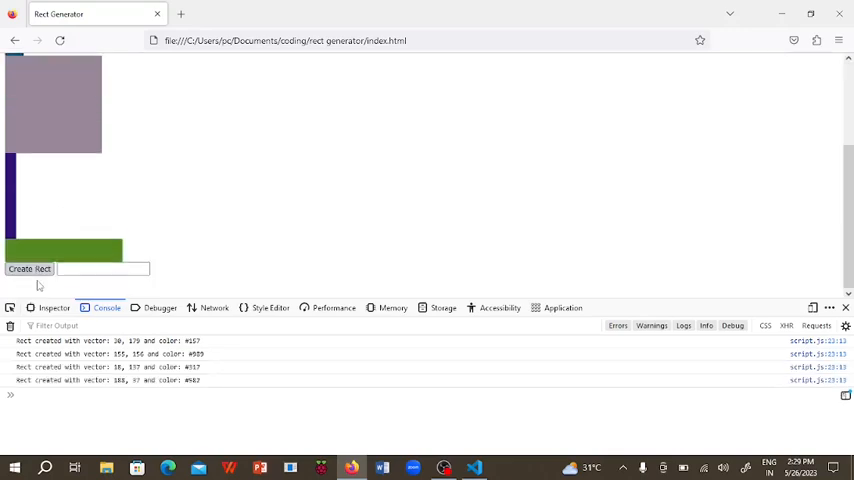
pyautogui.click(30, 280)
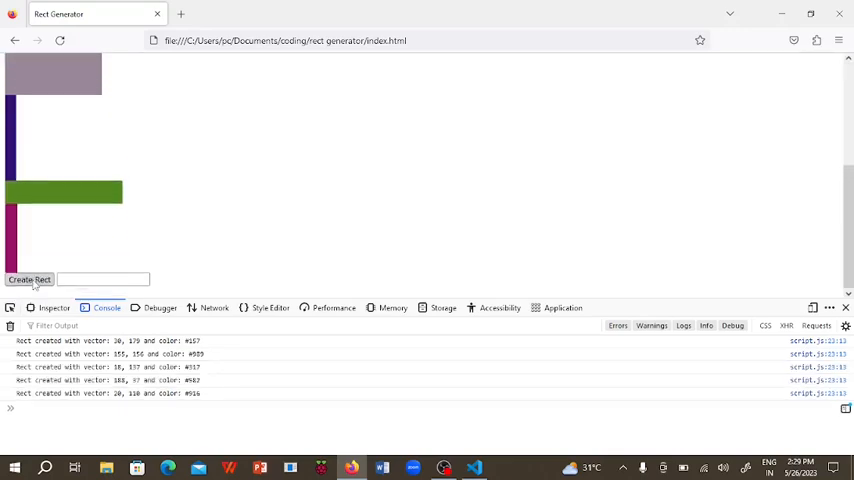
pyautogui.click(30, 266)
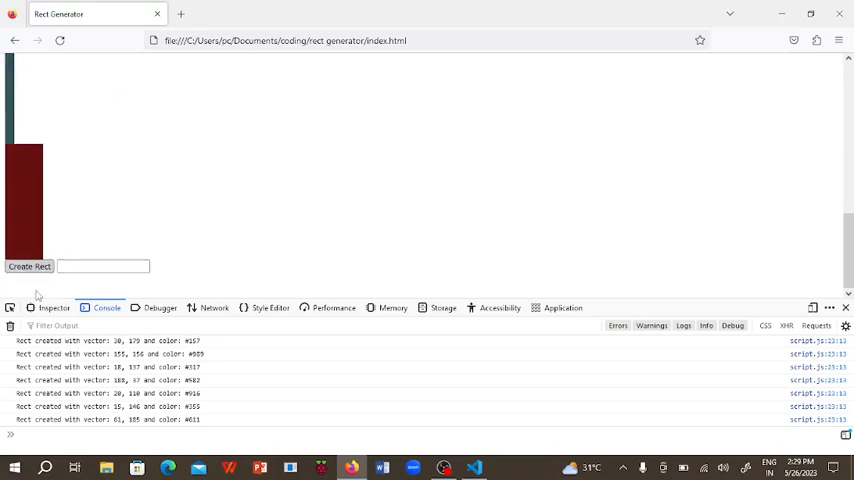
pyautogui.click(30, 266)
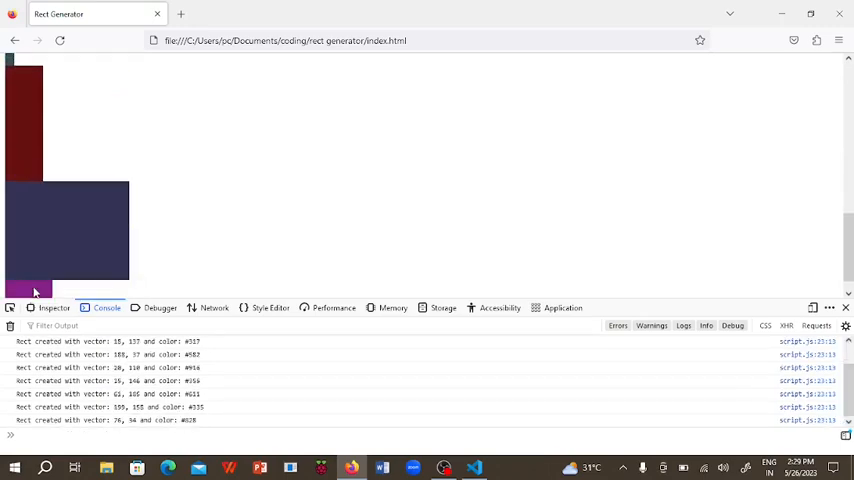
pyautogui.click(28, 288)
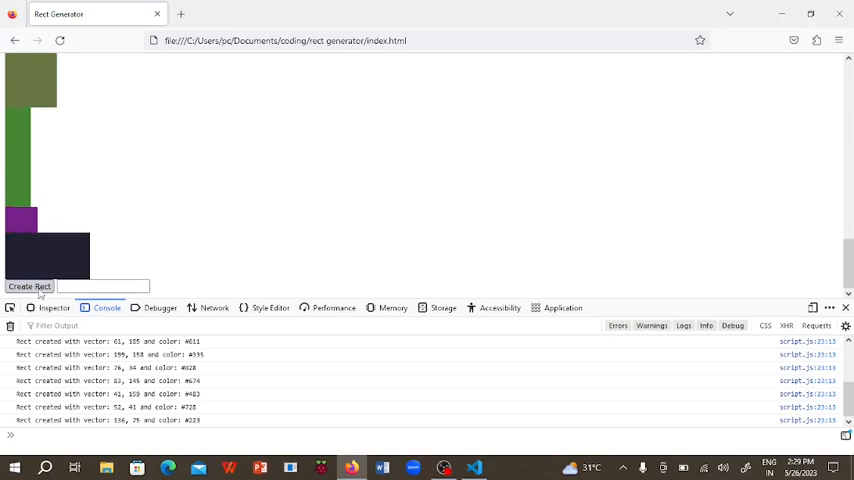
pyautogui.click(30, 288)
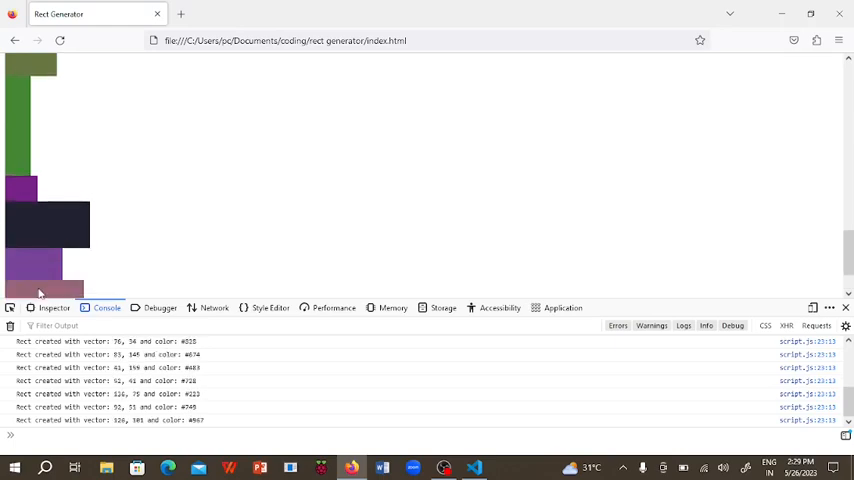
pyautogui.click(30, 288)
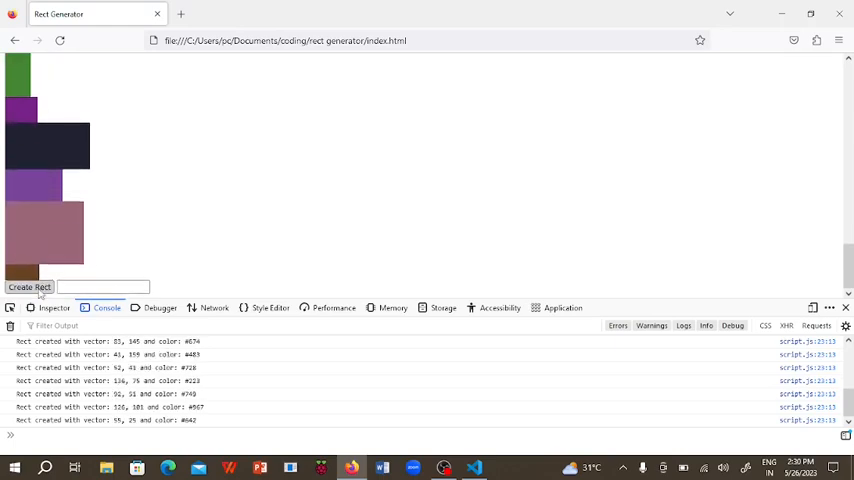
pyautogui.click(30, 268)
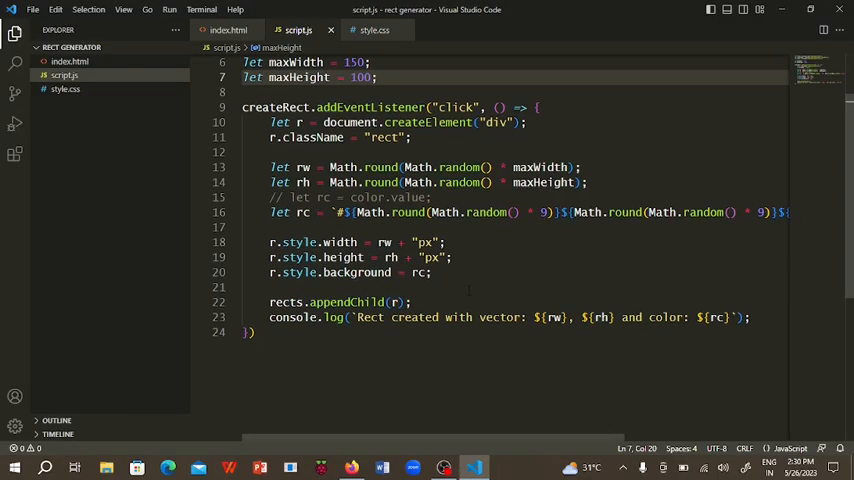
# Give body a dark grey rgb(46, 47, 48) background in style.css and start a new .rect property.
pyautogui.click(432, 272)
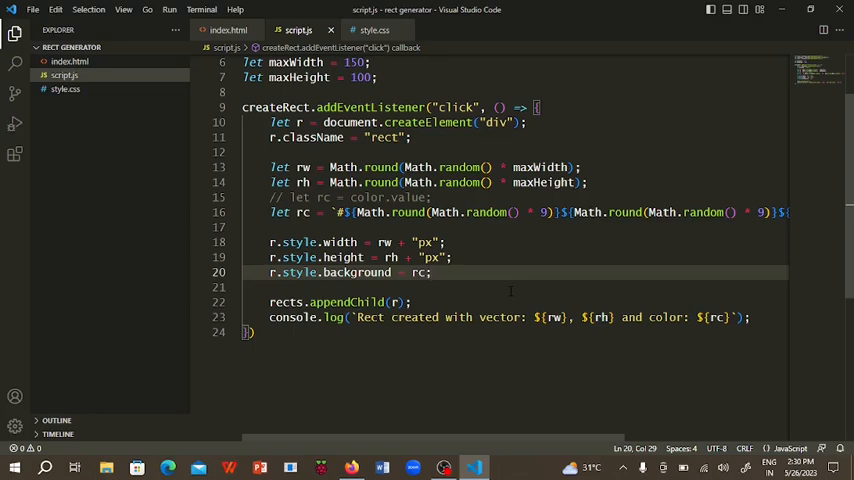
pyautogui.click(228, 30)
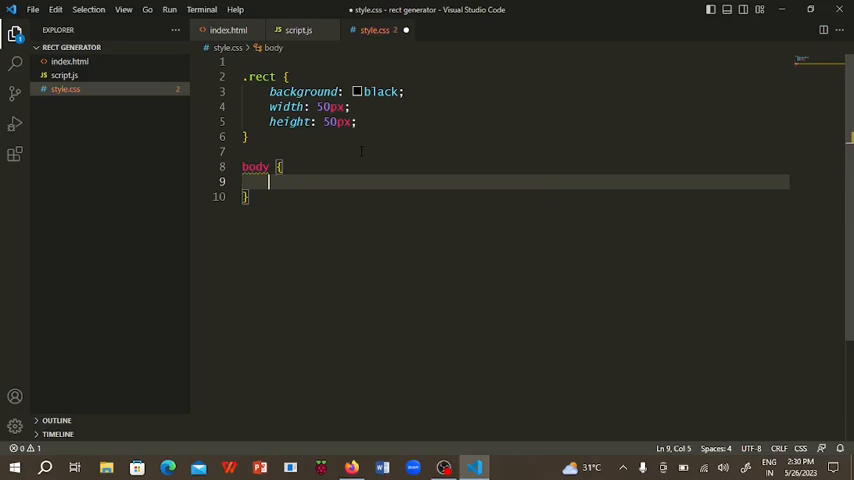
pyautogui.write('background: black;')
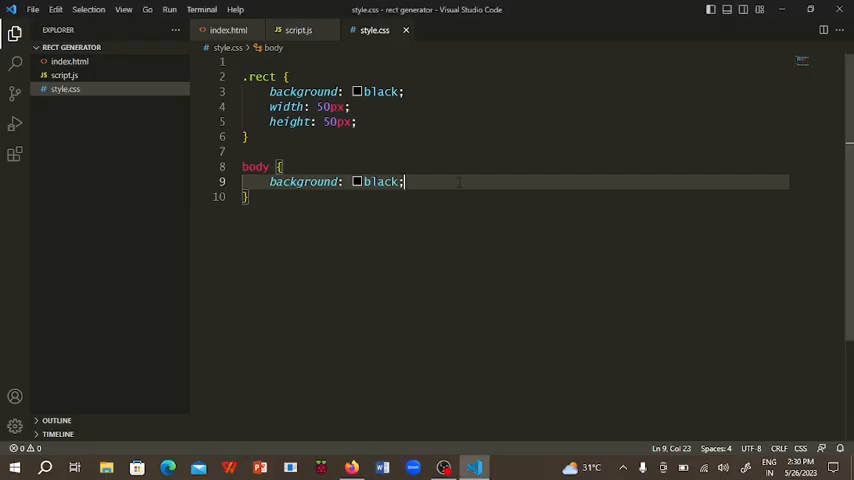
pyautogui.click(356, 92)
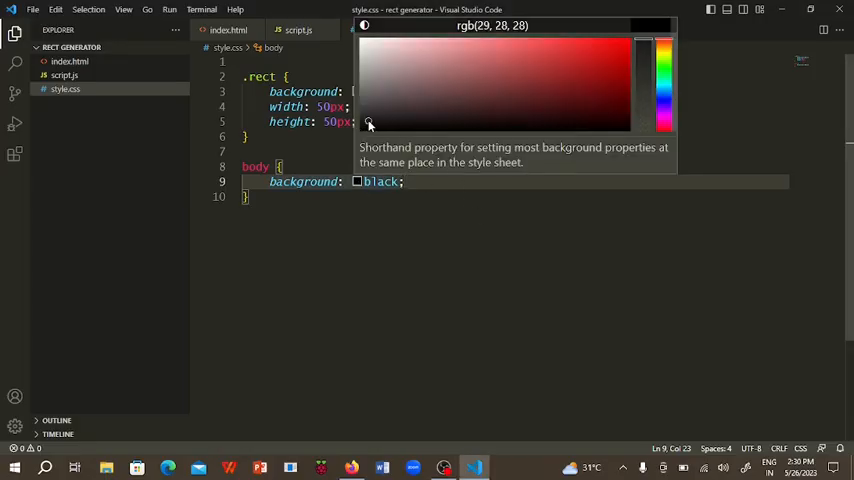
pyautogui.click(368, 122)
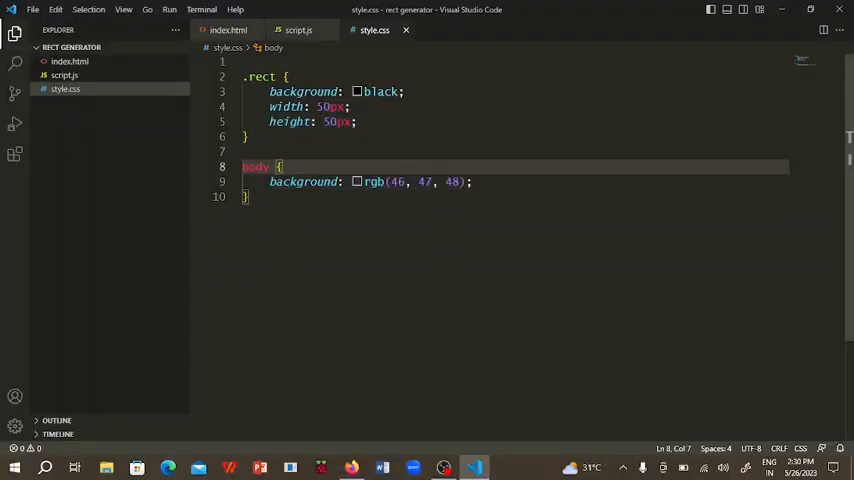
pyautogui.moveTo(196, 170)
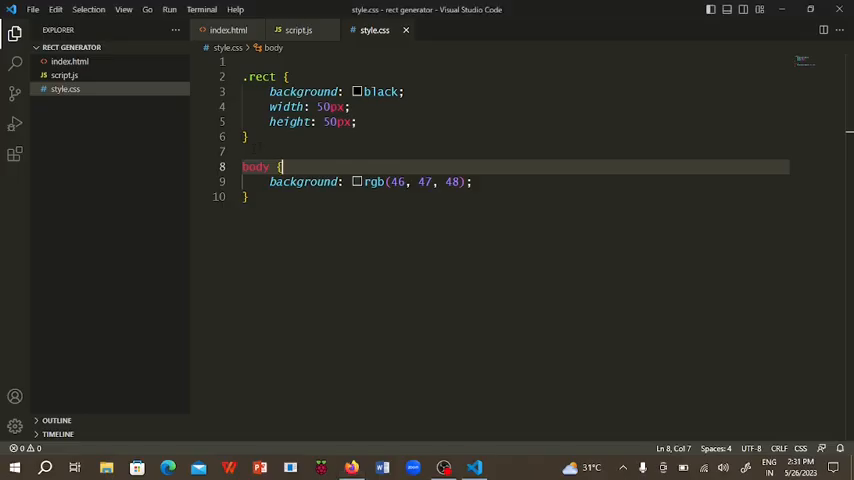
pyautogui.press('Enter')
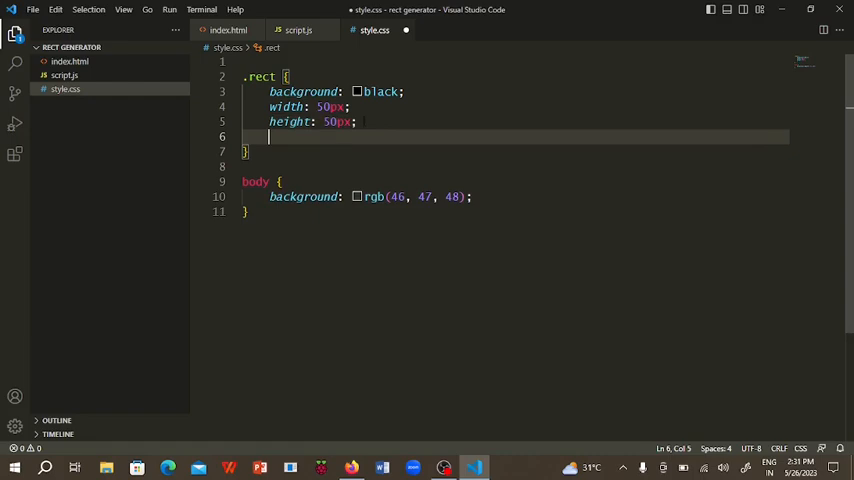
pyautogui.write('ma')
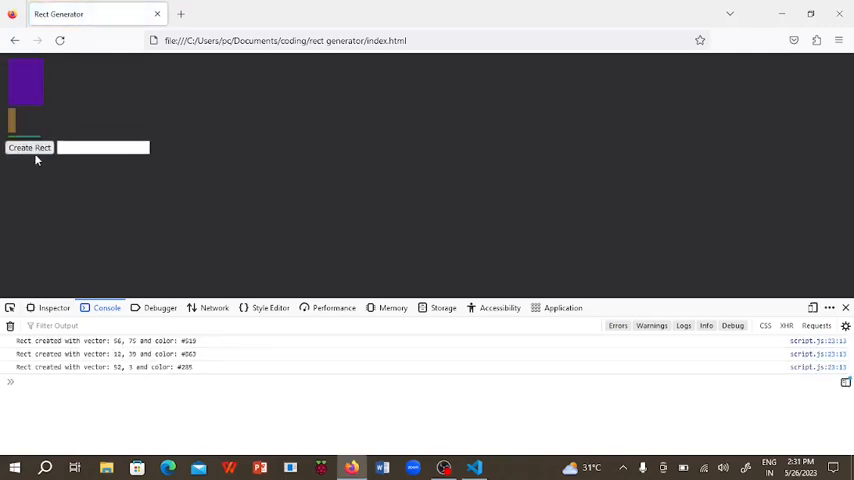
# Add display: flex and align-items: center to the body rule, testing with new rectangles.
pyautogui.click(30, 148)
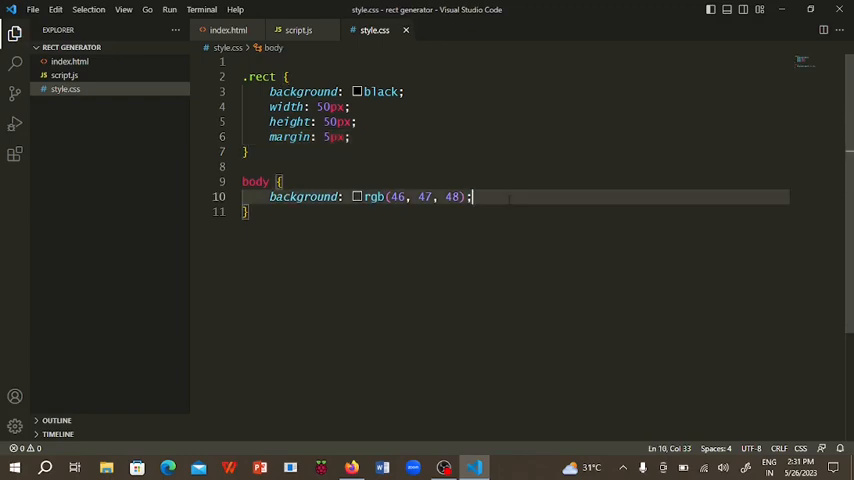
pyautogui.write('display: flex')
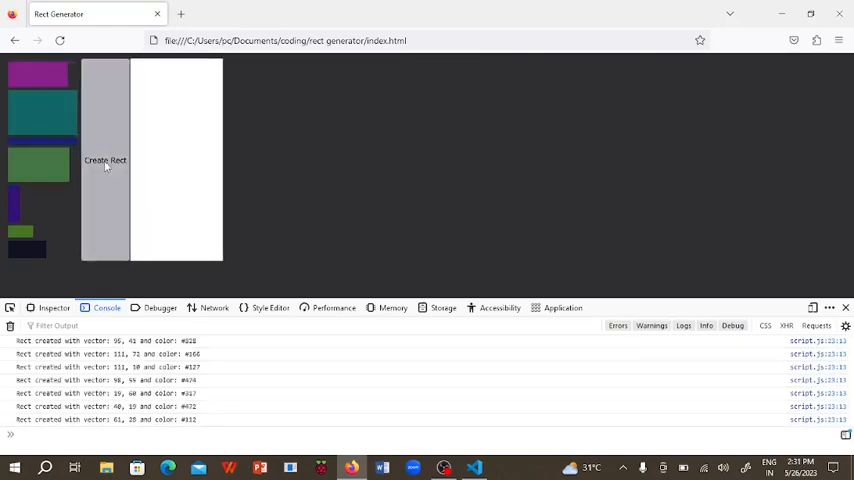
pyautogui.click(104, 160)
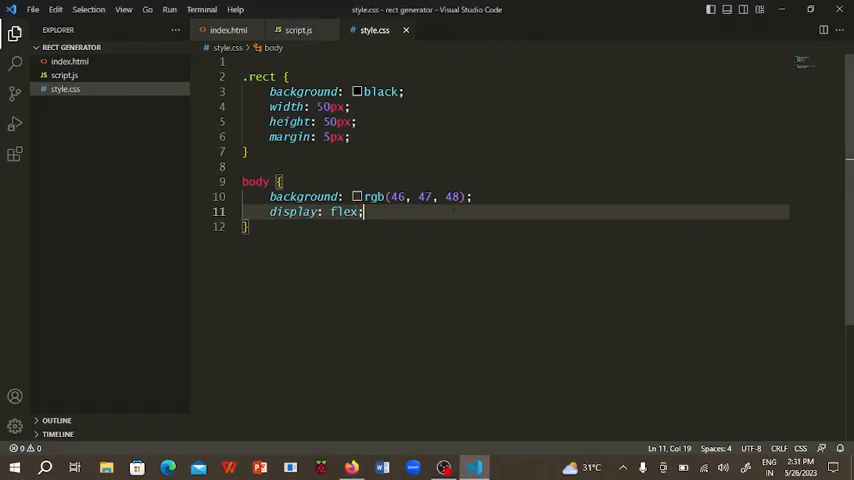
pyautogui.write('align-items: center;')
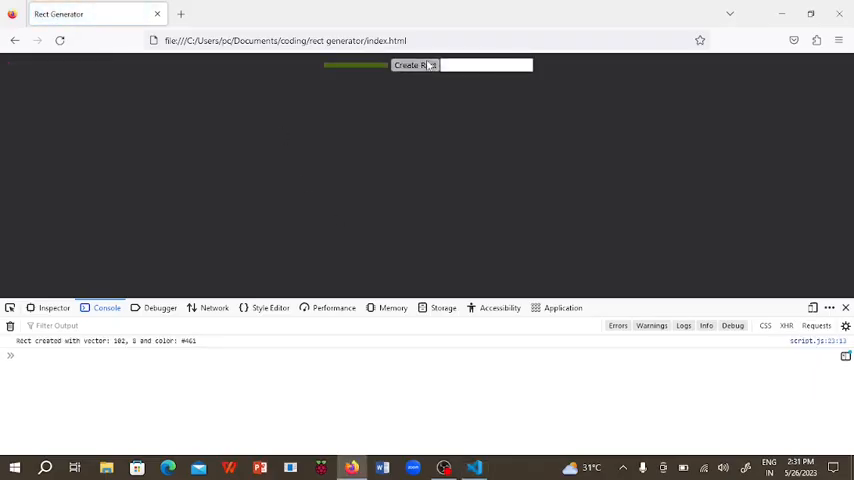
# Generate several random rectangles in the centred layout.
pyautogui.click(414, 64)
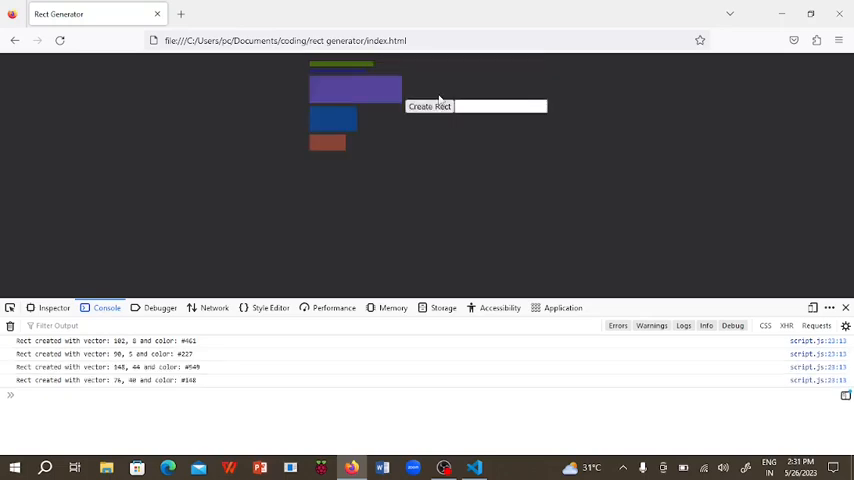
pyautogui.click(428, 106)
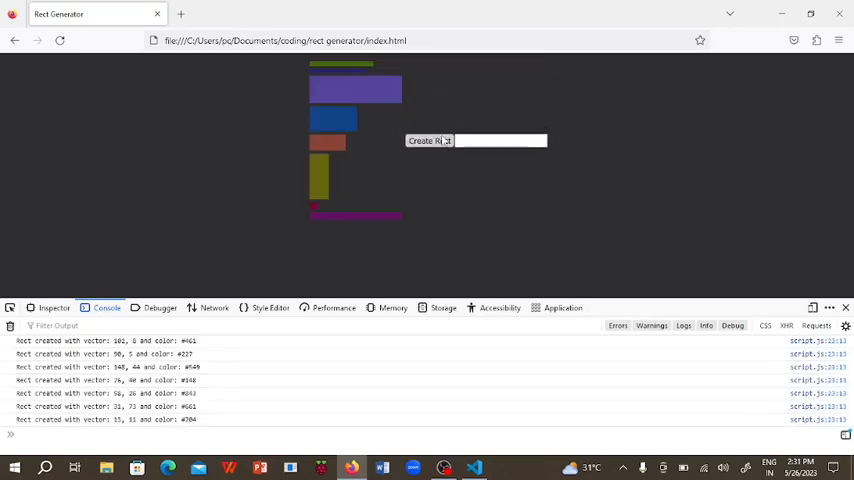
pyautogui.click(428, 140)
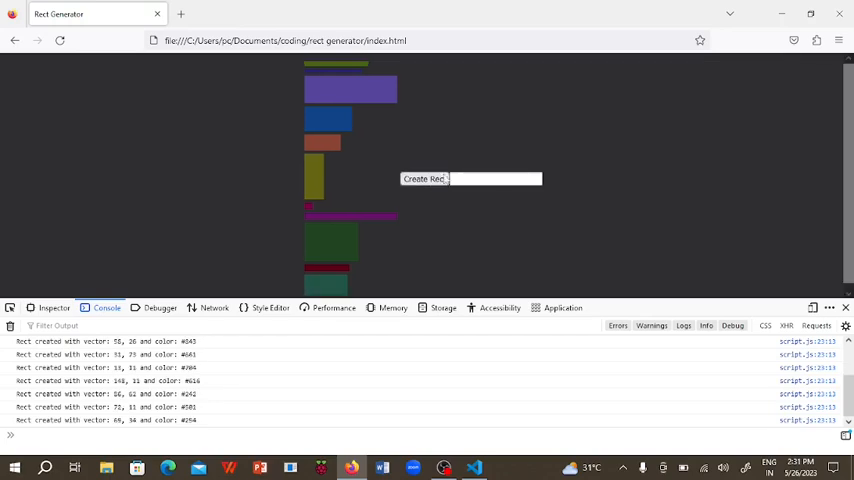
pyautogui.click(424, 172)
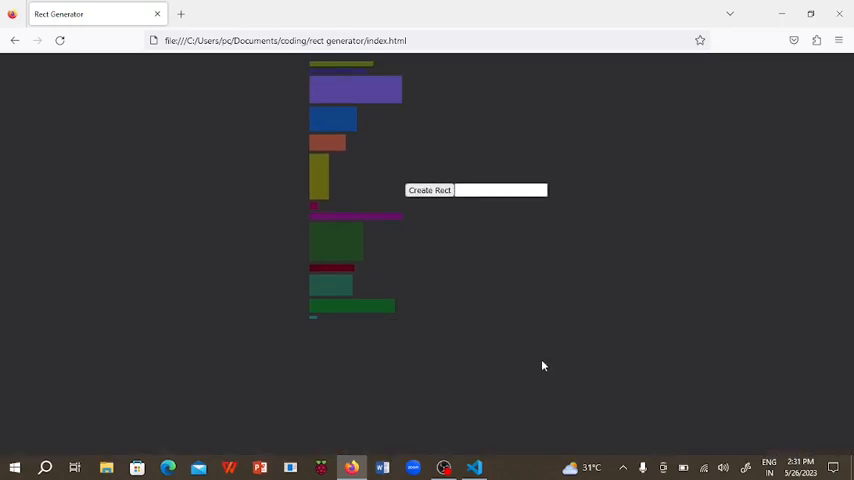
pyautogui.click(474, 468)
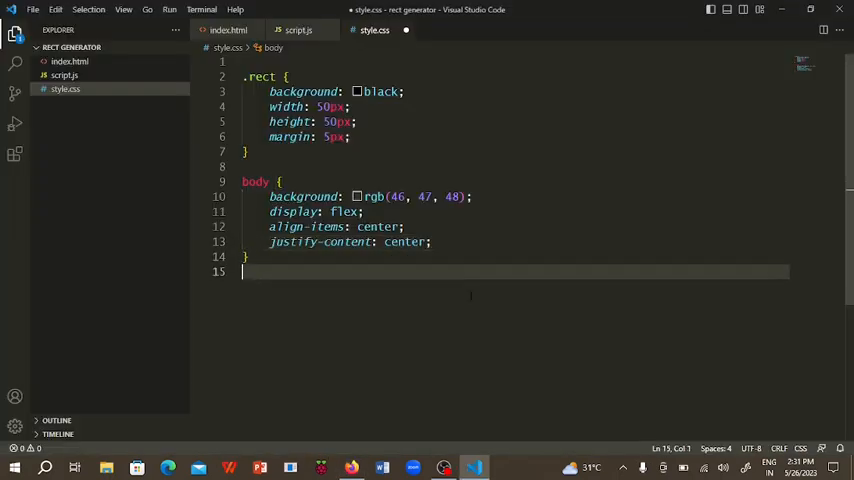
# Add a button rule with border none, border-radius 100vmax, padding 20px and font-size 24px.
pyautogui.write('button {')
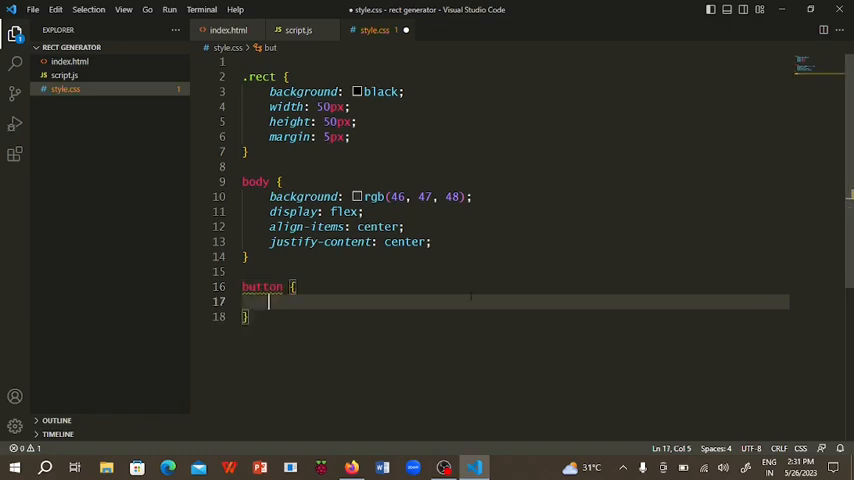
pyautogui.write('border: none;')
pyautogui.write('border-radius: 100v;')
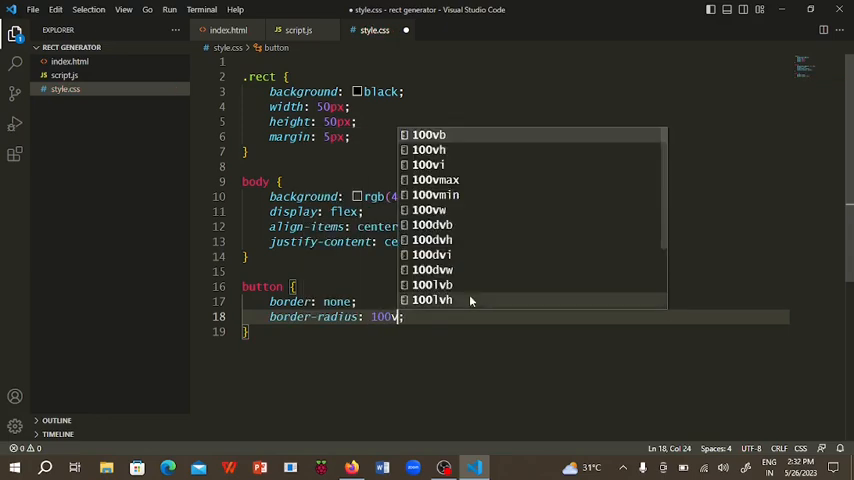
pyautogui.click(436, 180)
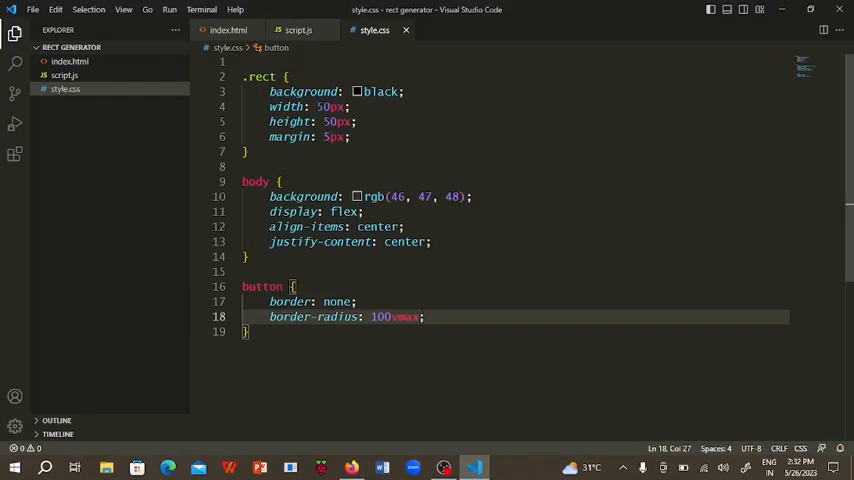
pyautogui.write('padding: ;')
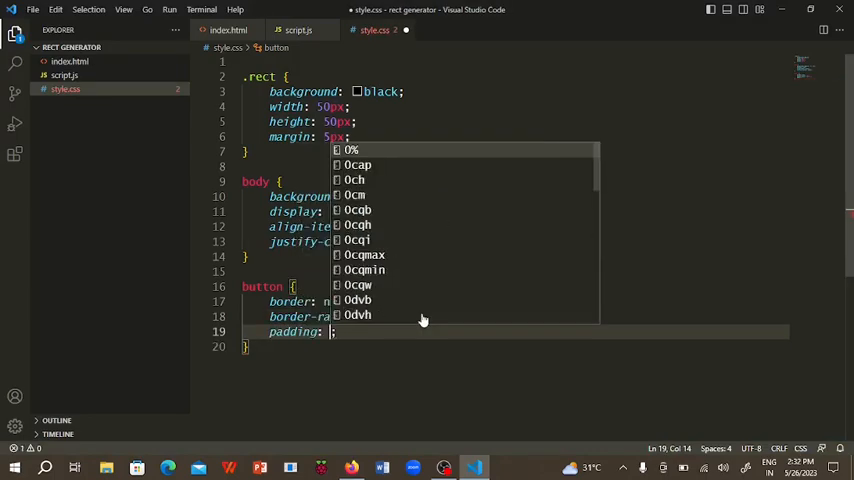
pyautogui.write('font')
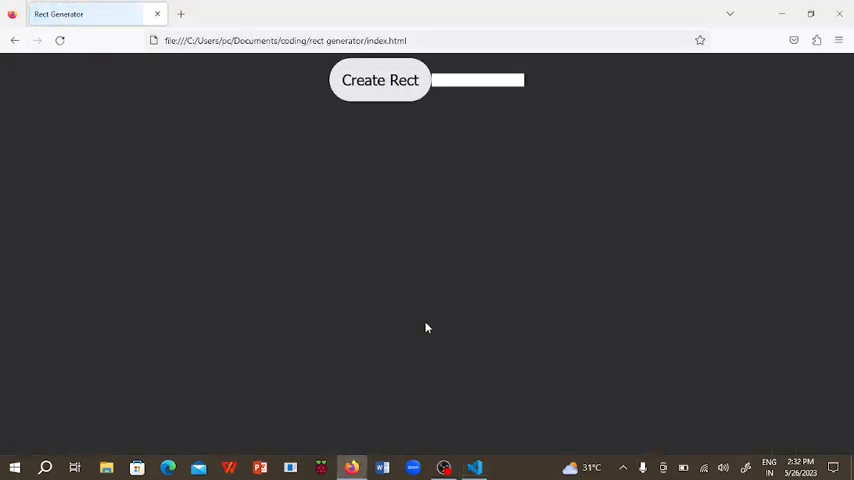
# Give the button a dark grey rgb(59, 62, 66) background and preview it in Firefox.
pyautogui.click(380, 80)
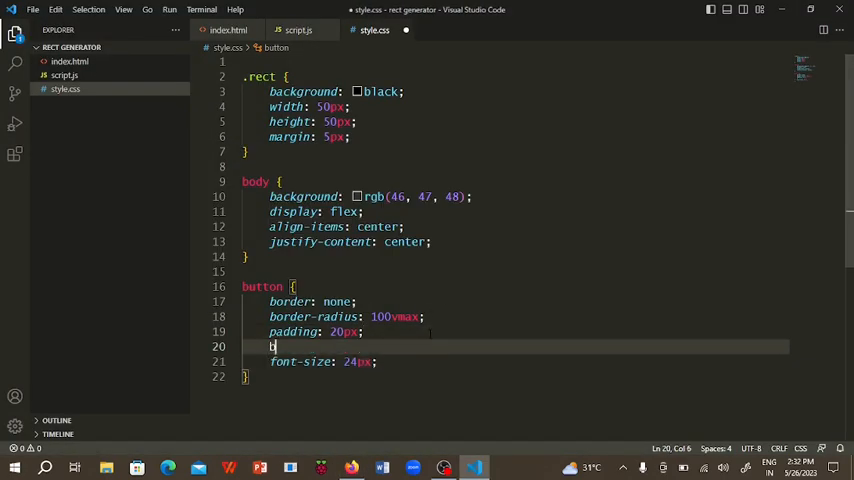
pyautogui.write('background: blak')
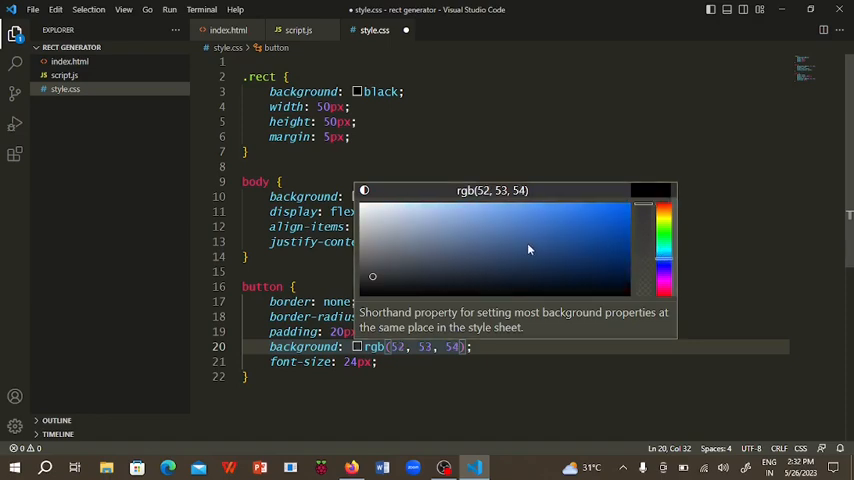
pyautogui.moveTo(372, 276); pyautogui.dragTo(360, 276)
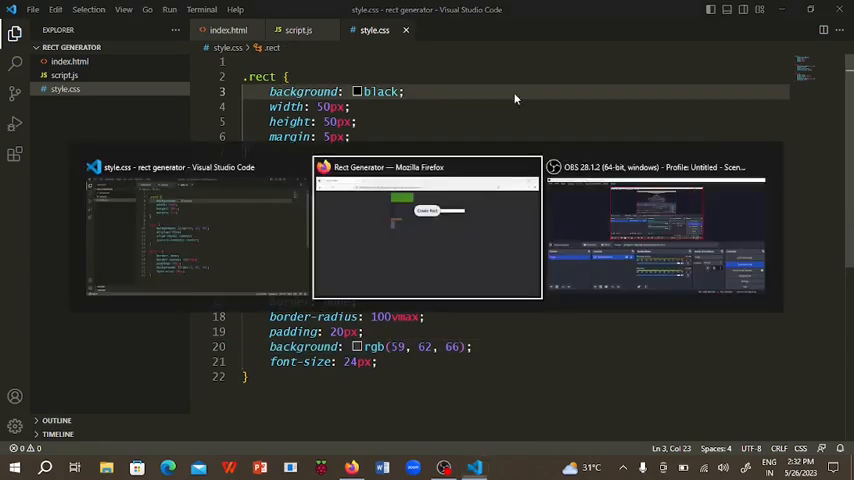
pyautogui.click(428, 230)
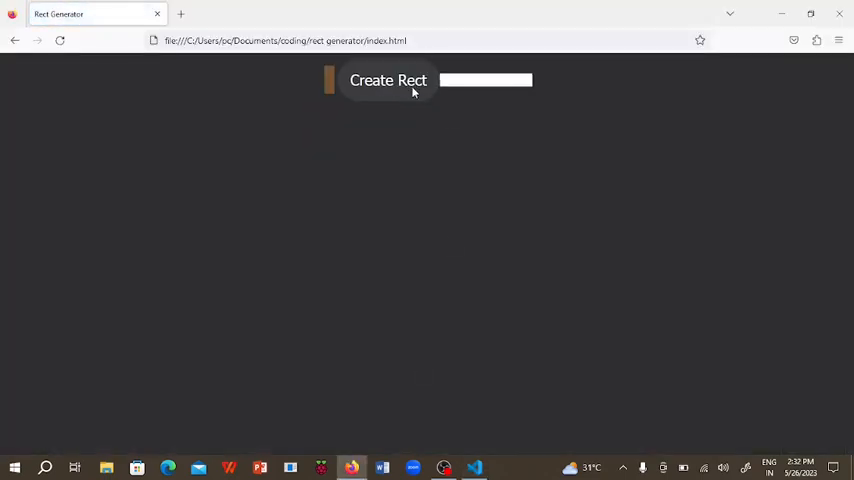
# Give the button white monospace text and the body a monospace font, checking in Firefox.
pyautogui.click(472, 468)
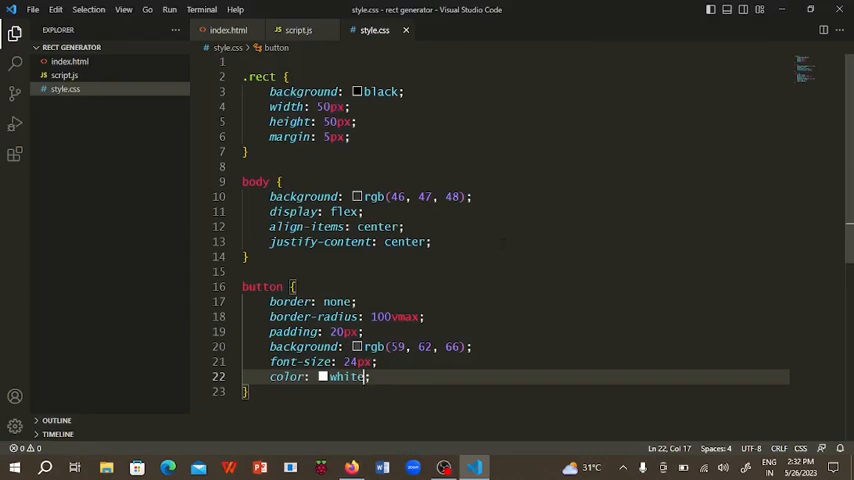
pyautogui.write('font-family: mono;')
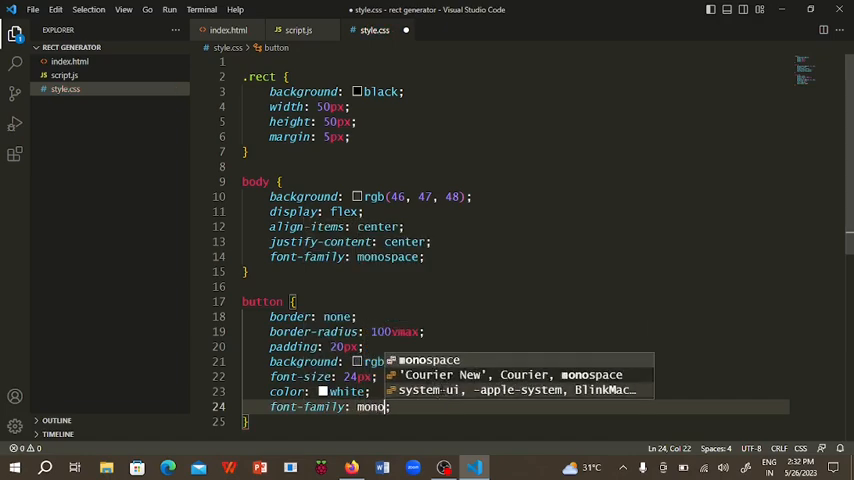
pyautogui.click(168, 468)
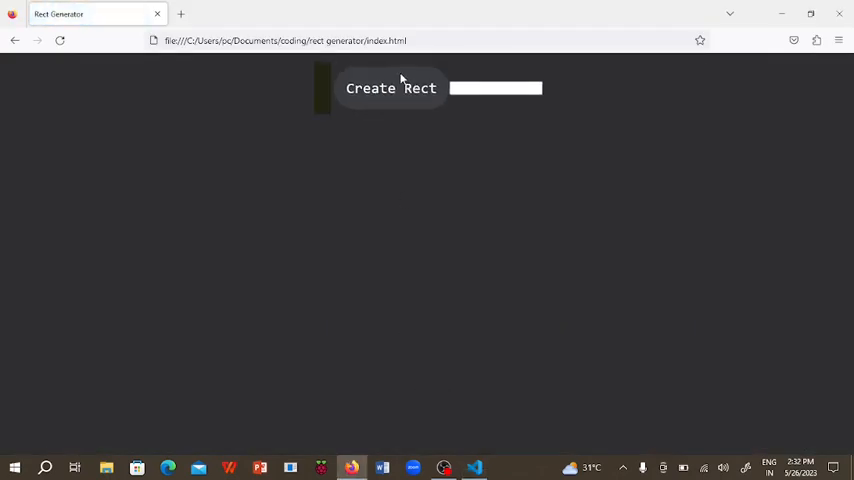
pyautogui.click(472, 468)
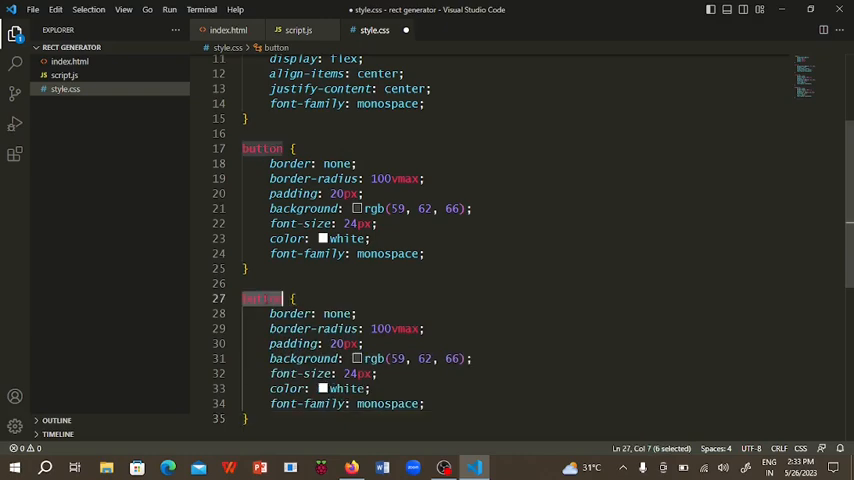
# Style the text input as a dark pill like the button and add margin: 10px to the button.
pyautogui.click(168, 468)
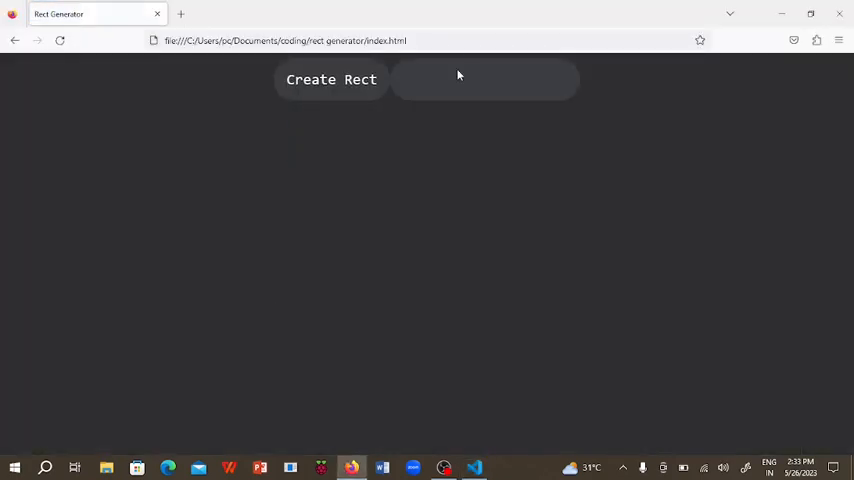
pyautogui.click(484, 80)
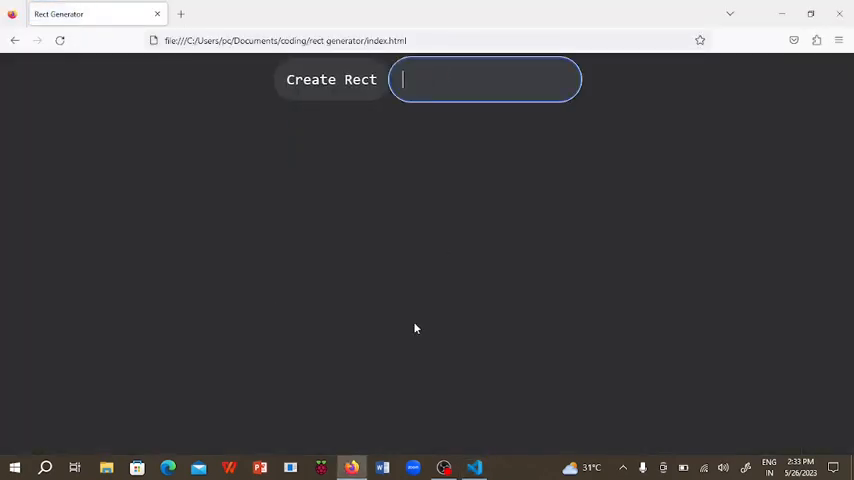
pyautogui.click(474, 468)
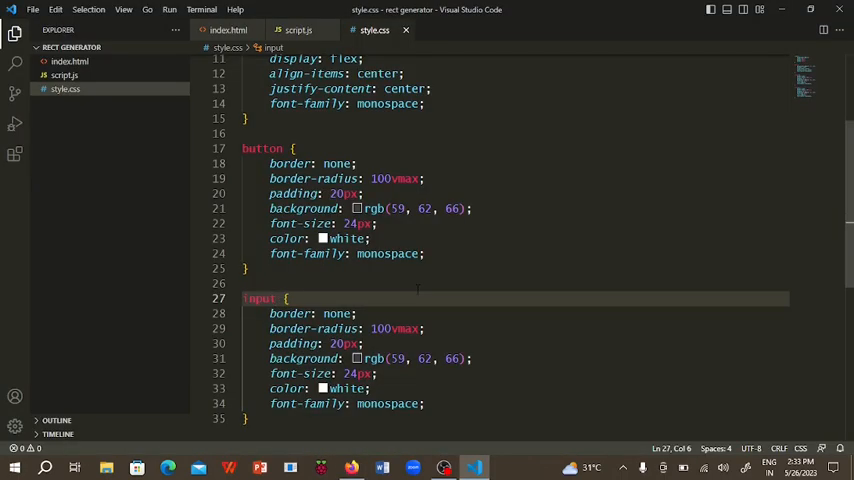
pyautogui.write('marg')
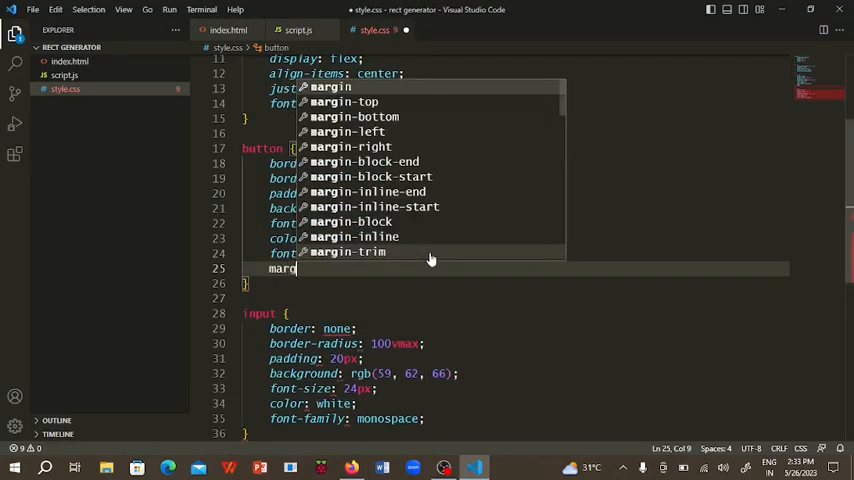
pyautogui.click(168, 468)
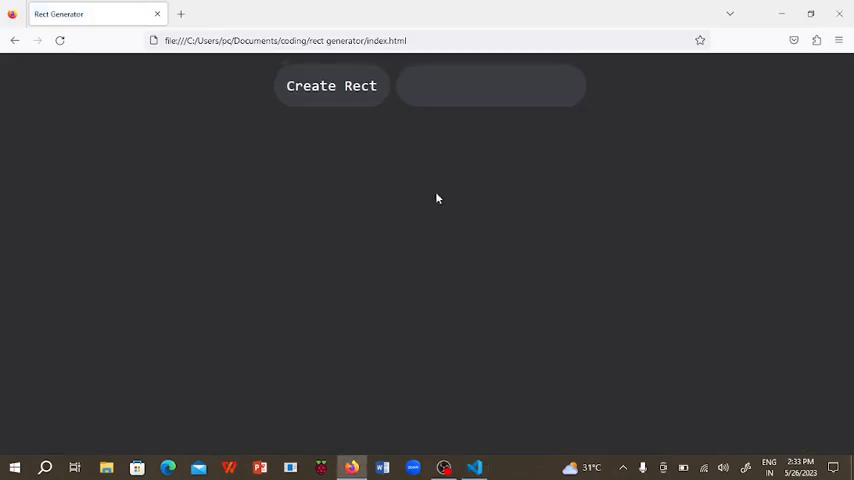
pyautogui.click(472, 468)
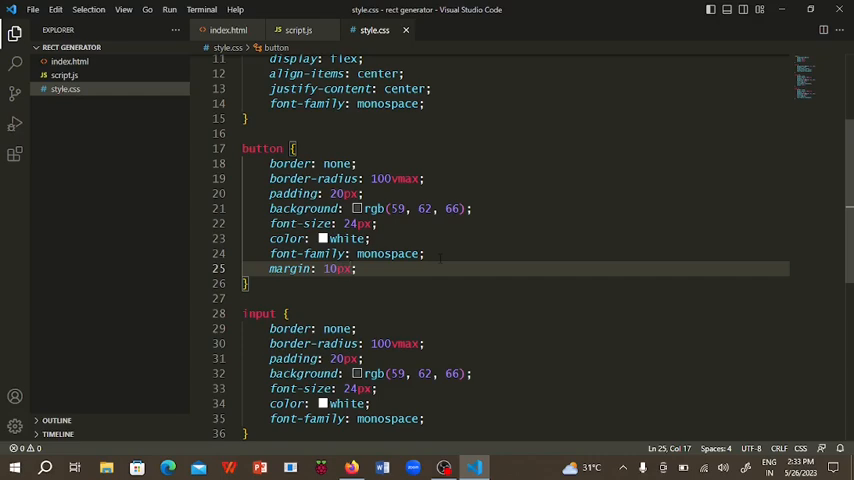
pyautogui.click(356, 164)
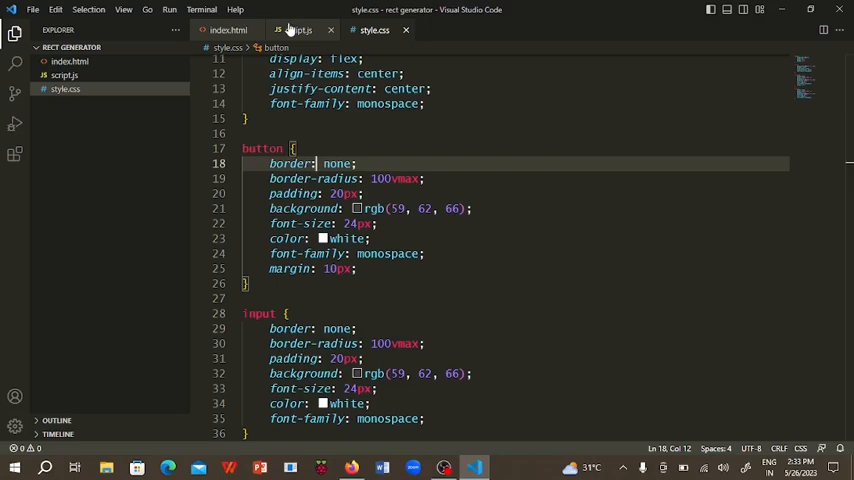
# Test Create Rect in Firefox, generating rectangles beside the restyled controls.
pyautogui.click(168, 468)
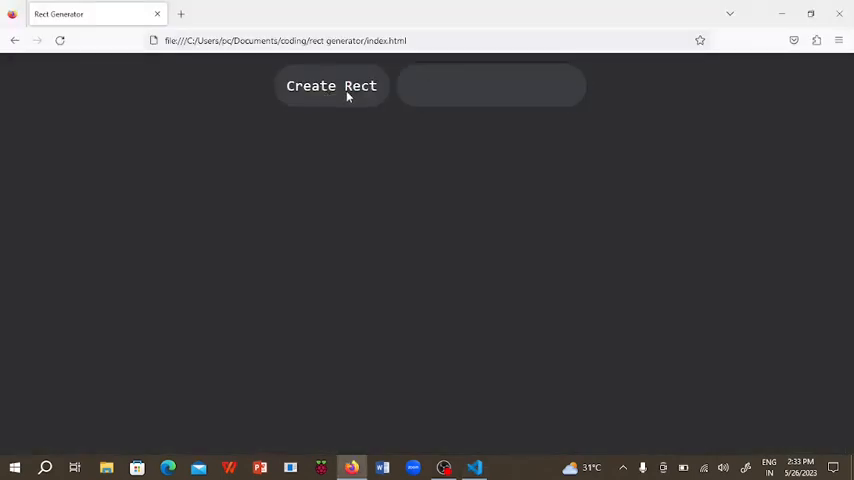
pyautogui.click(332, 84)
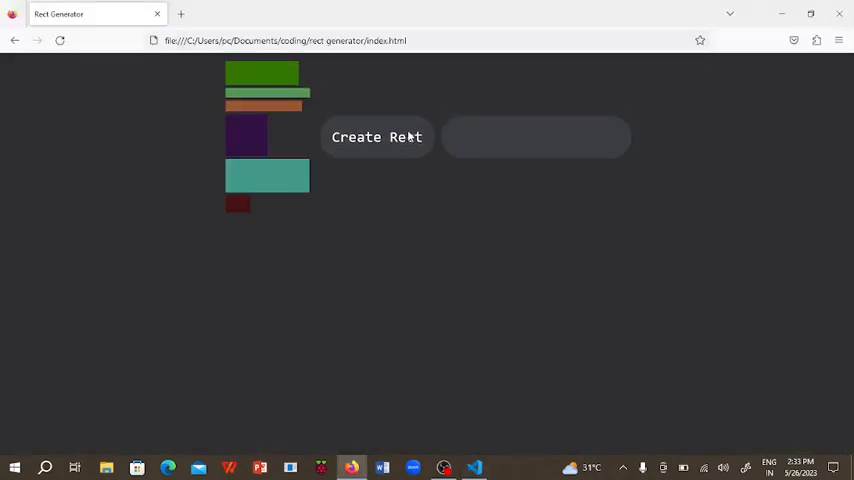
pyautogui.click(376, 136)
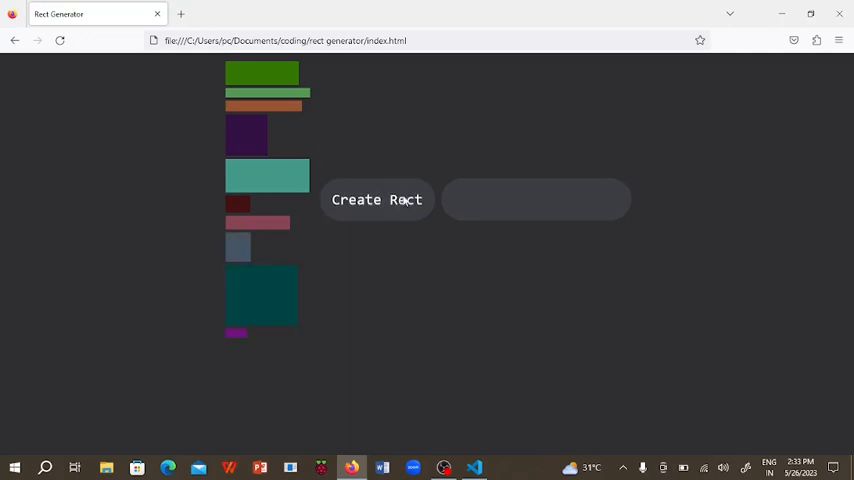
pyautogui.click(472, 468)
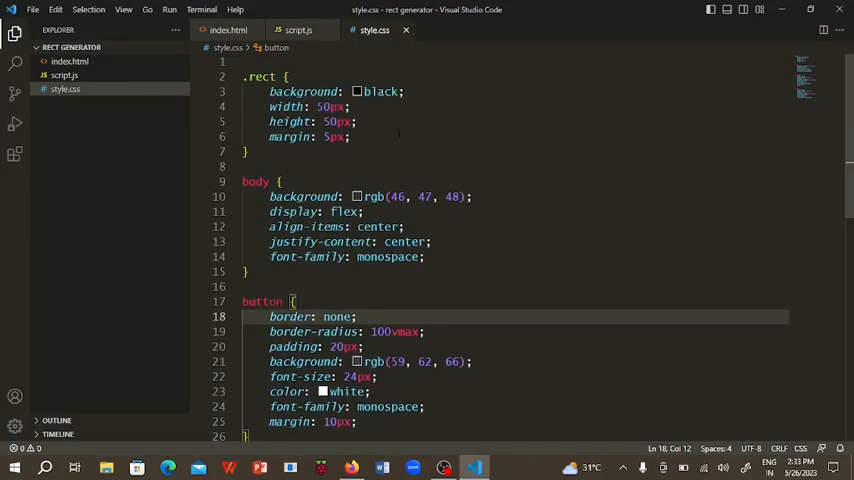
# Change the .rect box-shadow to an inset shadow with -5px -5px offsets and preview it.
pyautogui.write('box-shadow: -5px -5px 5px ;')
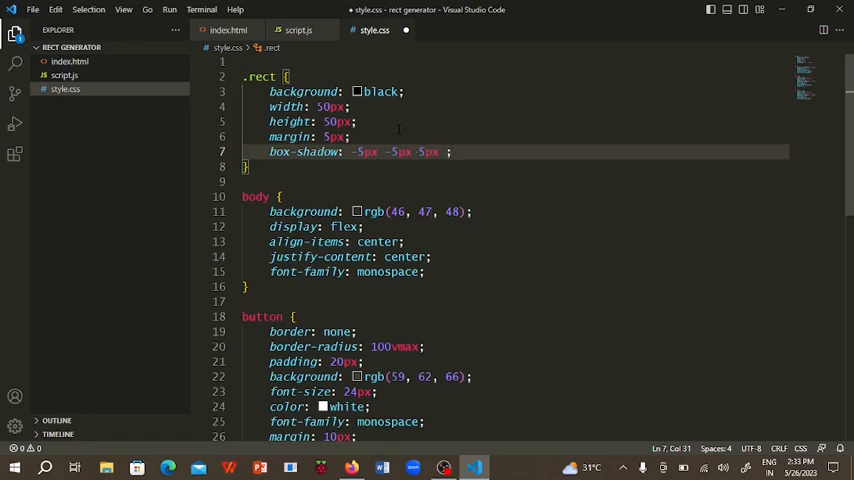
pyautogui.click(168, 468)
pyautogui.write('rgba(0, 0, 0, 0.479) inset')
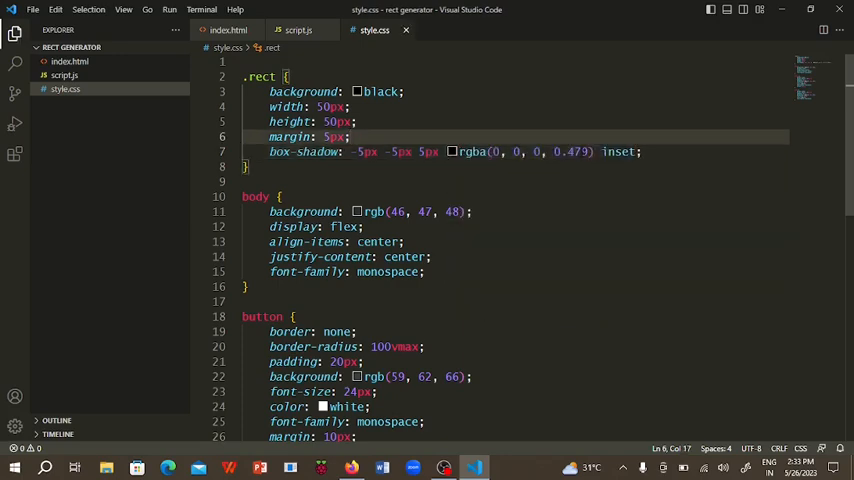
pyautogui.click(168, 468)
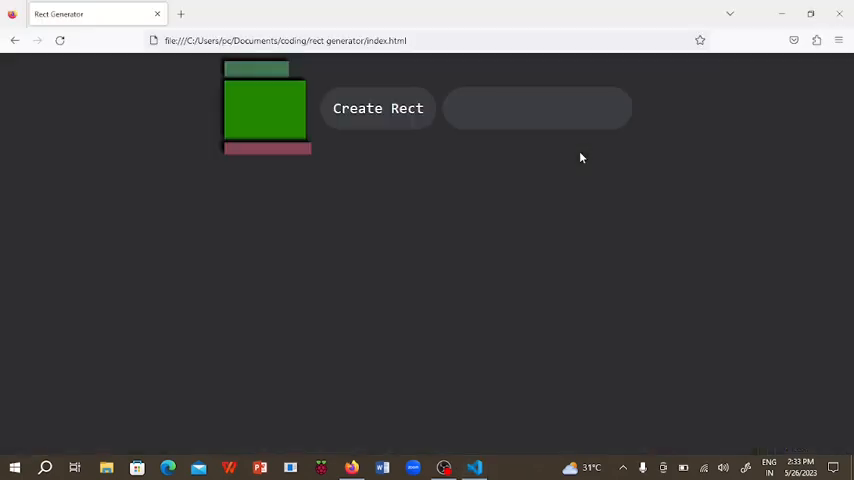
pyautogui.click(376, 92)
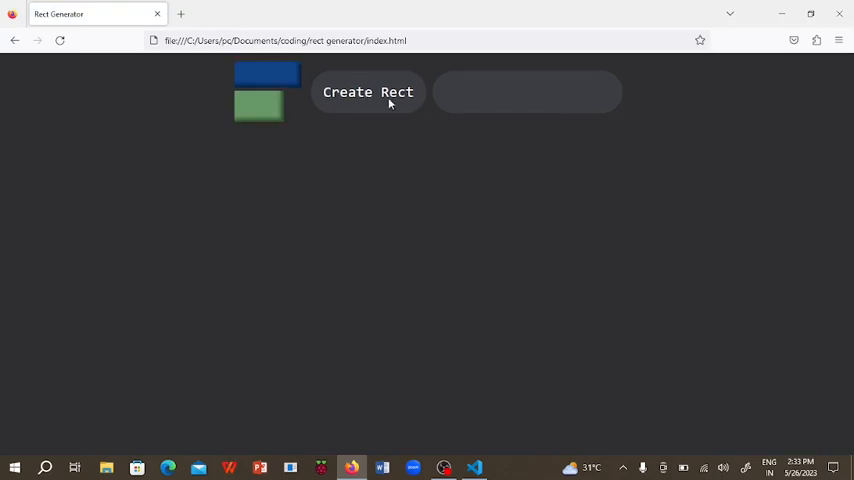
pyautogui.click(474, 468)
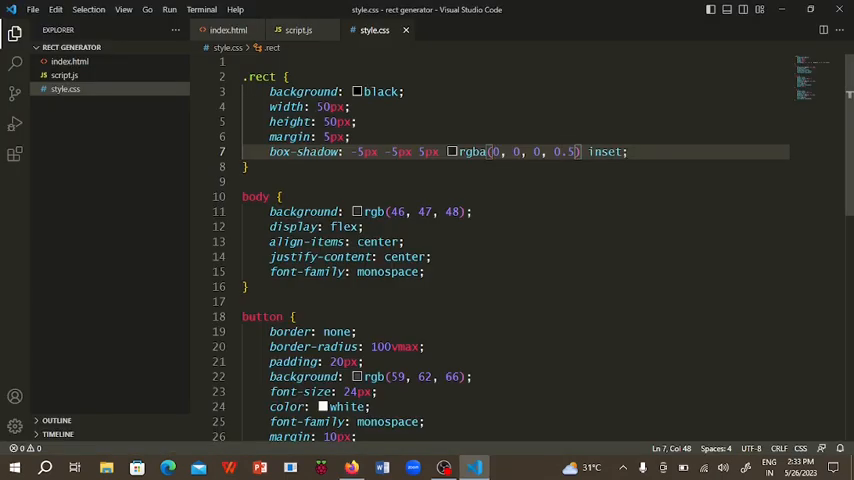
# Add border-radius: 5px to .rect and generate rectangles to check the rounded shadow.
pyautogui.write('border-radius:')
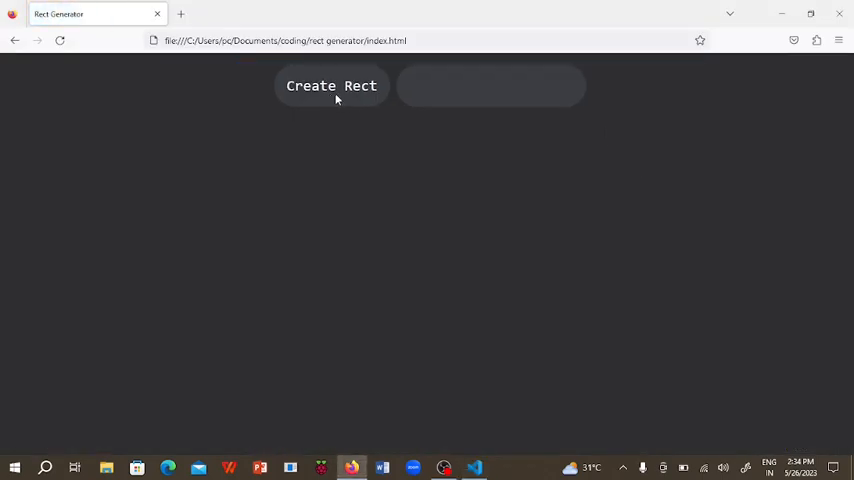
pyautogui.click(332, 84)
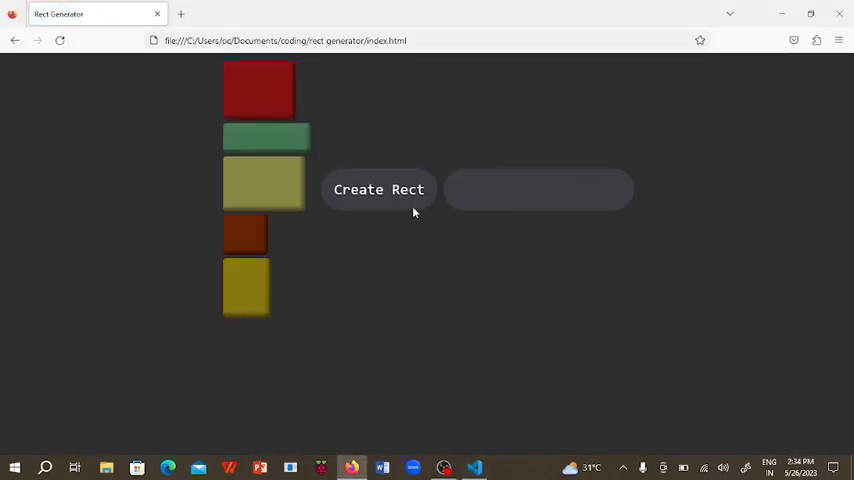
pyautogui.click(472, 468)
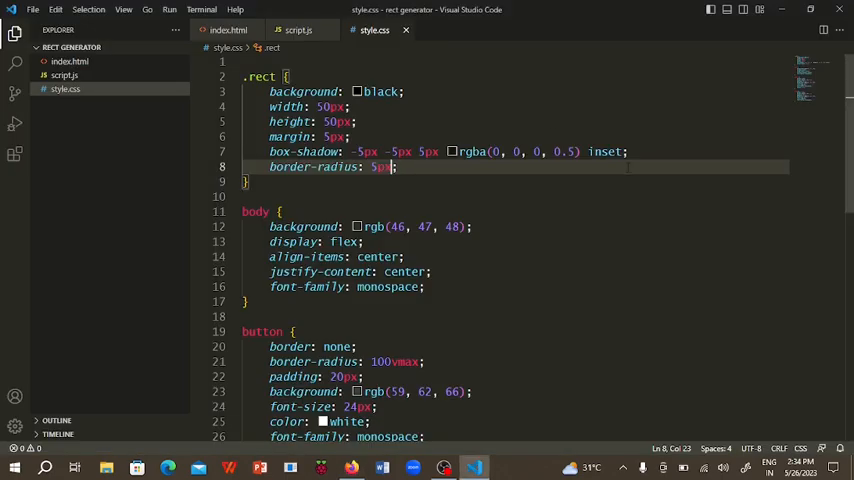
# Try border: 3px solid black on .rect, test it in Firefox, then remove the border line.
pyautogui.write('border: 1;')
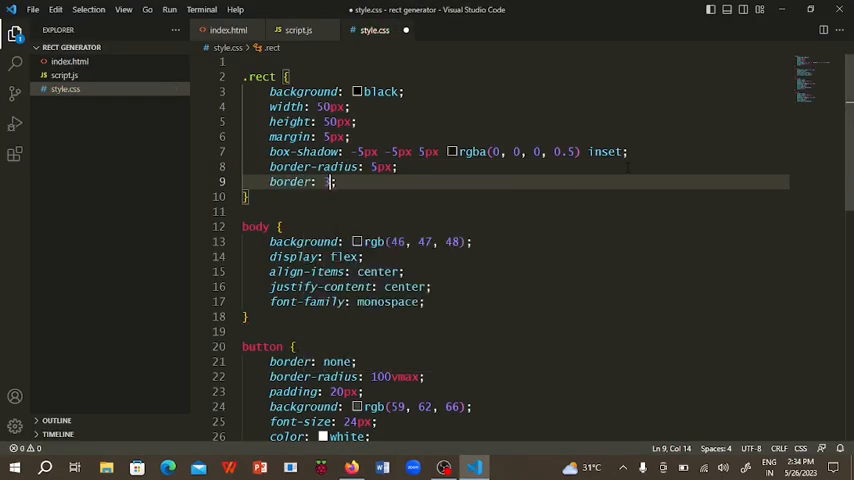
pyautogui.write('px solid black')
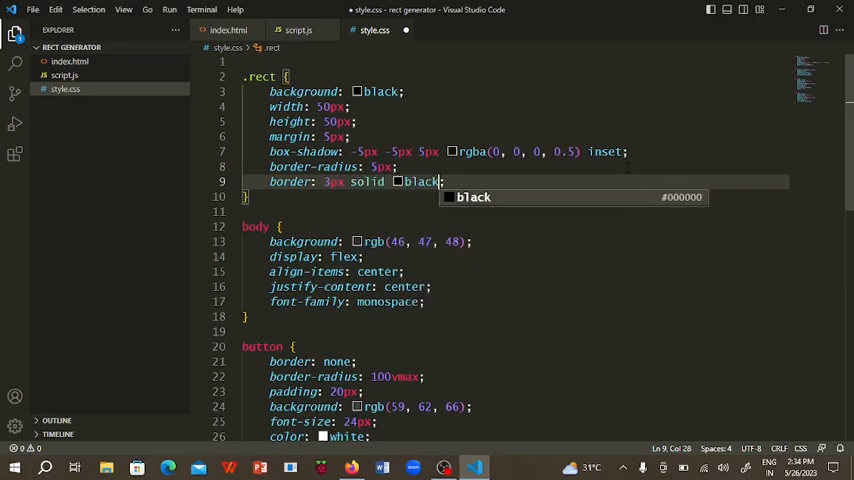
pyautogui.click(168, 468)
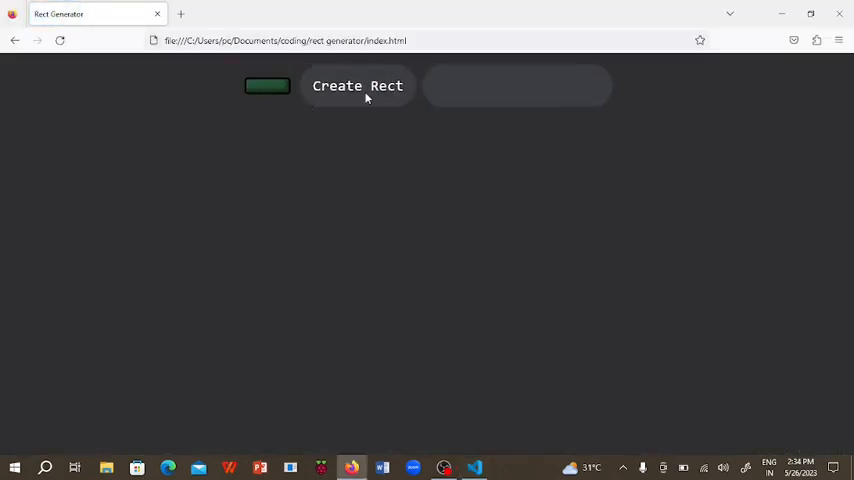
pyautogui.click(356, 84)
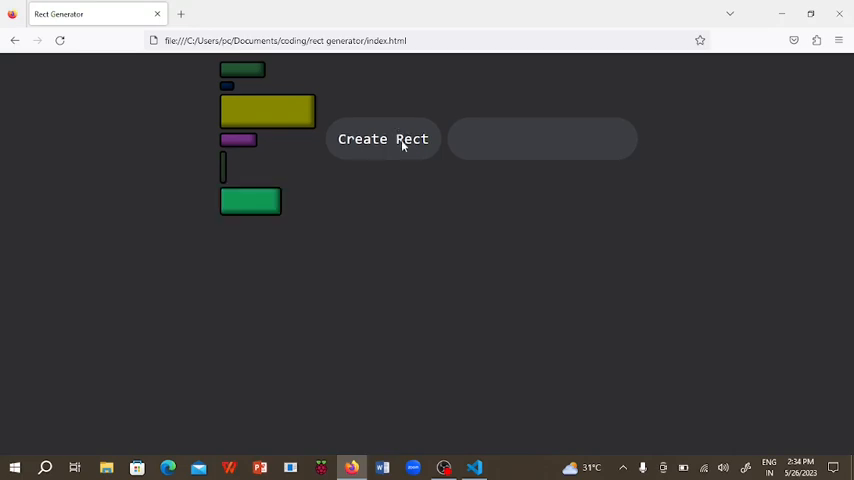
pyautogui.click(472, 468)
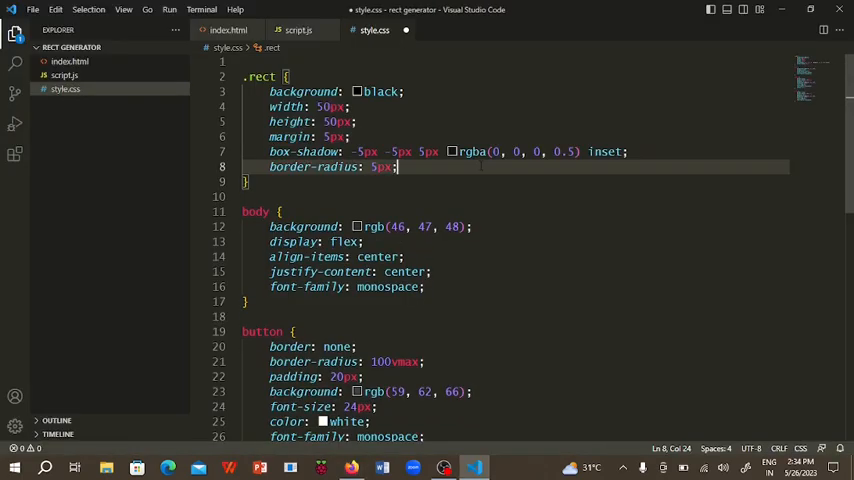
# Generate a long column of borderless rounded rectangles, scroll through them and bring up developer tools.
pyautogui.click(168, 468)
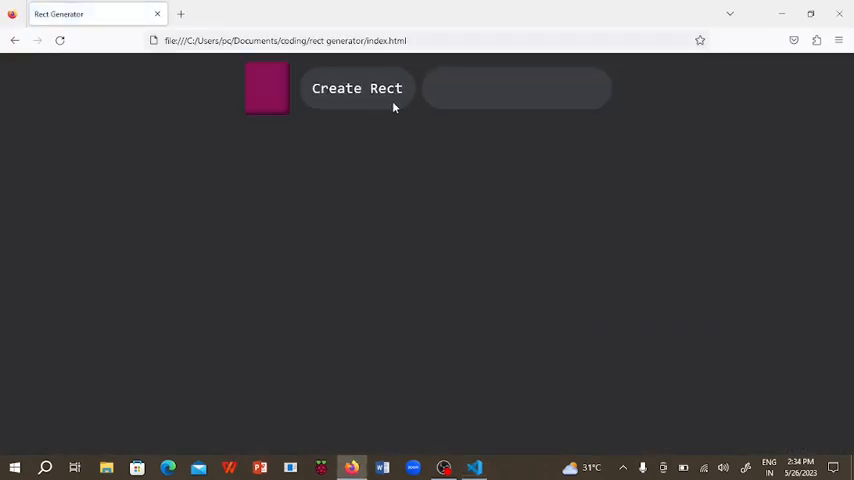
pyautogui.click(356, 88)
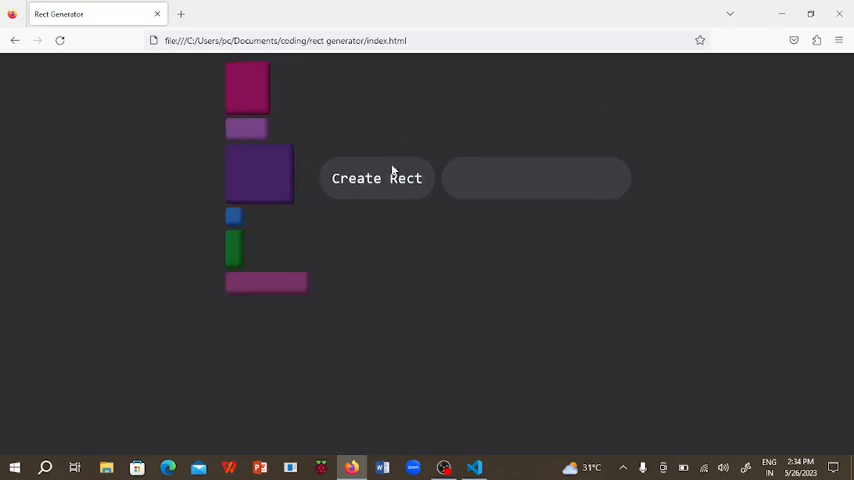
pyautogui.click(376, 178)
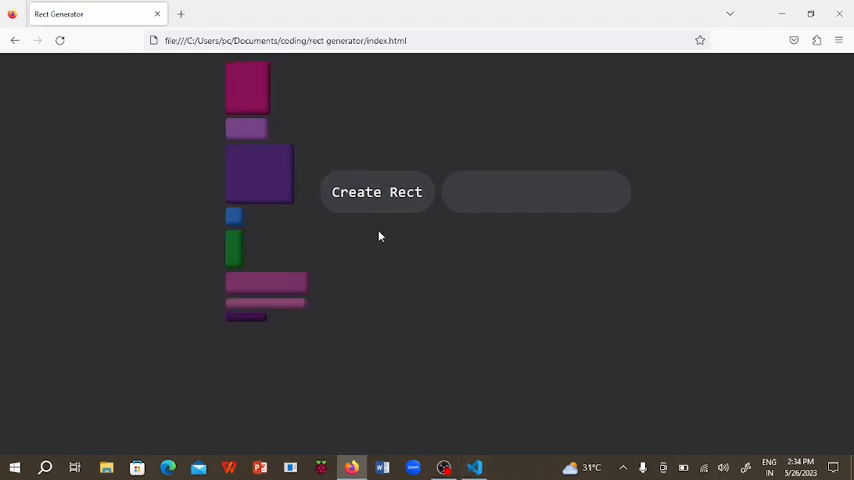
pyautogui.click(376, 192)
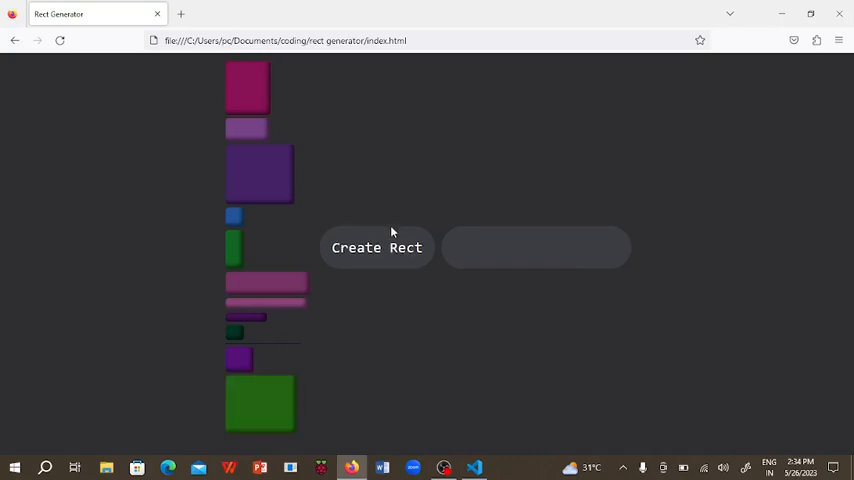
pyautogui.scroll(-3)
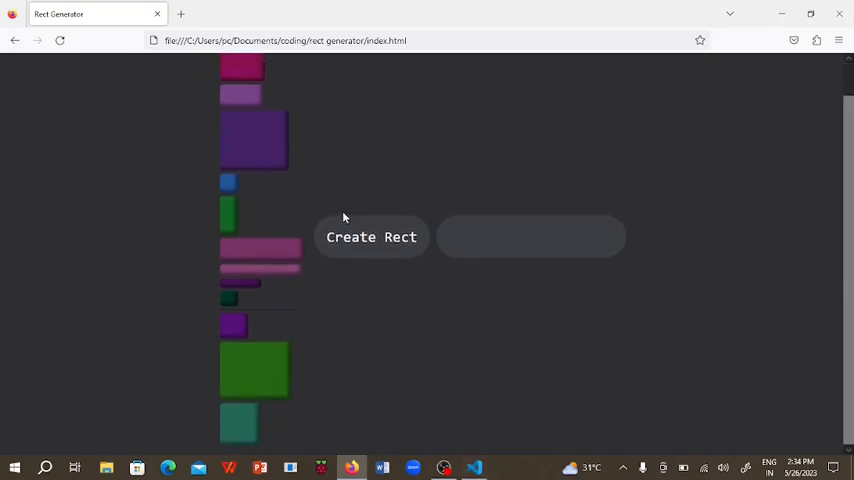
pyautogui.scroll(-3)
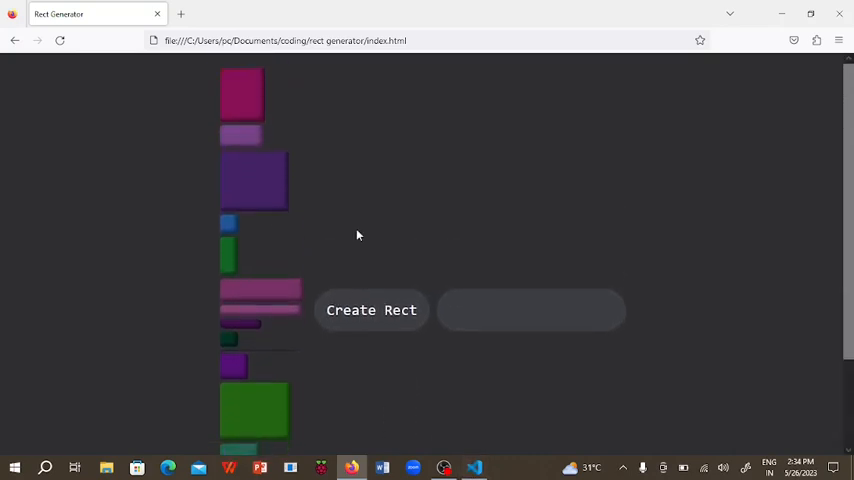
pyautogui.scroll(-3)
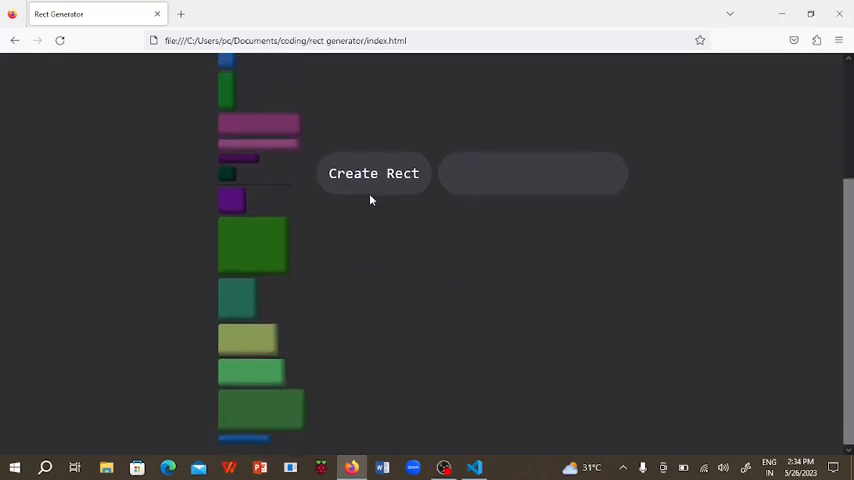
pyautogui.scroll(-3)
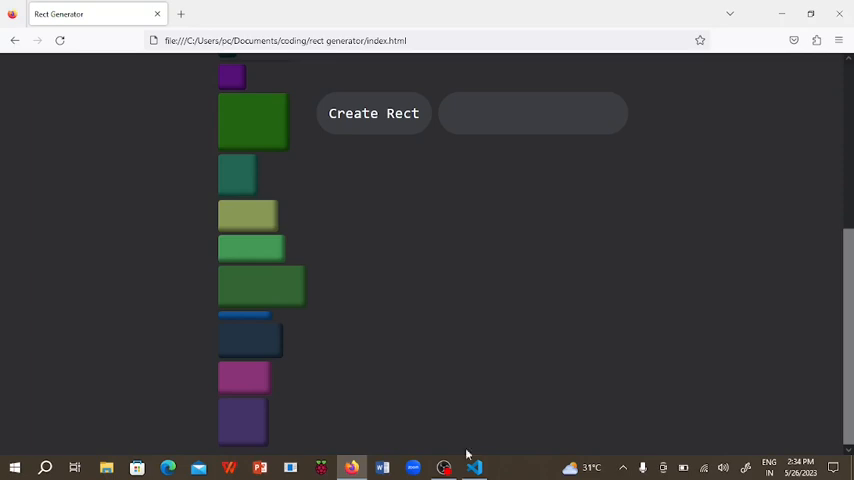
pyautogui.press('F12')
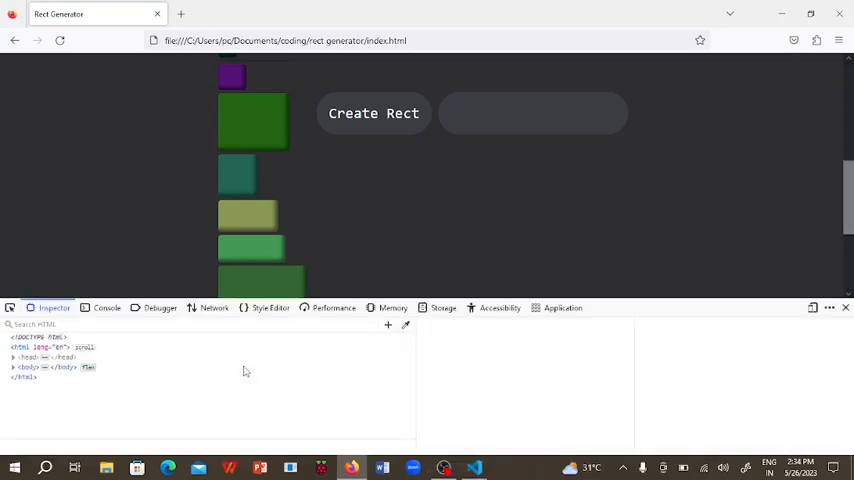
# Inspect the page in Firefox developer tools and reload the Rect Generator page.
pyautogui.click(106, 308)
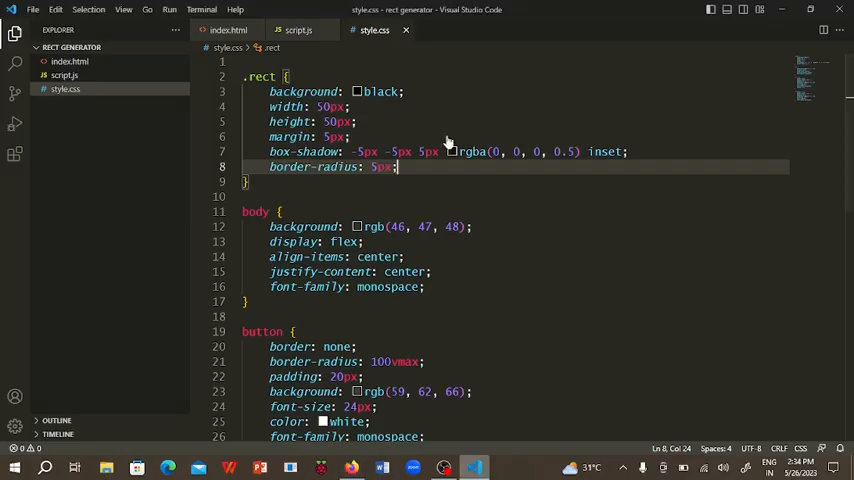
pyautogui.scroll(-3)
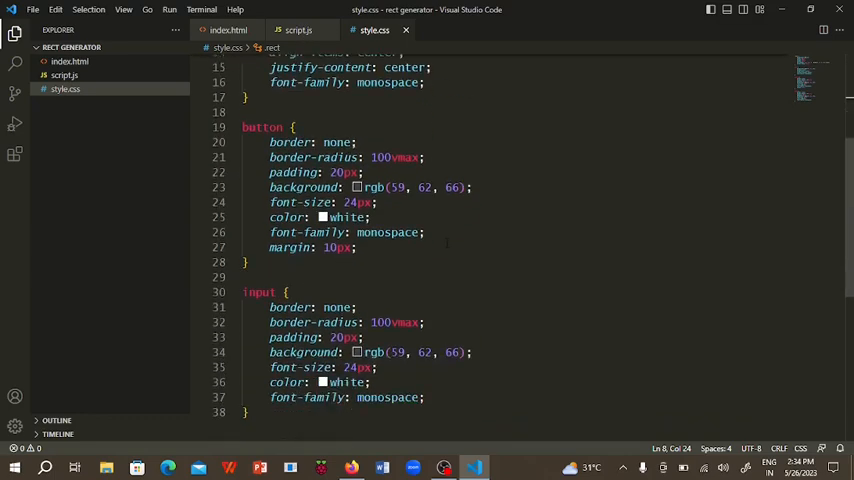
pyautogui.click(296, 30)
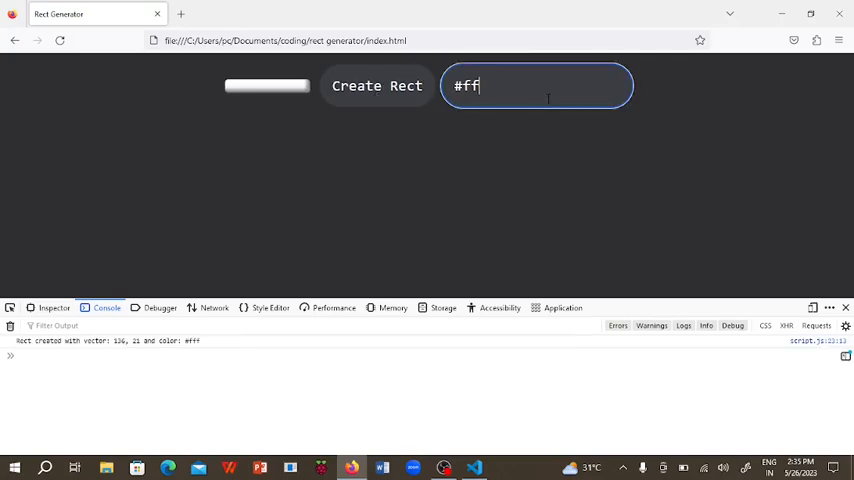
# Create rectangles from typed hex colours #ff, #555 and #4fe, each logged in the console.
pyautogui.click(376, 84)
pyautogui.write('#555')
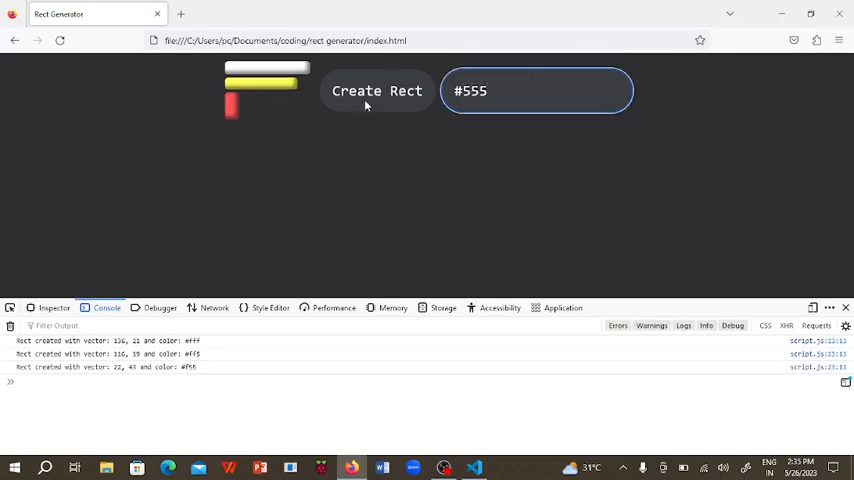
pyautogui.click(376, 92)
pyautogui.write('#4')
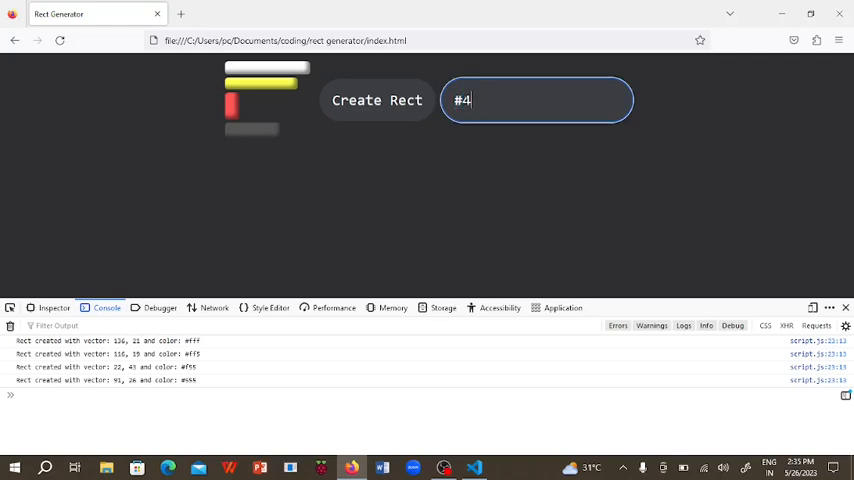
pyautogui.write('fe')
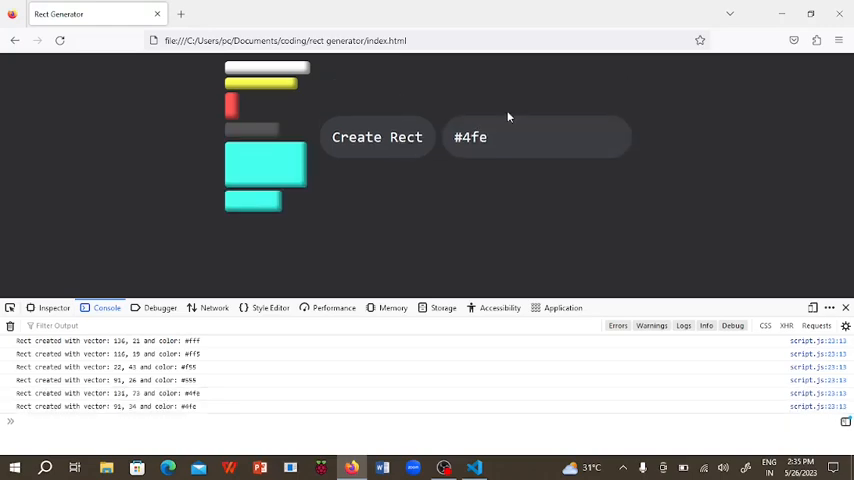
pyautogui.click(376, 136)
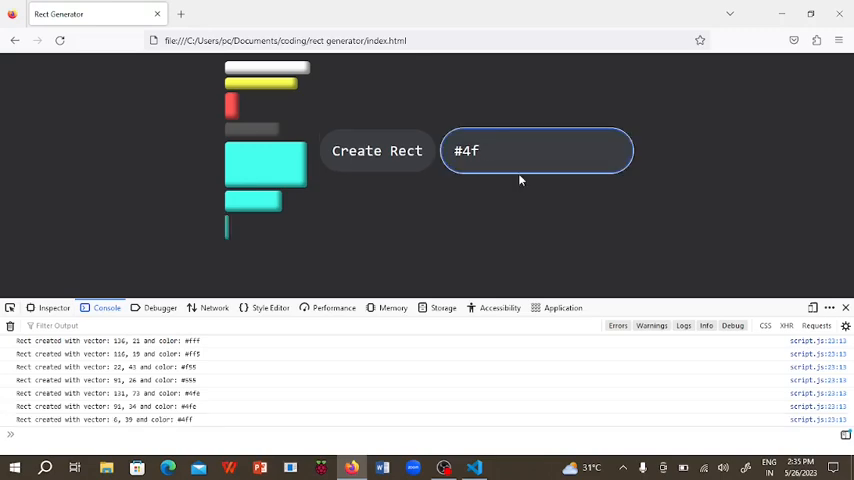
pyautogui.moveTo(438, 152)
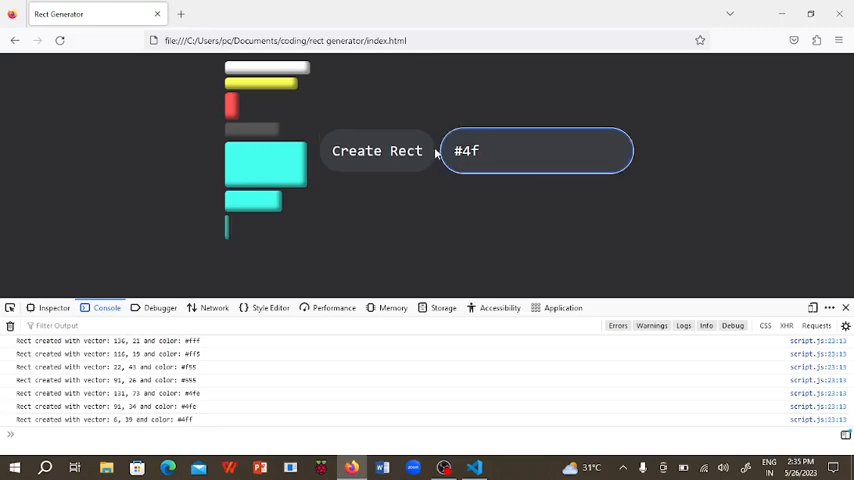
pyautogui.write('ba')
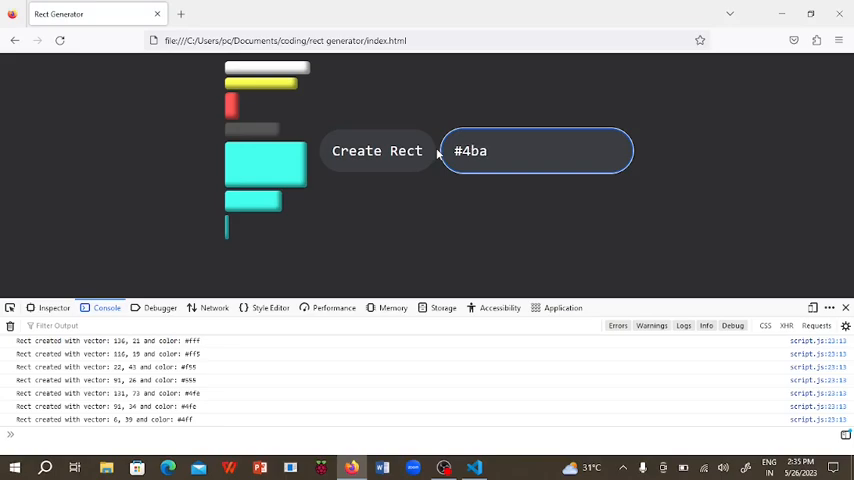